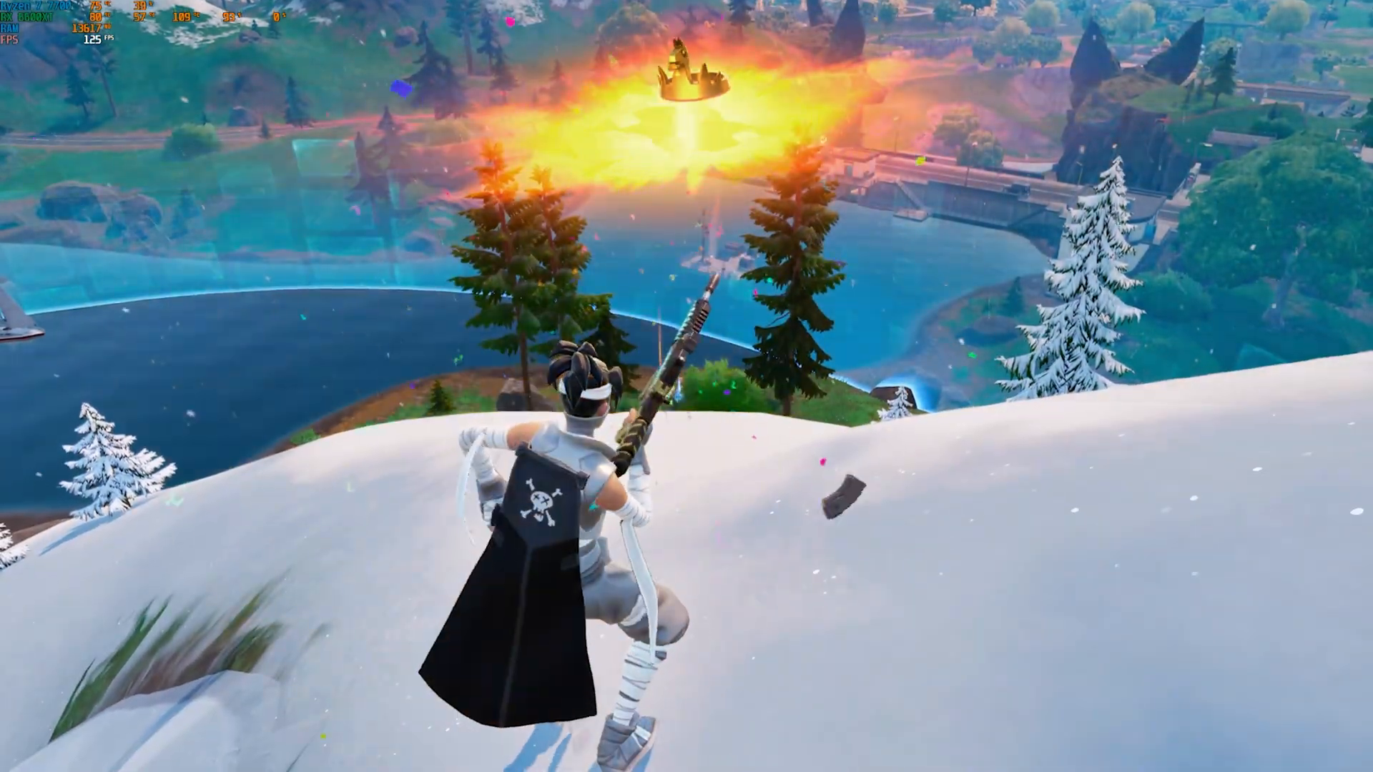
# - Exit Fortnite gameplay to the Windows desktop and bring up the Start menu
pyautogui.press('b')
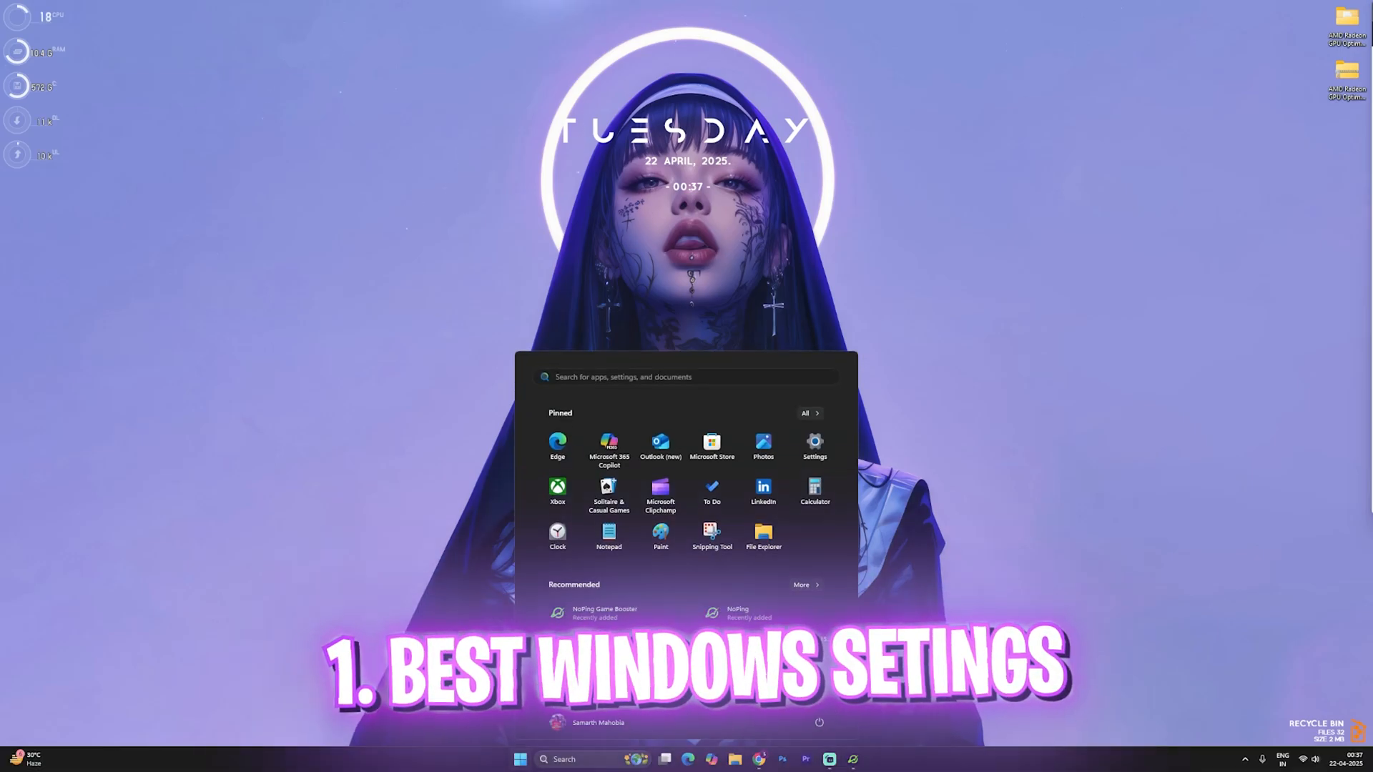
# - Go from Windows Settings through Gaming > Game Bar to the related Graphics settings page
pyautogui.click(814, 442)
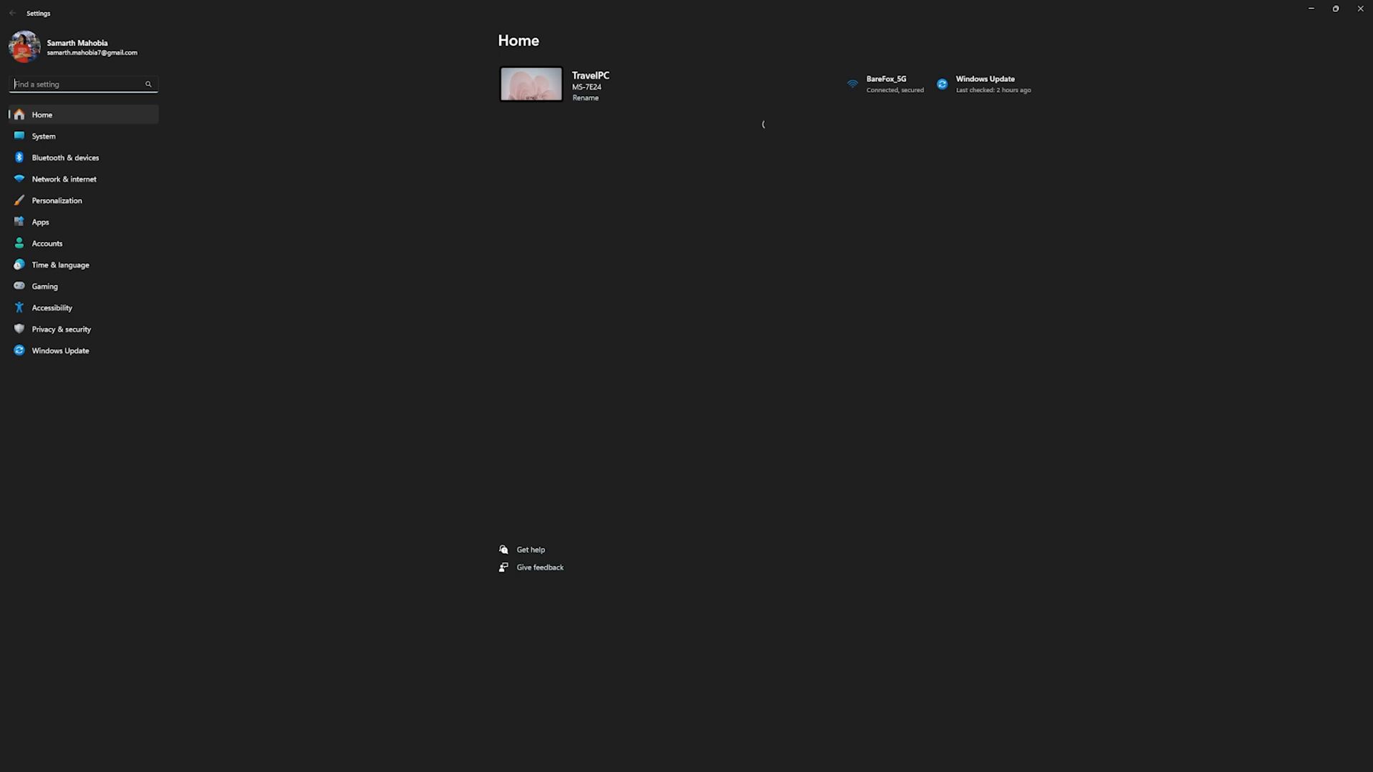
pyautogui.click(44, 286)
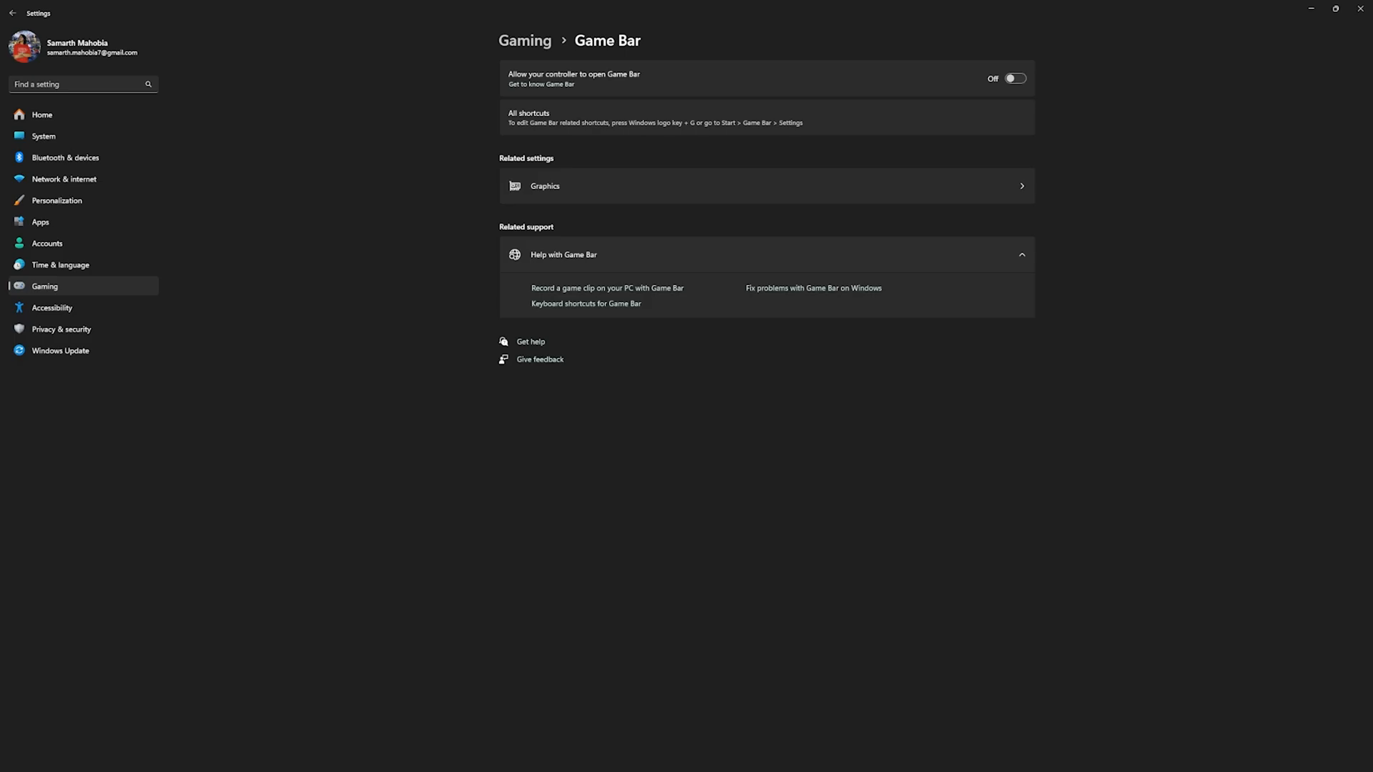
pyautogui.click(545, 185)
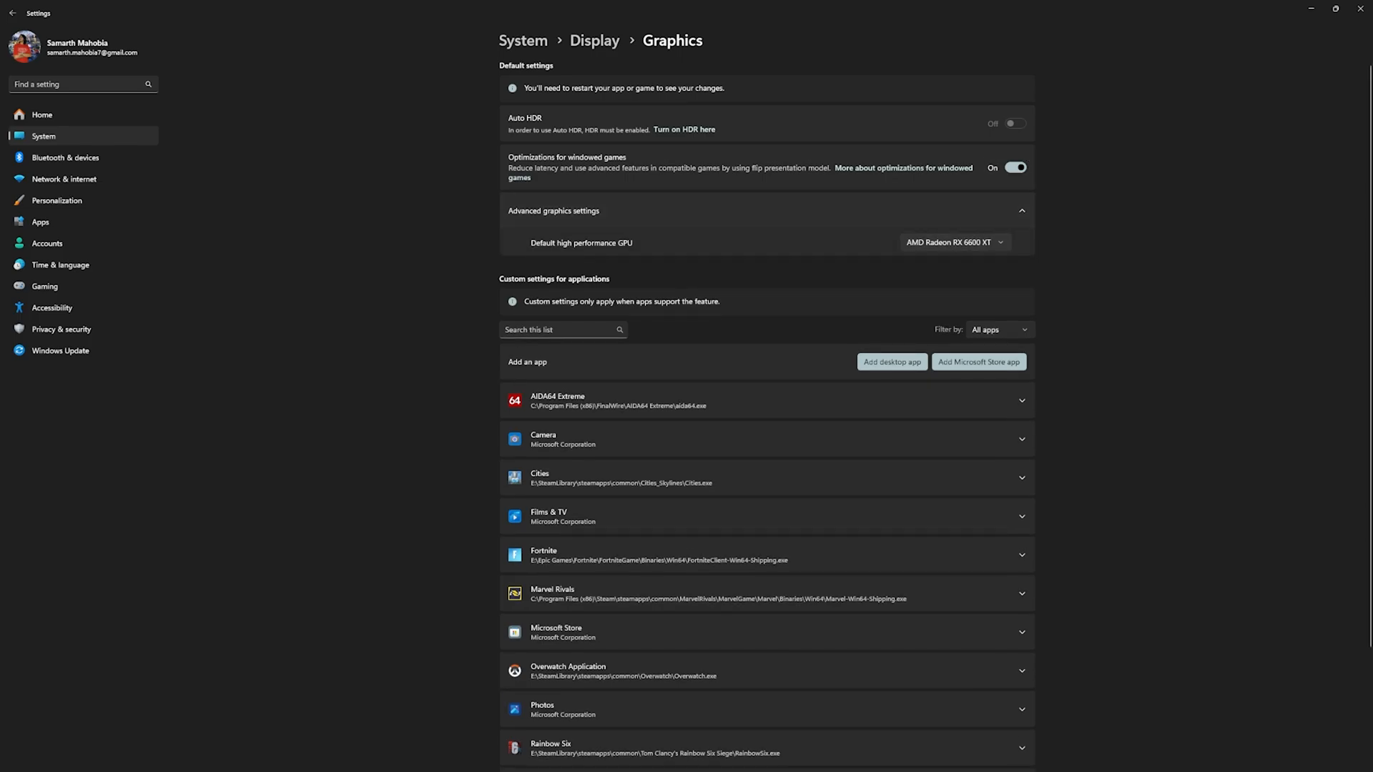
# - Choose AMD Radeon RX 6600 XT as default high performance GPU and scroll the app list
pyautogui.click(954, 242)
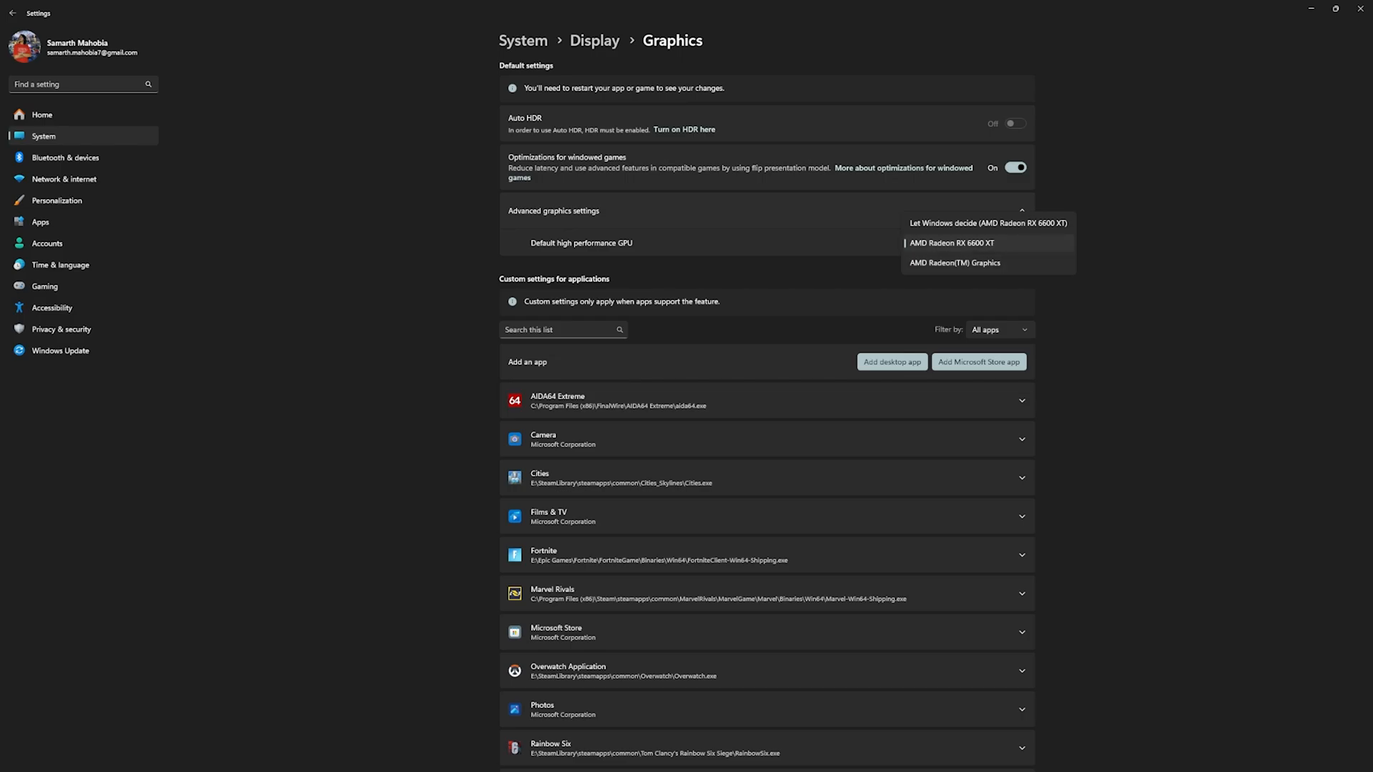
pyautogui.click(951, 243)
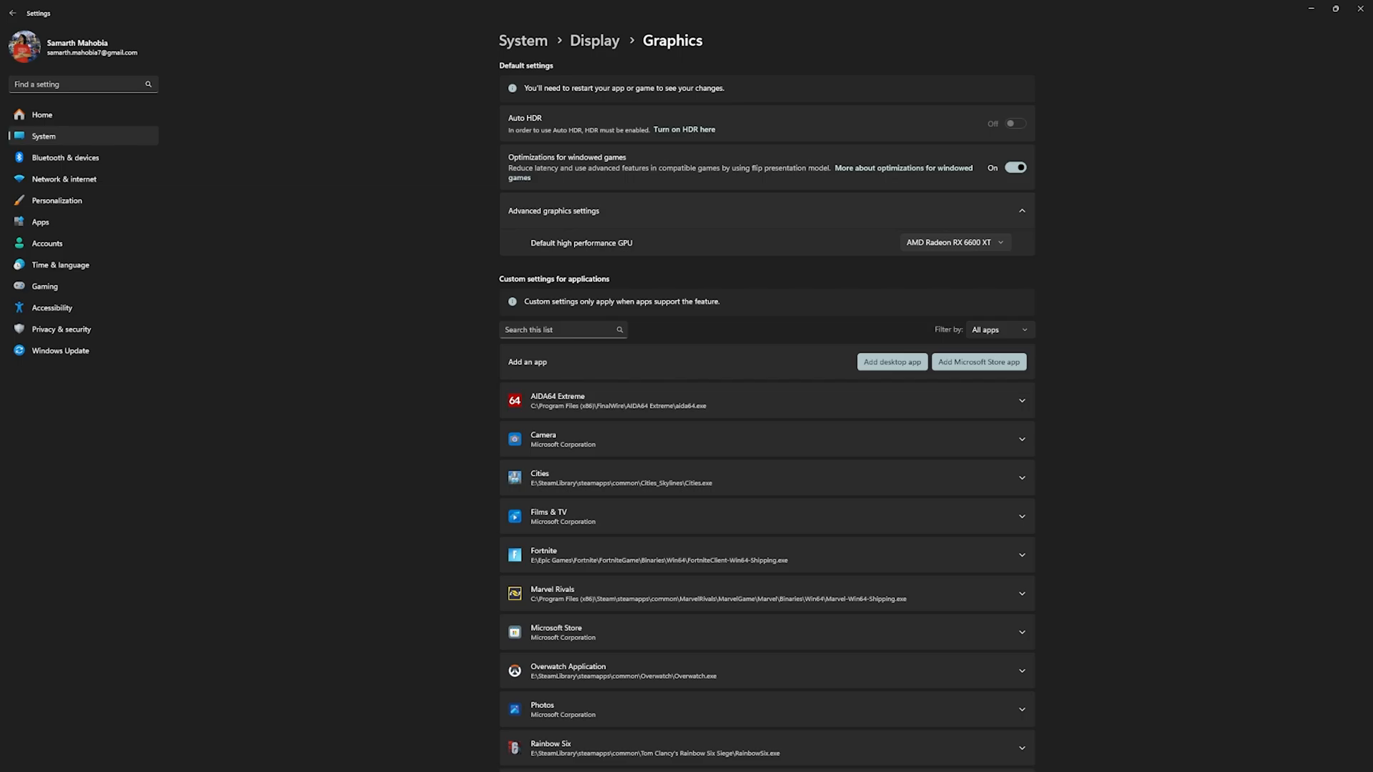
pyautogui.scroll(-3)
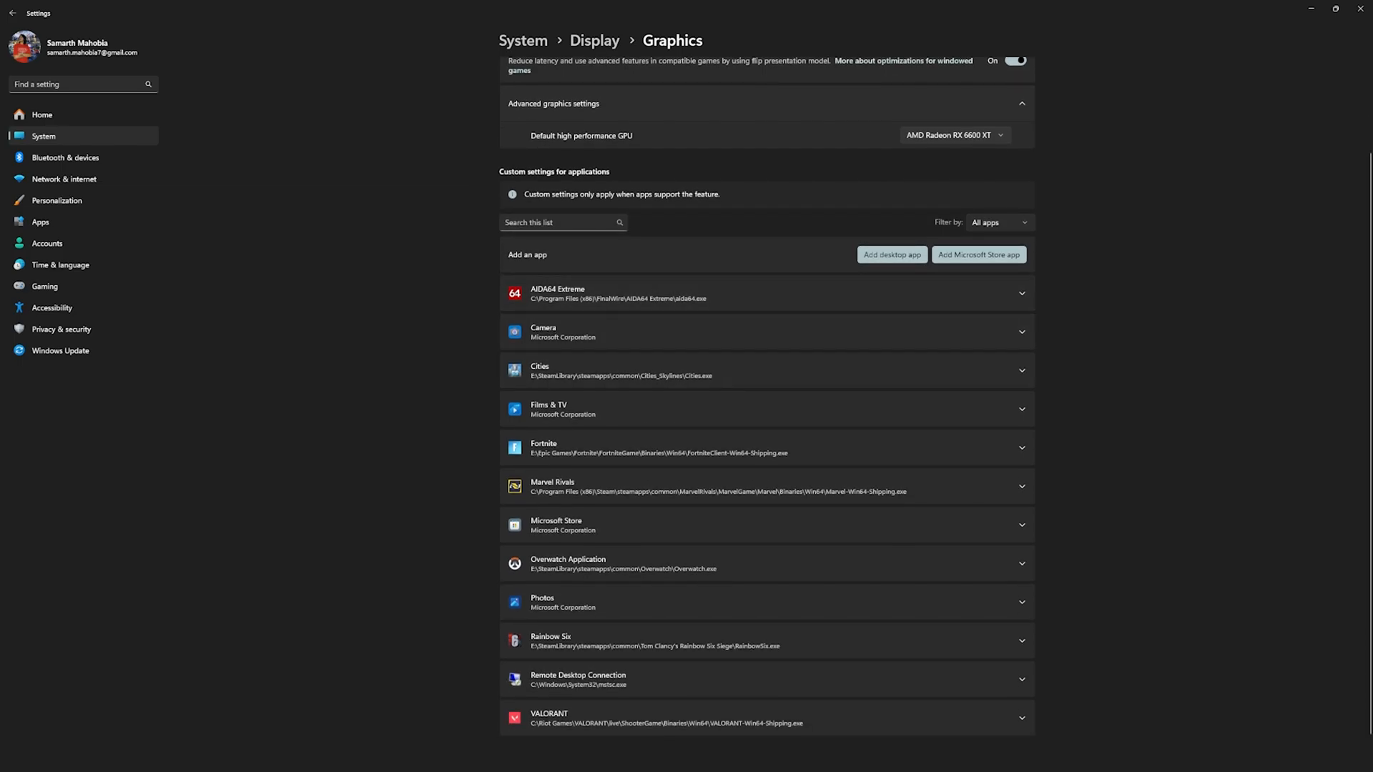
pyautogui.scroll(-3)
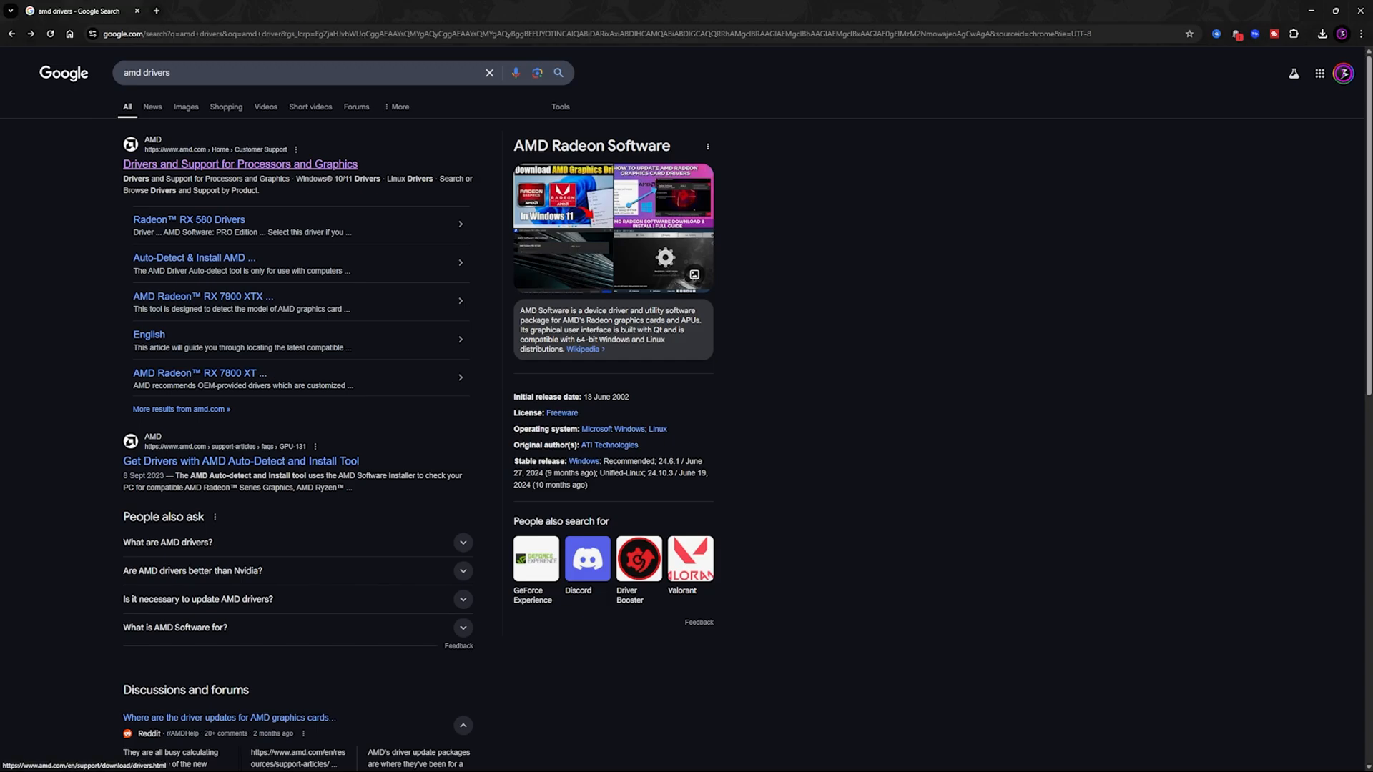
# - On AMD's support page, select Graphics > Radeon RX > RX 6000 Series > RX 6600 XT drivers
pyautogui.click(240, 164)
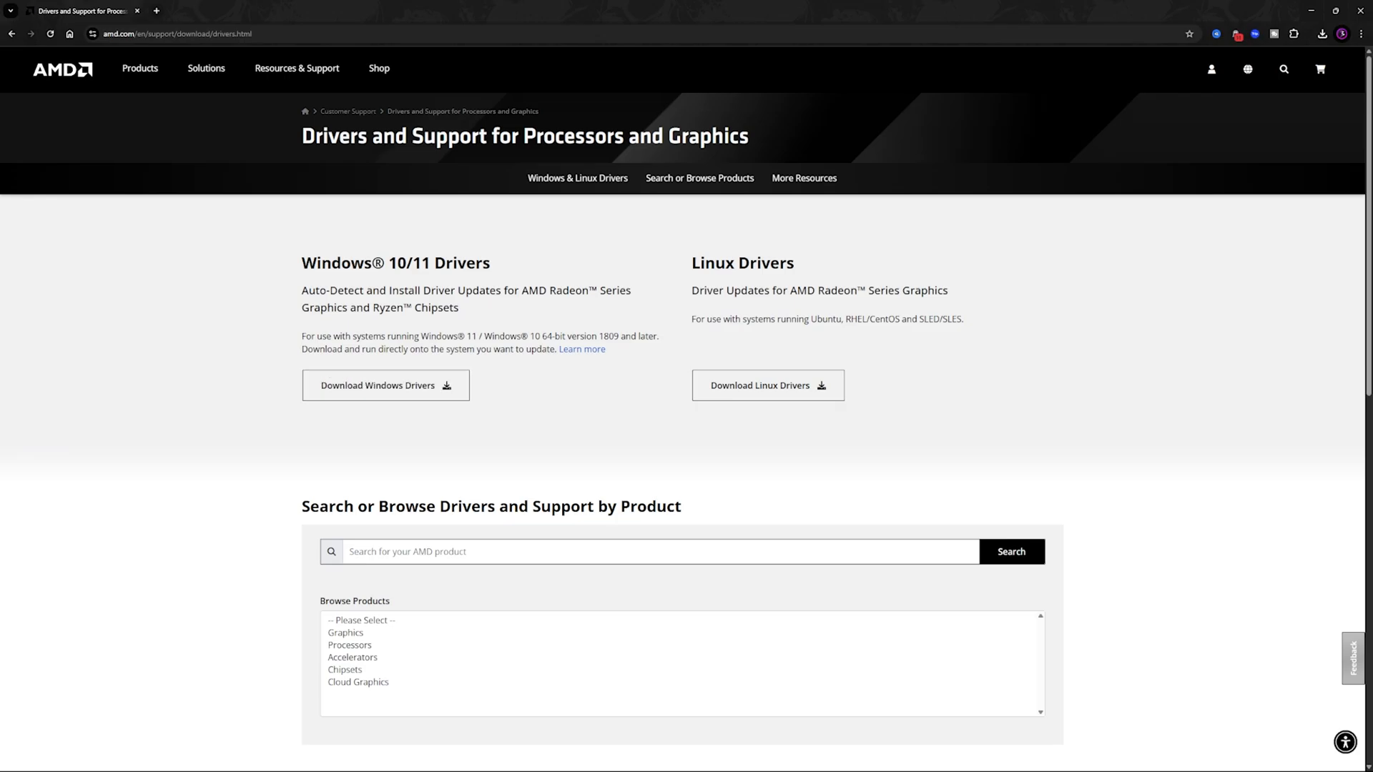
pyautogui.moveTo(386, 386)
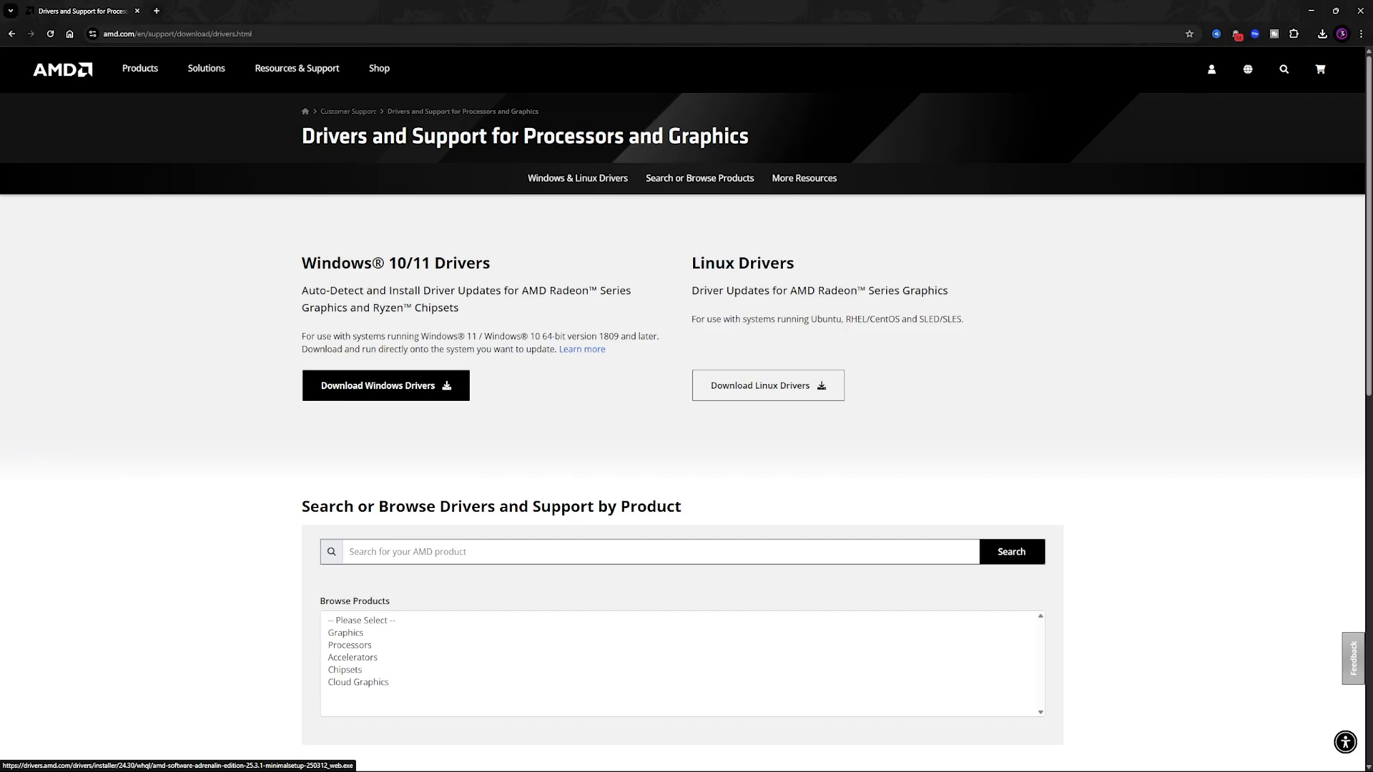
pyautogui.scroll(-3)
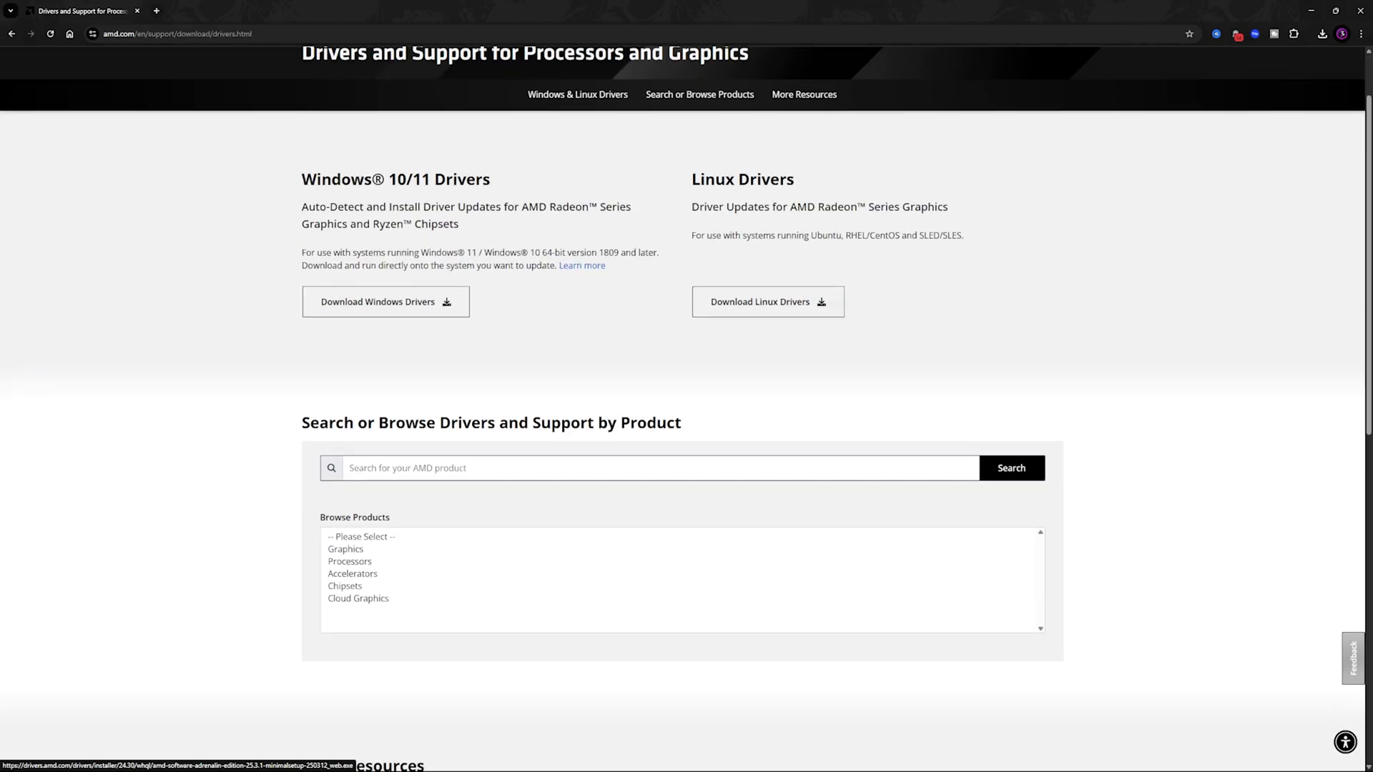
pyautogui.click(345, 549)
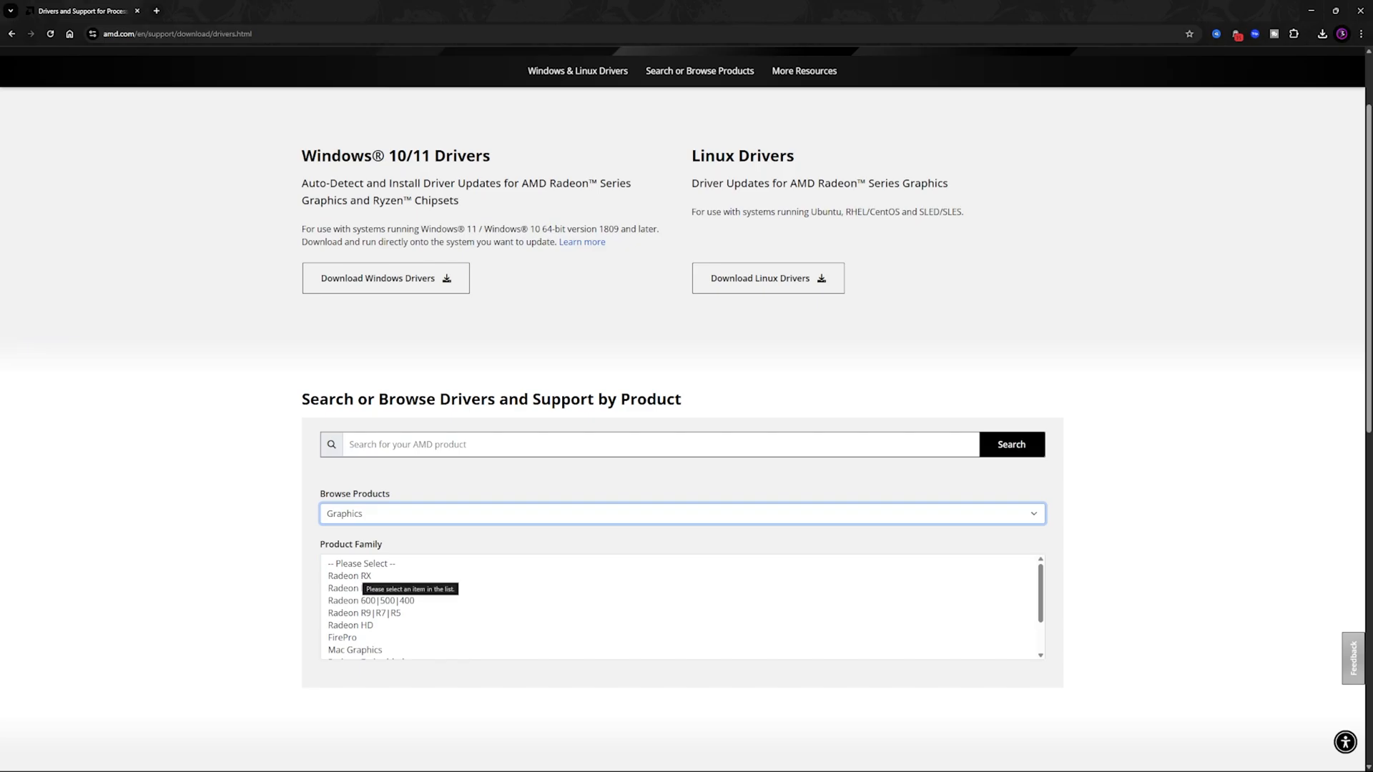
pyautogui.click(349, 575)
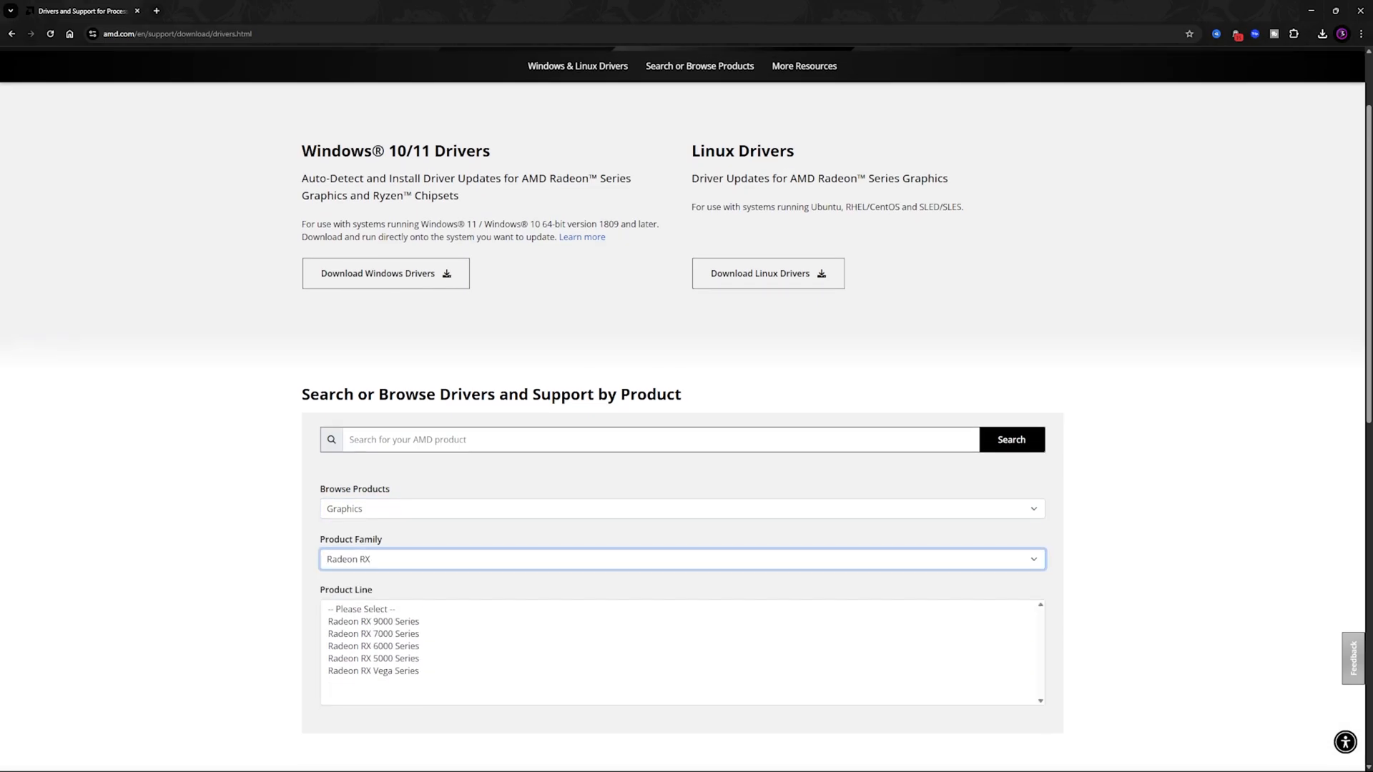
pyautogui.click(373, 646)
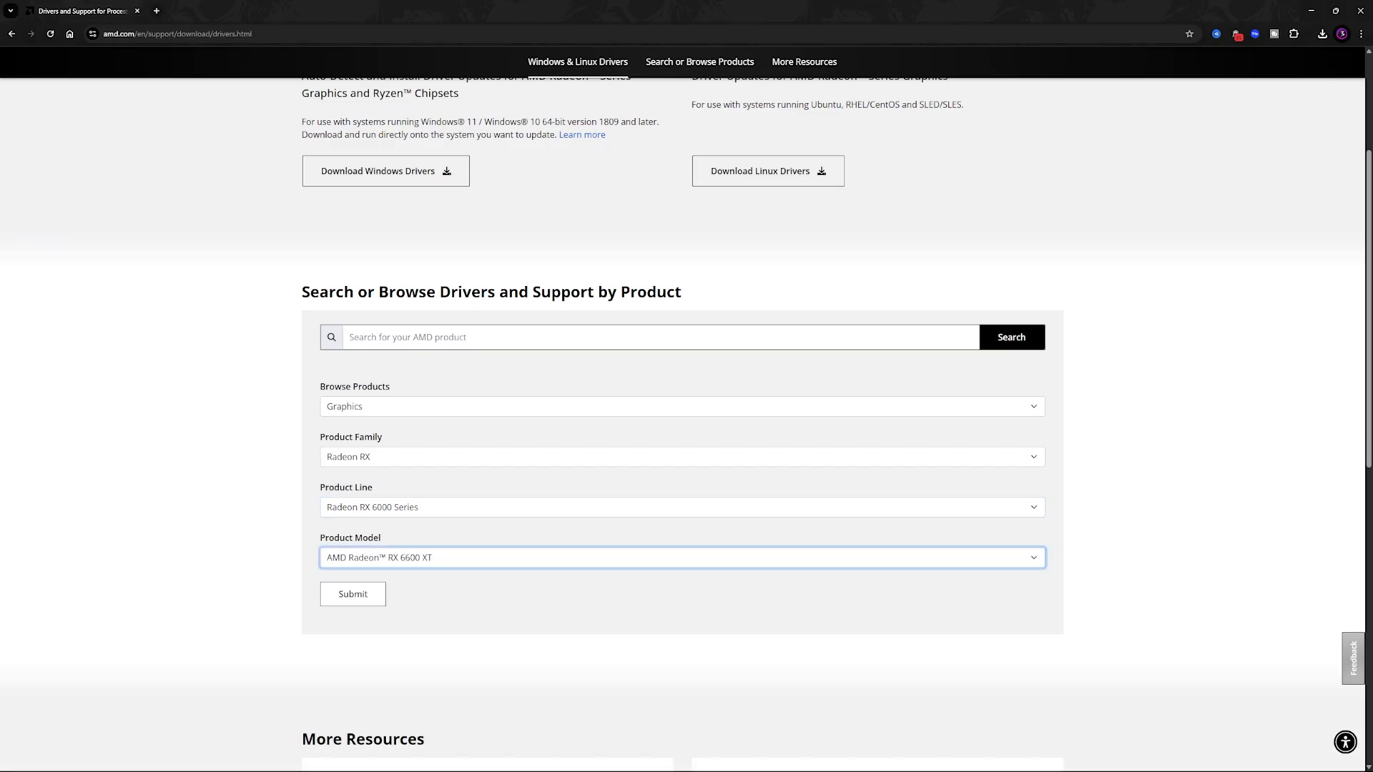
pyautogui.click(353, 594)
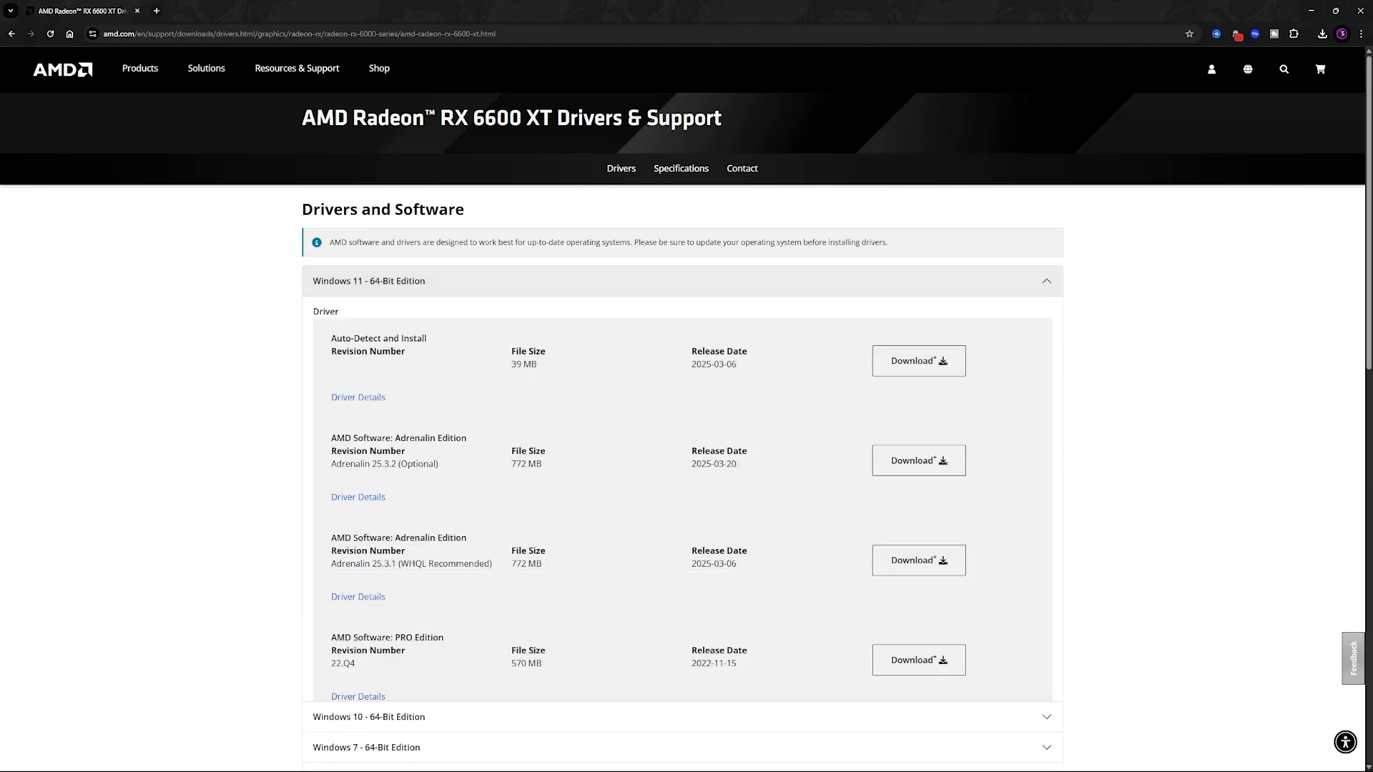
pyautogui.moveTo(919, 360)
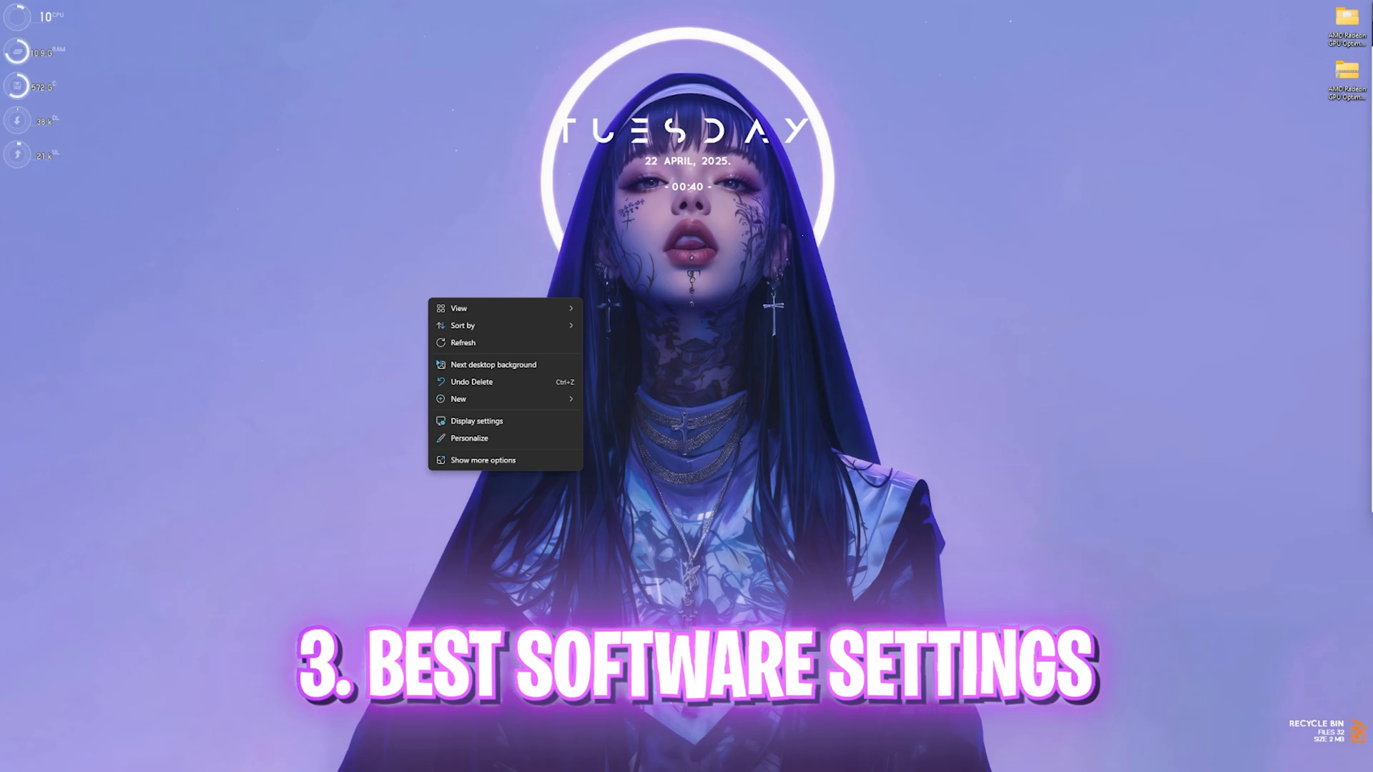
# - Launch AMD Software: Adrenalin Edition from the desktop's extended right-click menu
pyautogui.click(483, 460)
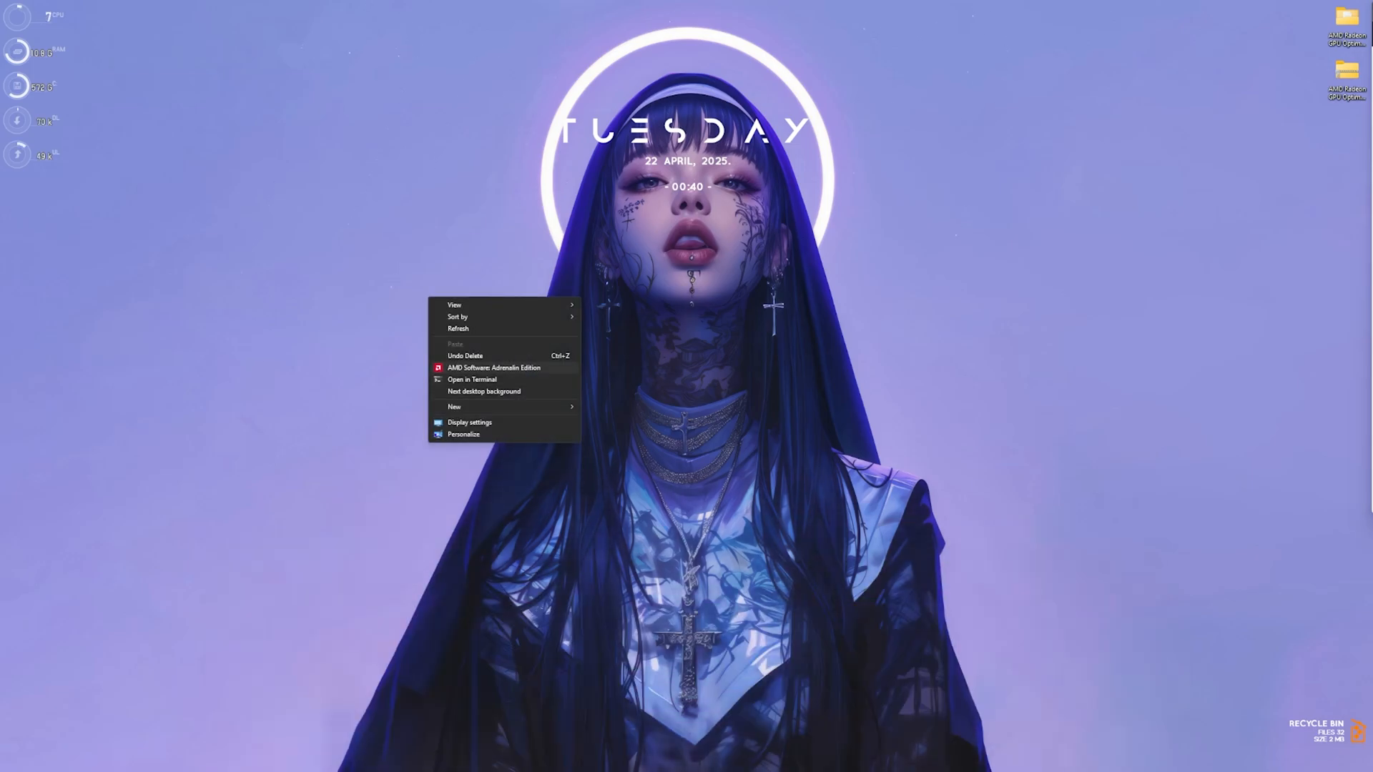
pyautogui.click(492, 367)
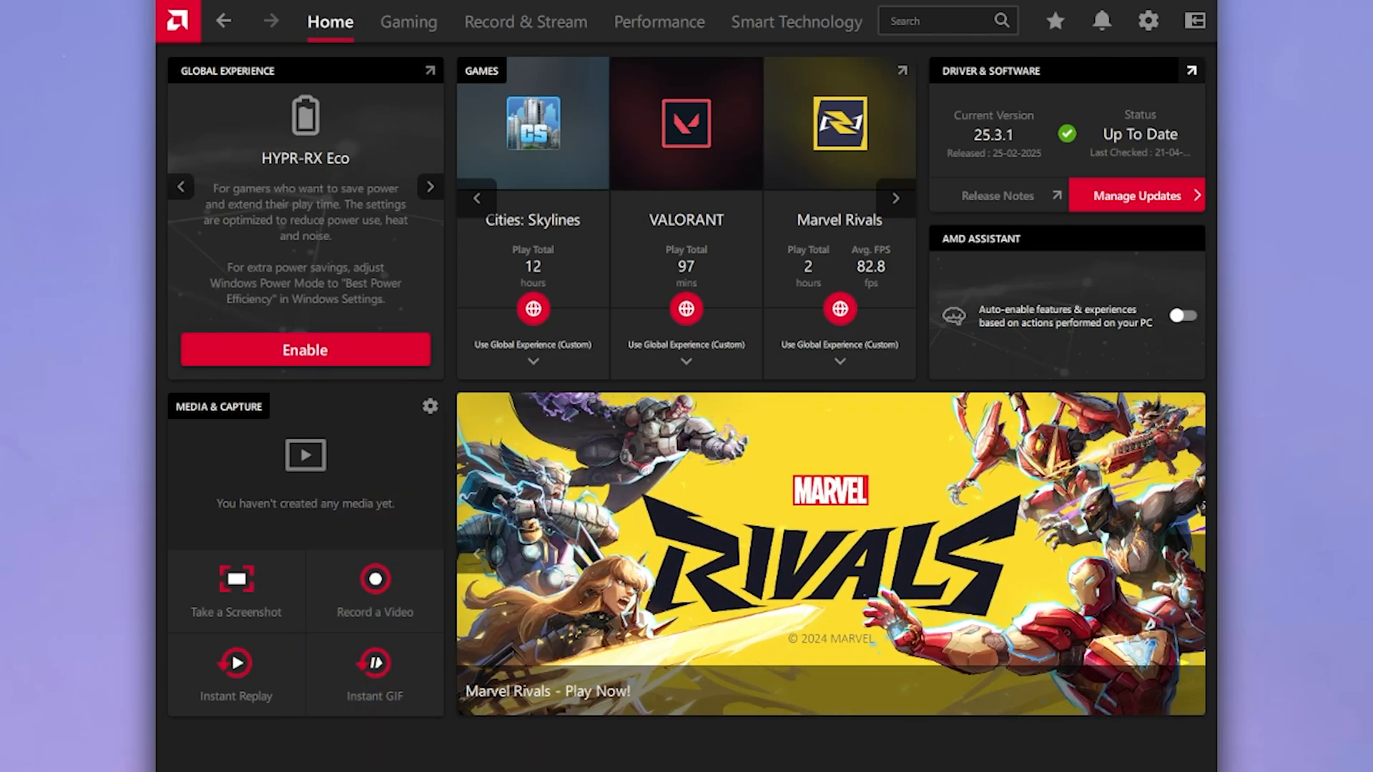
# - Check driver 25.3.1 status in System settings, then view the 13-title Gaming library
pyautogui.click(1147, 20)
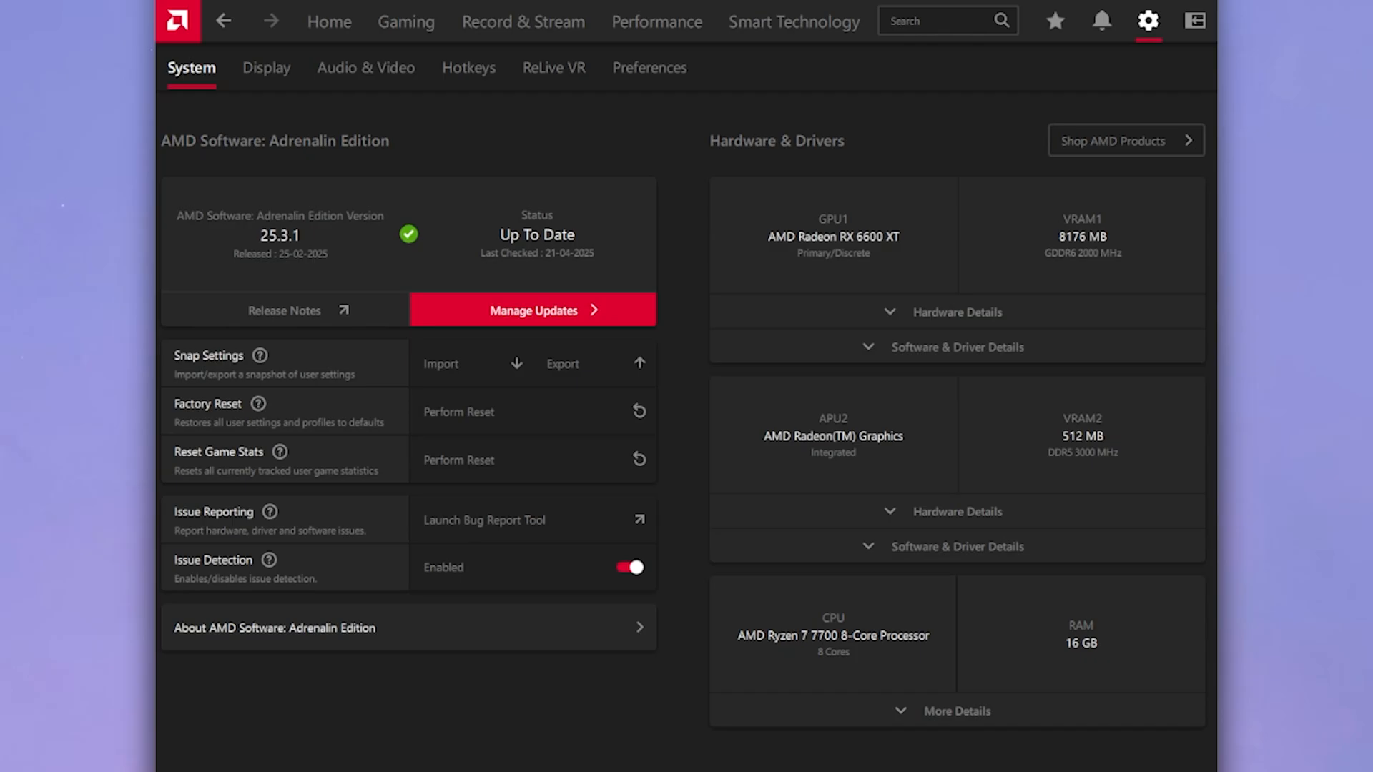
pyautogui.click(406, 22)
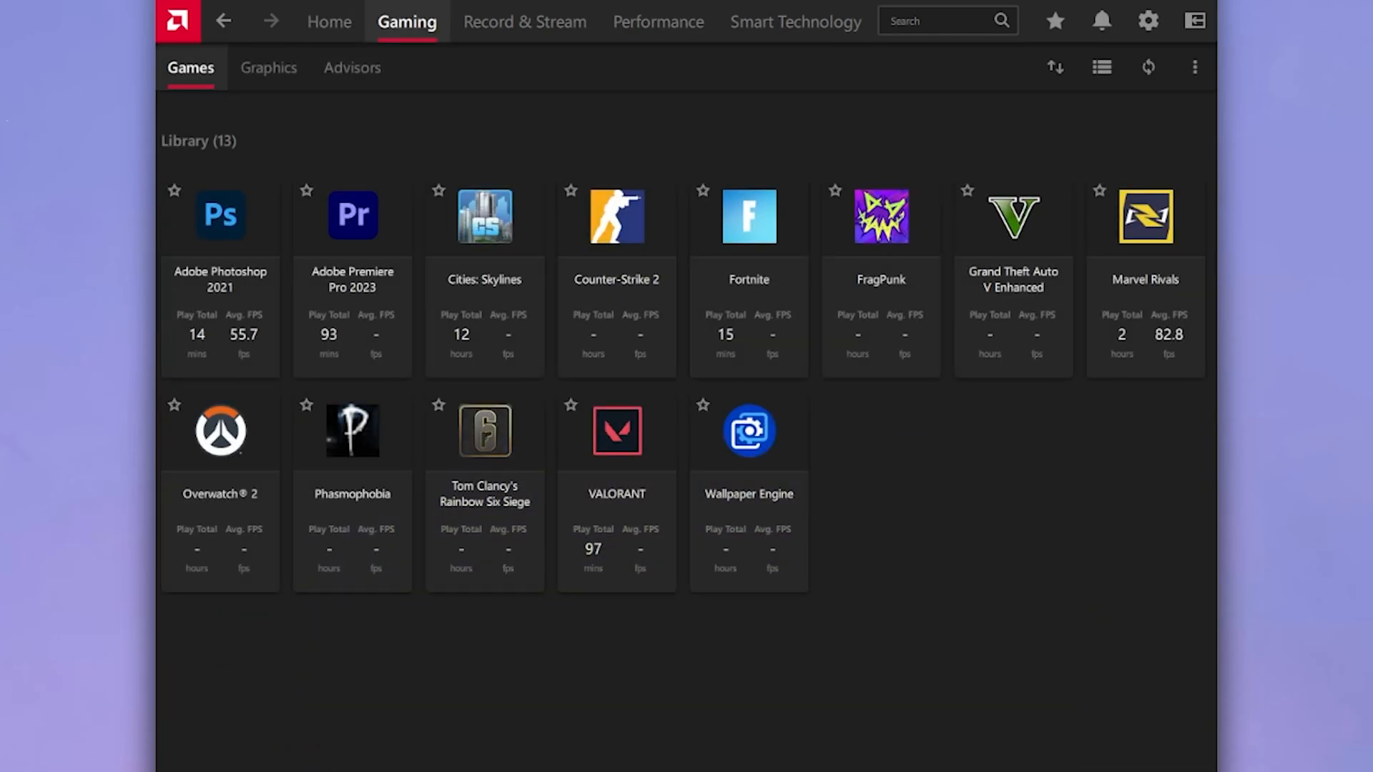
# - Open global Graphics settings, glance at integrated Radeon graphics, and return to RX 6600 XT options
pyautogui.click(268, 67)
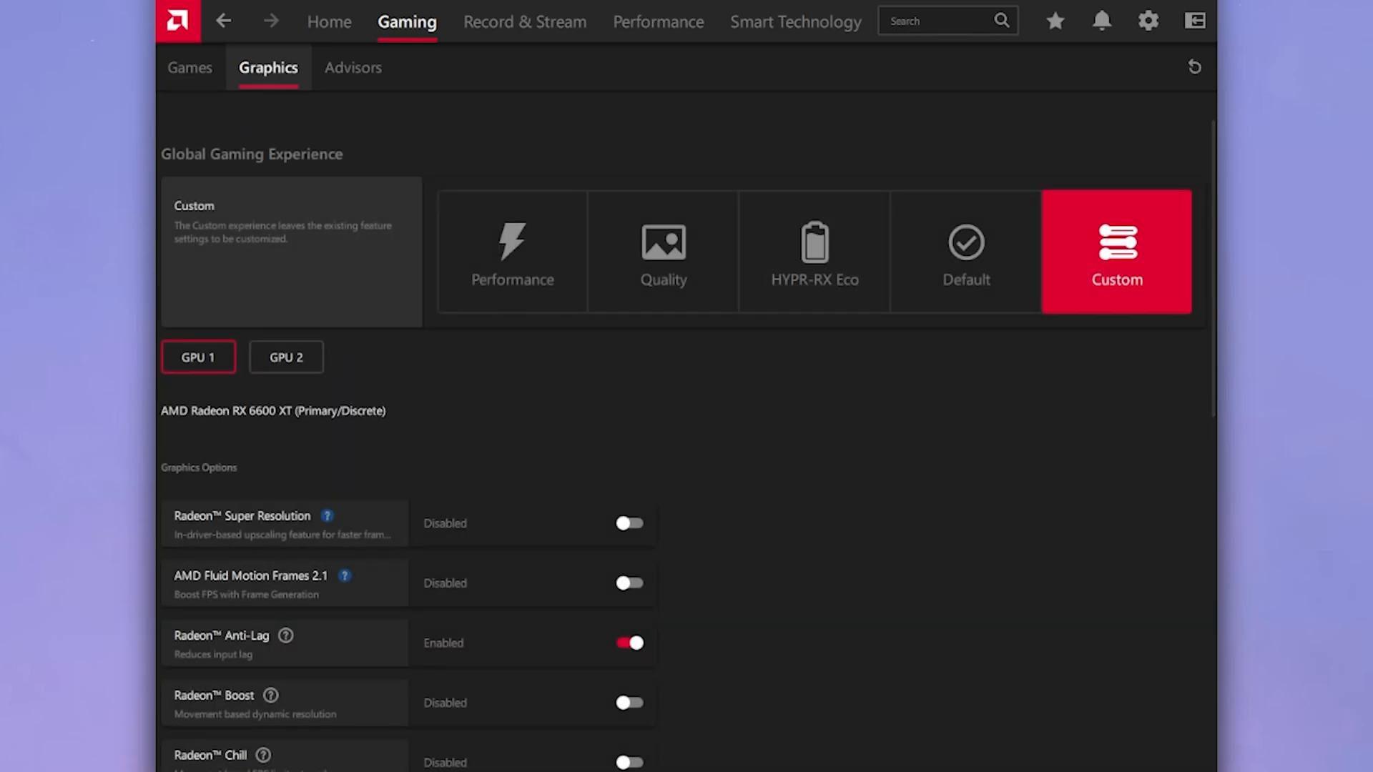
pyautogui.moveTo(262, 412)
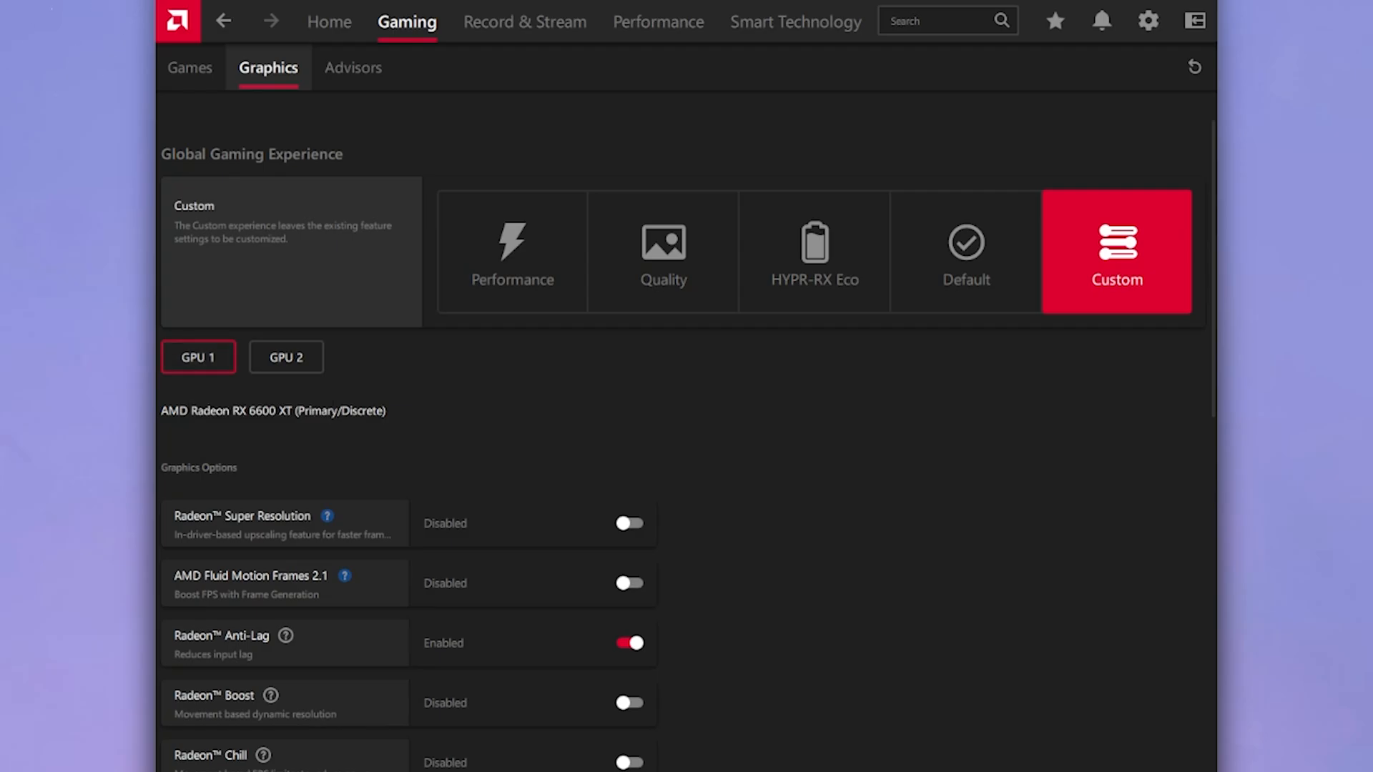
pyautogui.click(286, 357)
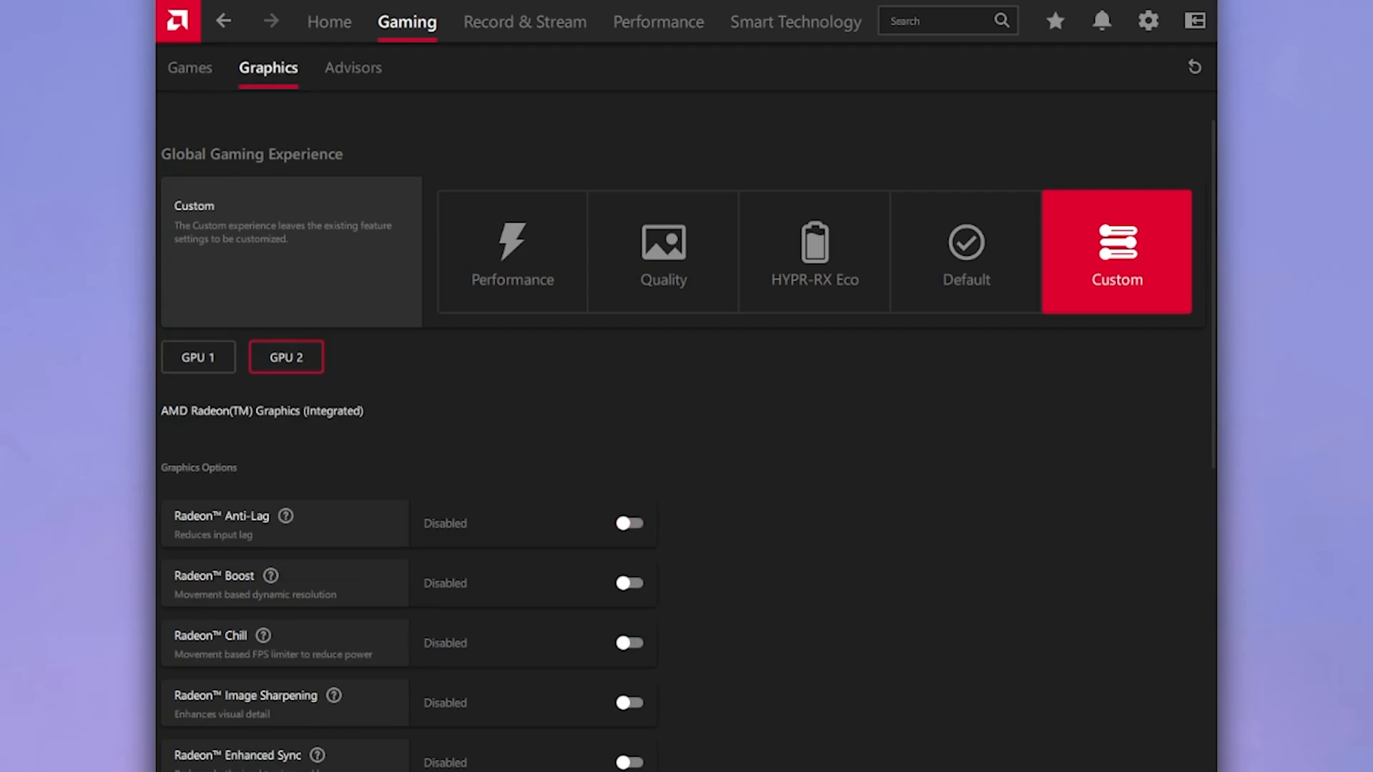
pyautogui.click(198, 357)
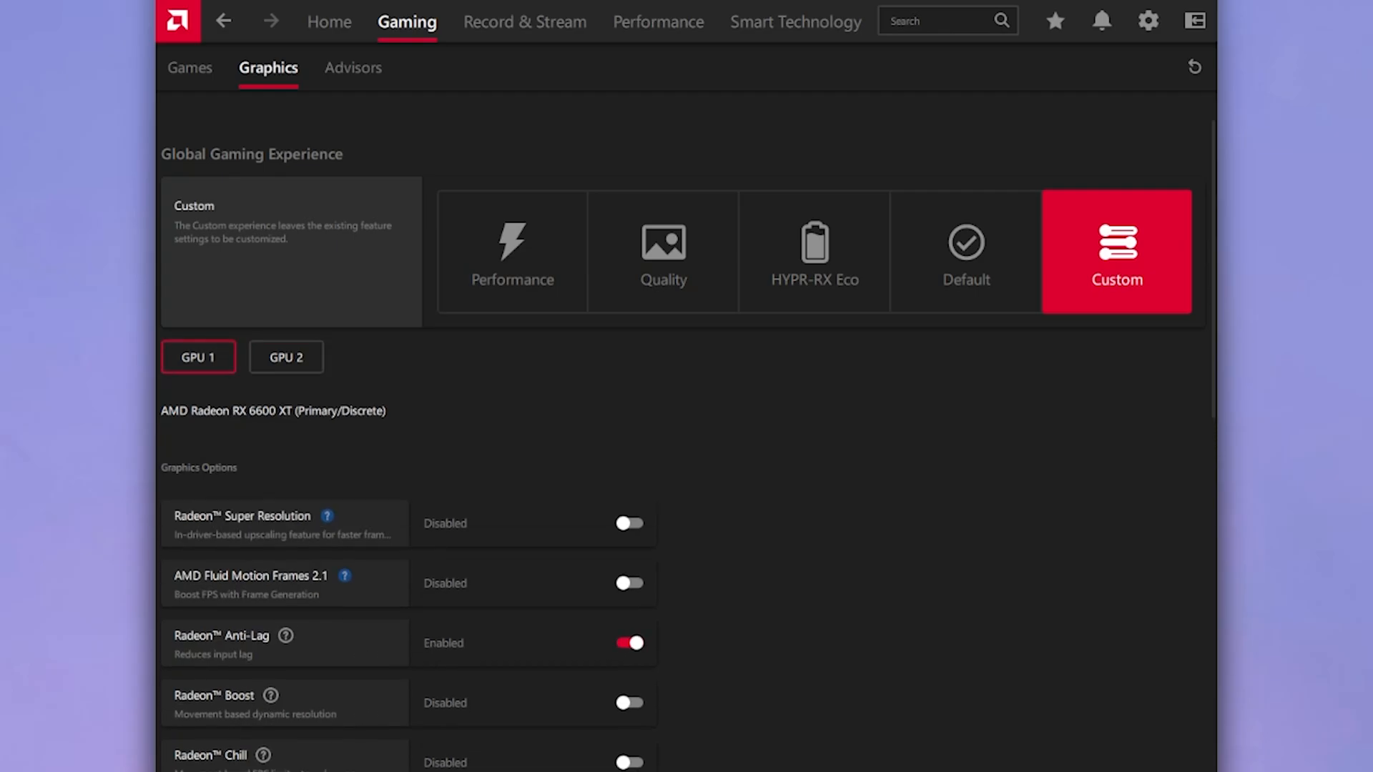
pyautogui.scroll(-3)
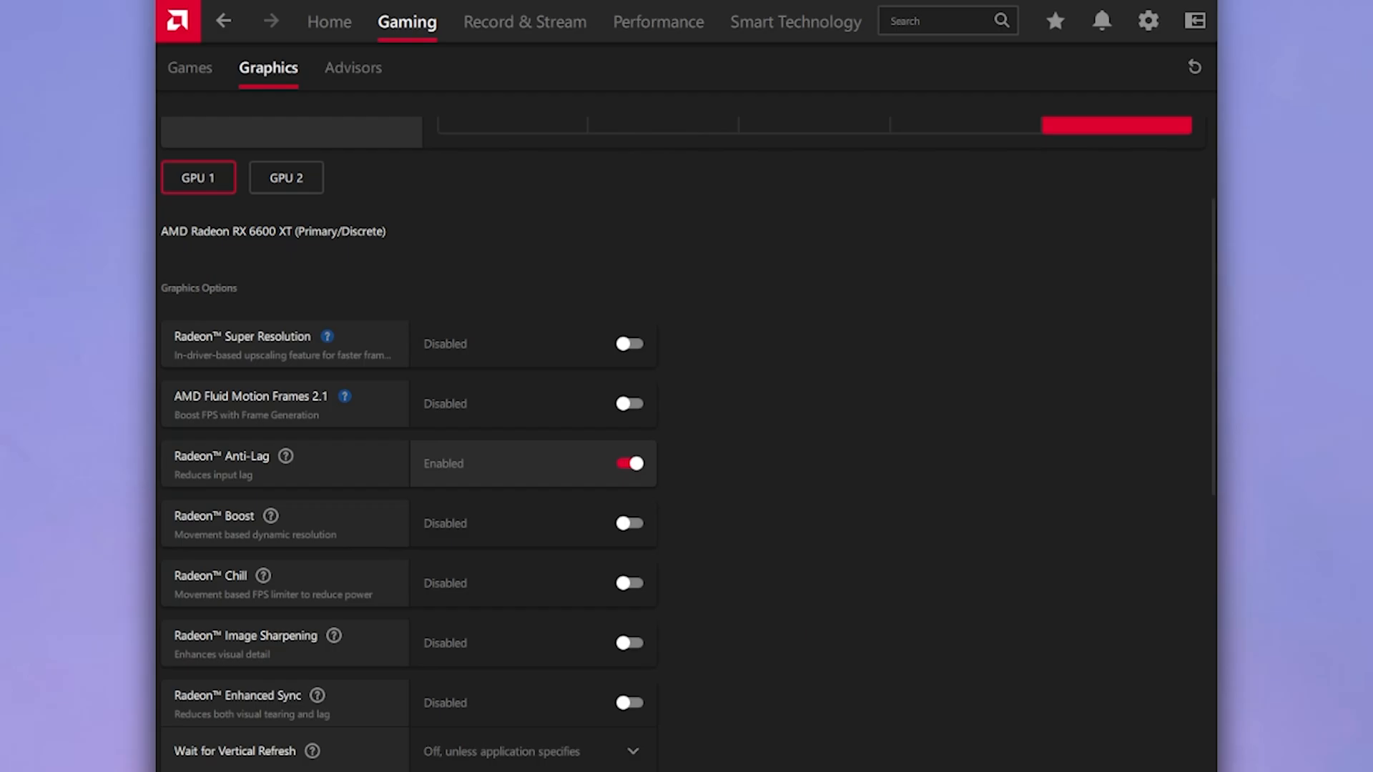
pyautogui.moveTo(335, 636)
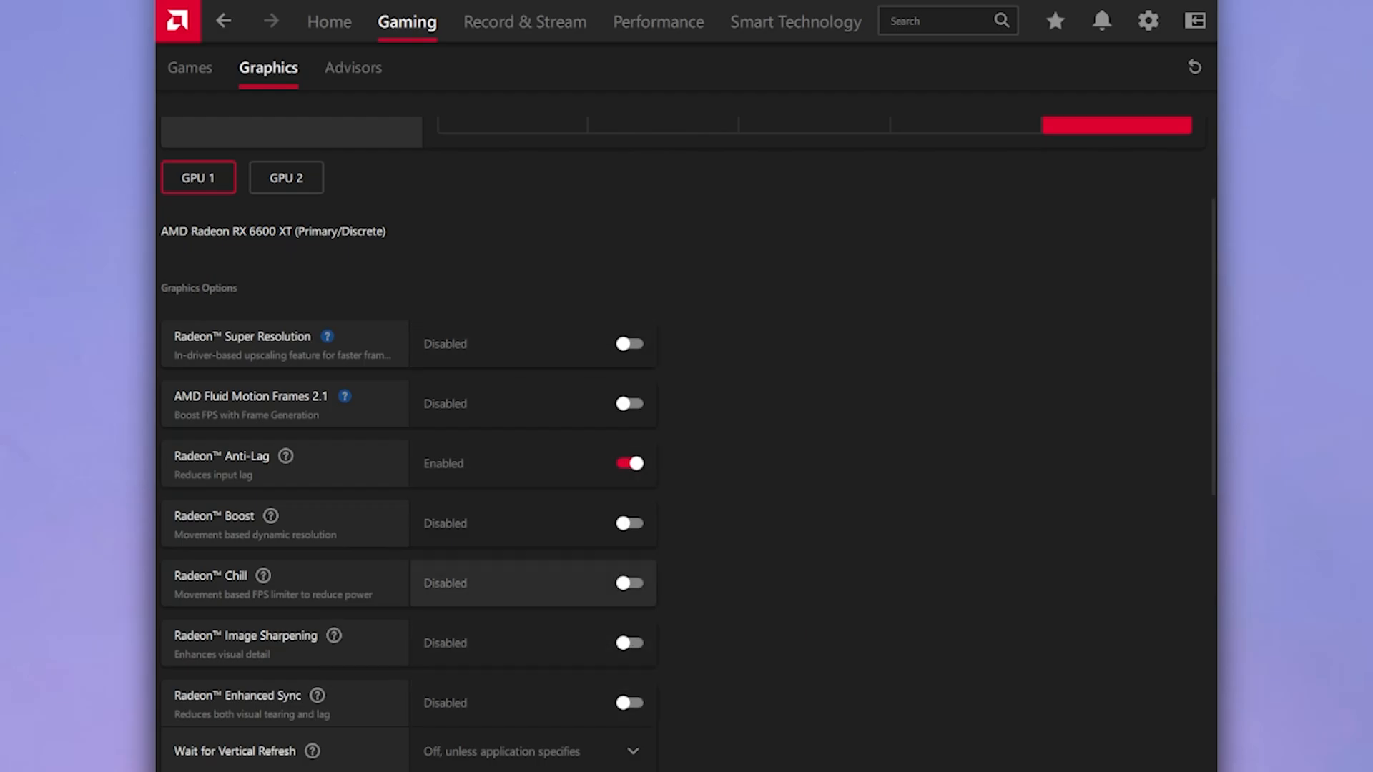
pyautogui.moveTo(534, 583)
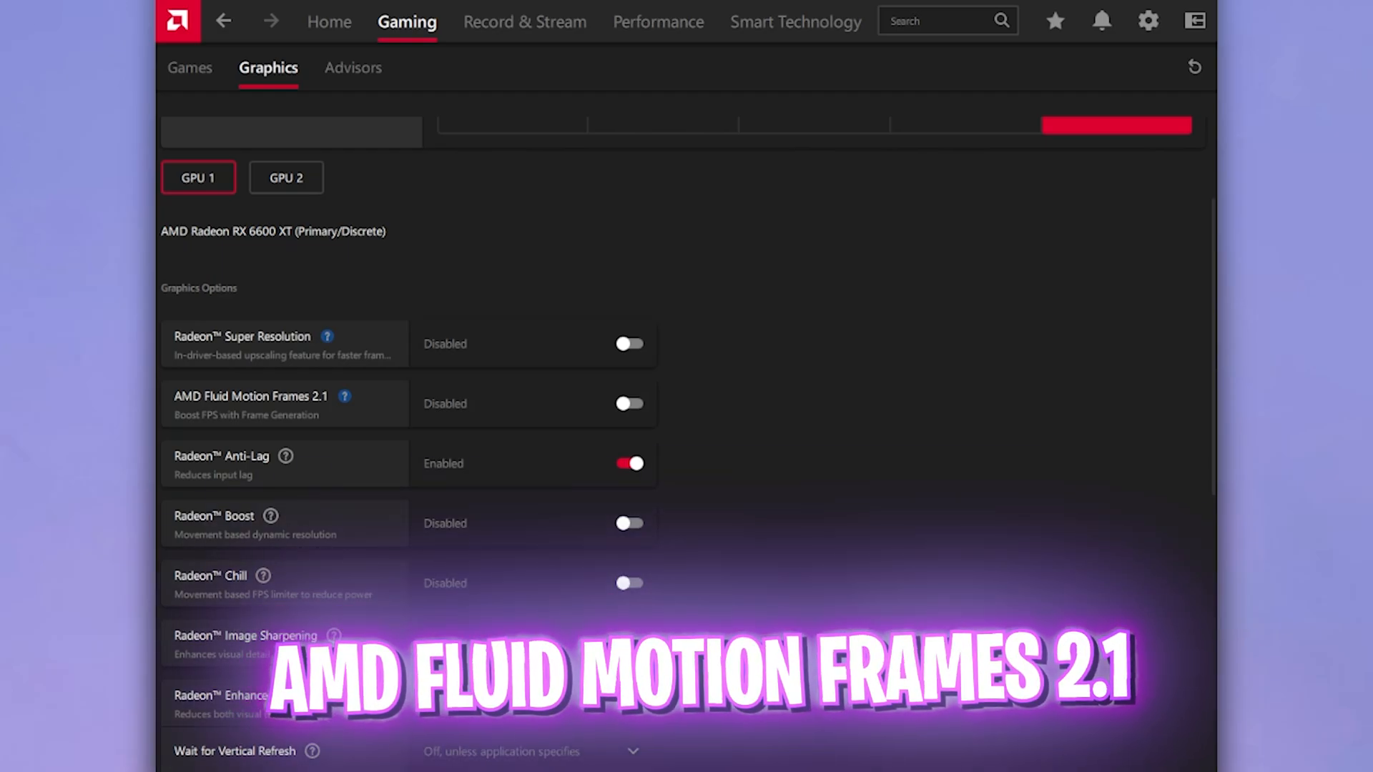
pyautogui.moveTo(343, 396)
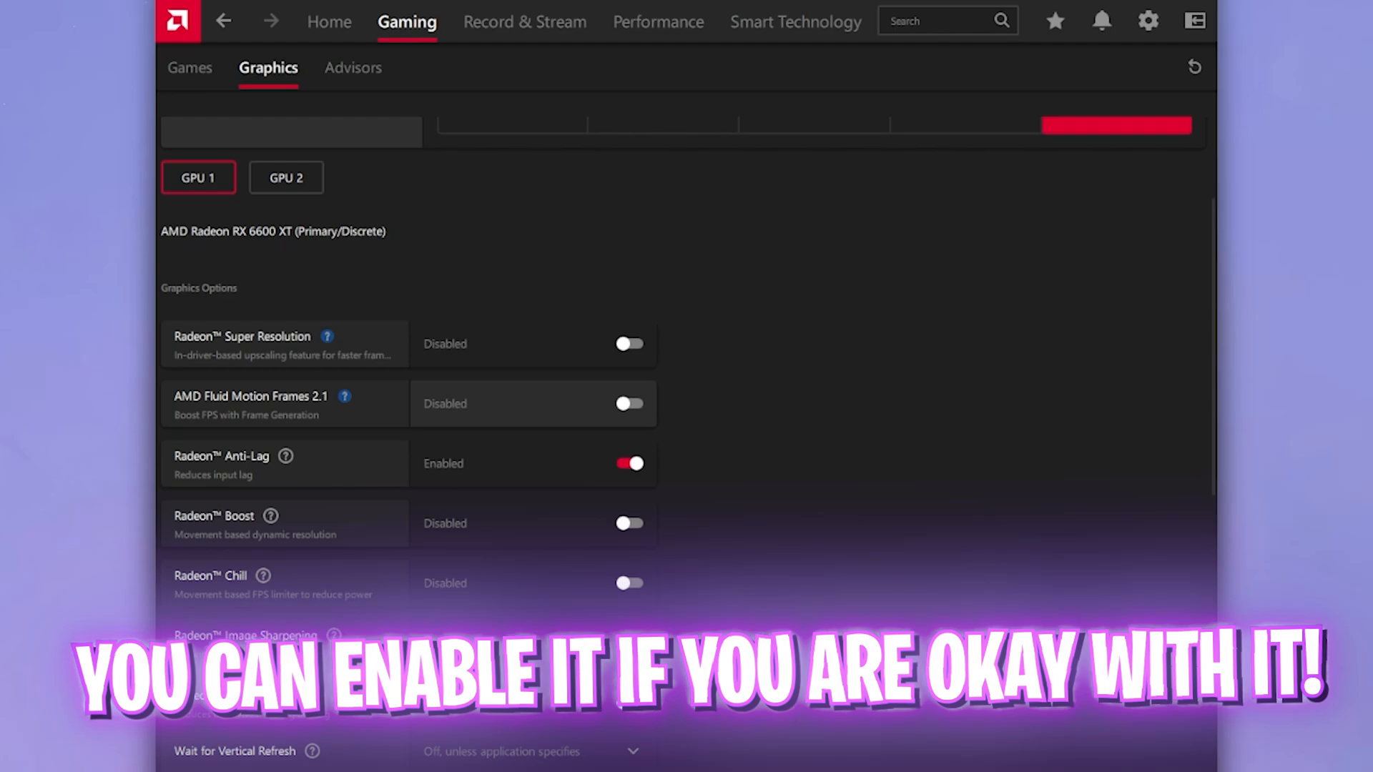
# - Enable Anisotropic Filtering and set its level to 16x
pyautogui.scroll(-3)
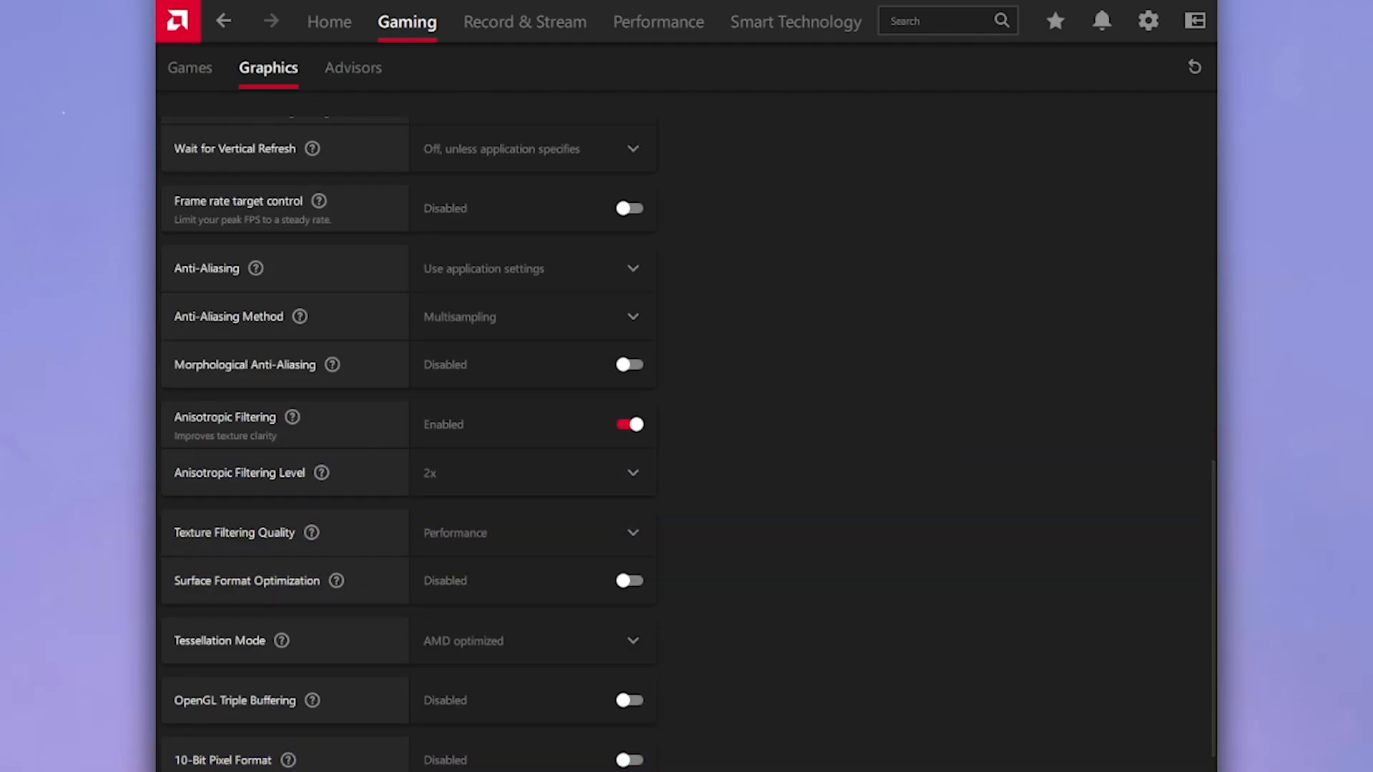
pyautogui.click(531, 268)
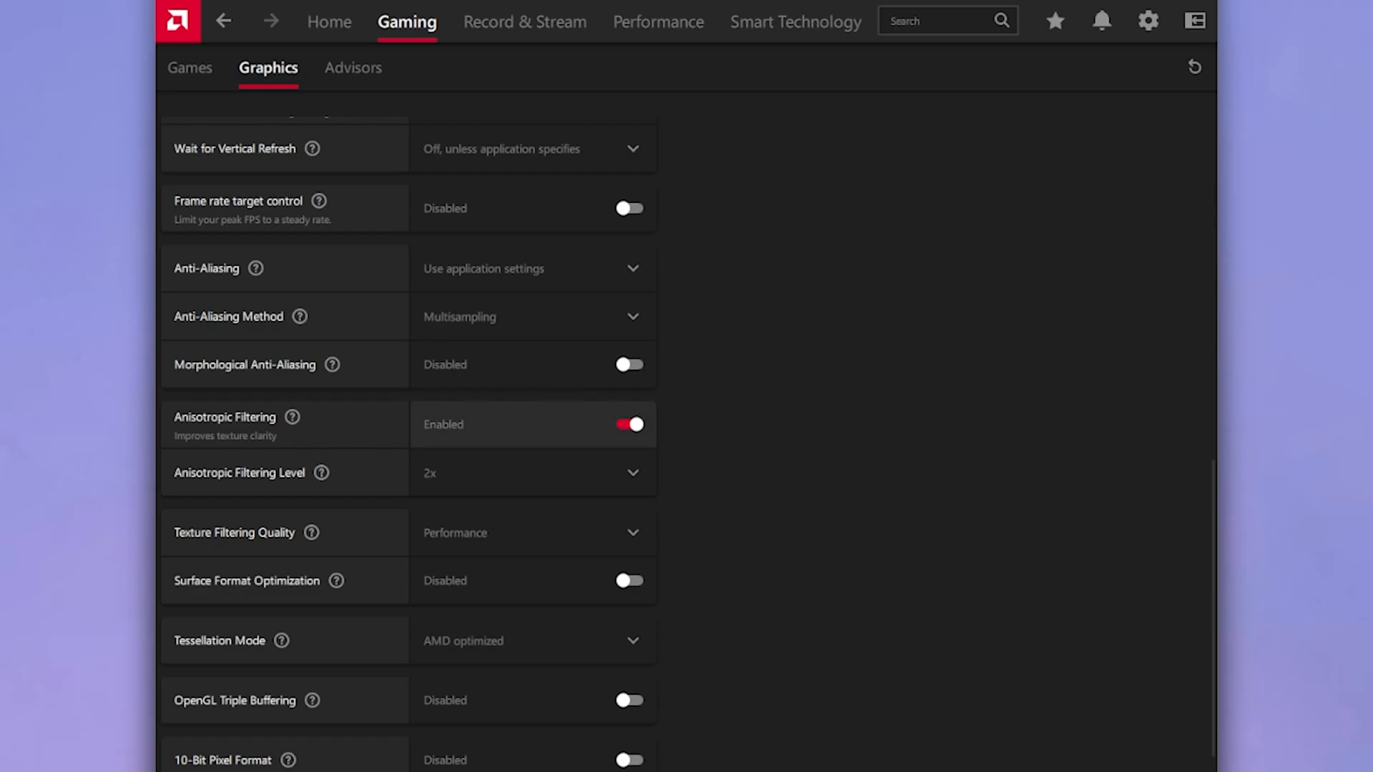
pyautogui.click(531, 473)
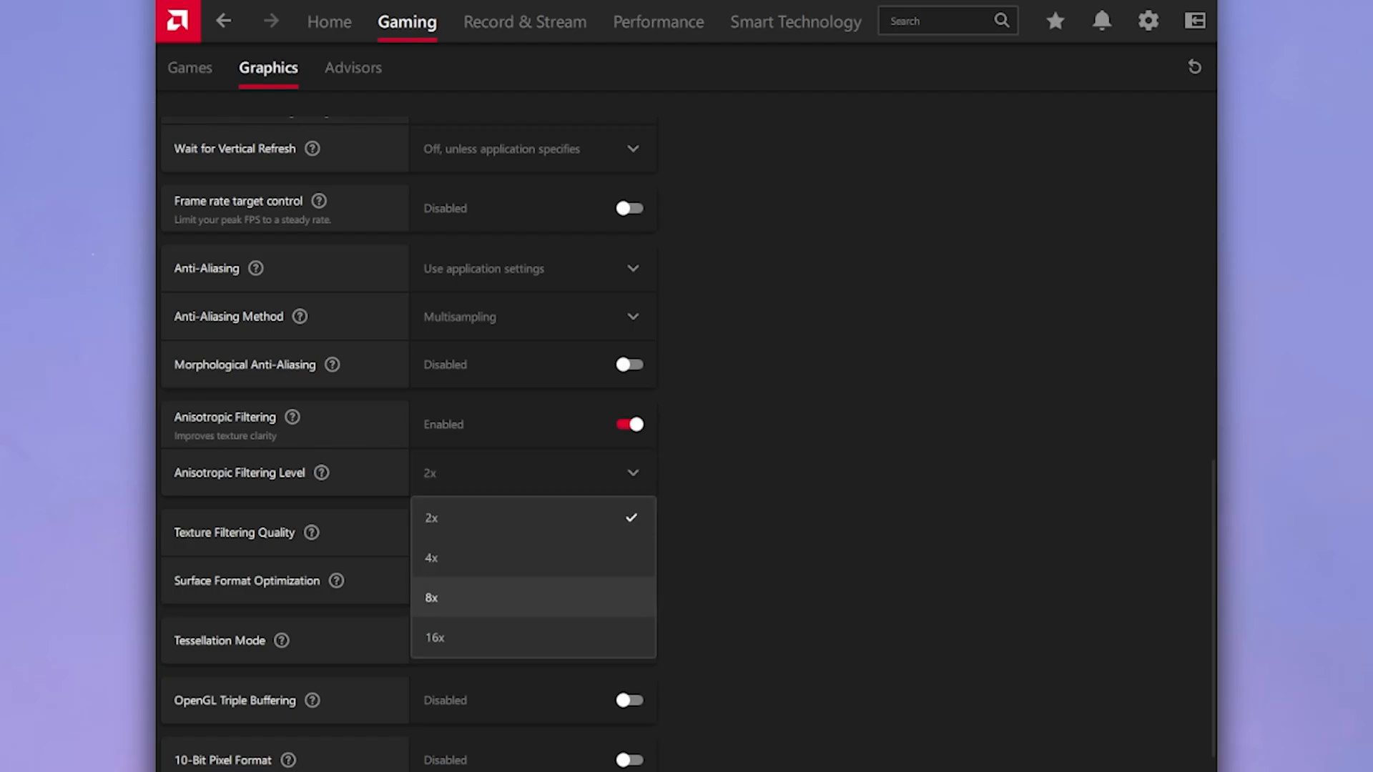
pyautogui.click(432, 638)
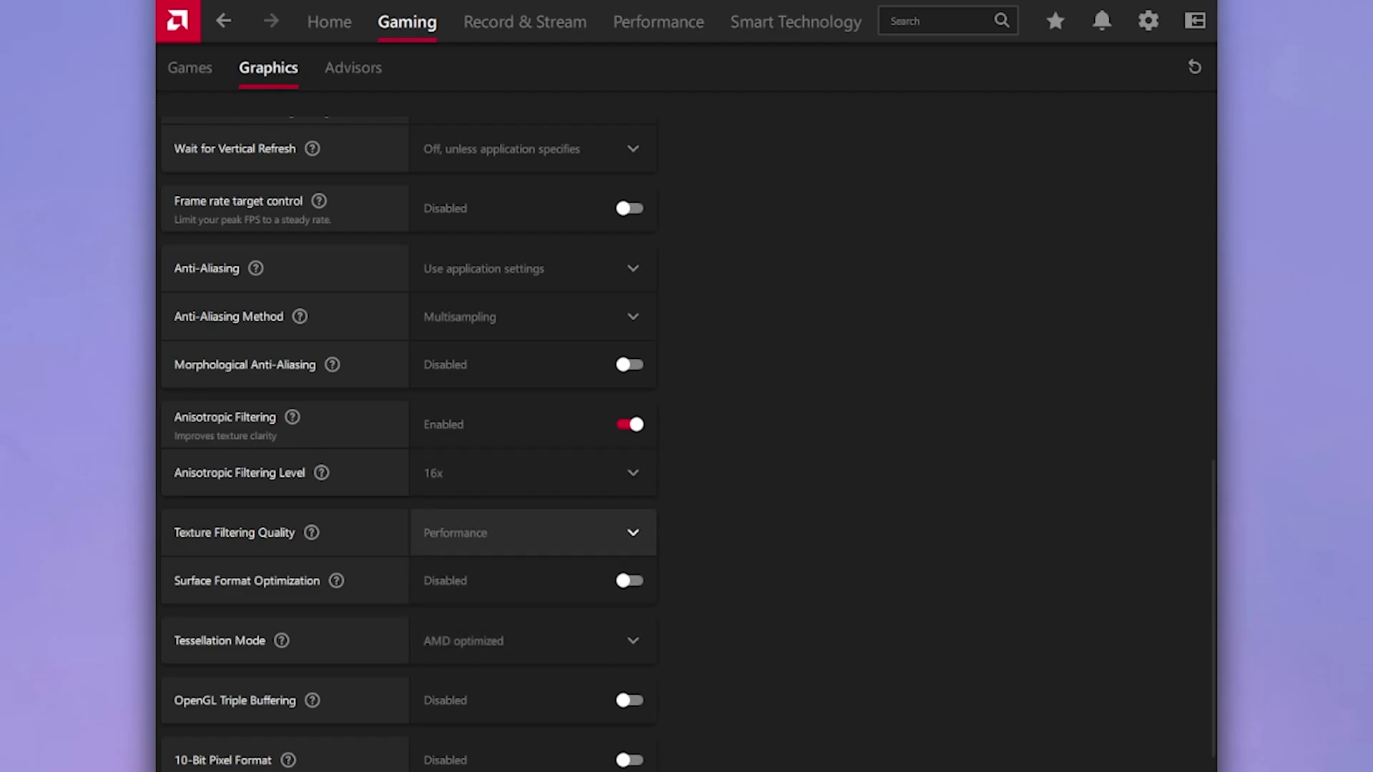
# - Keep Tessellation Mode set to AMD optimized
pyautogui.scroll(-3)
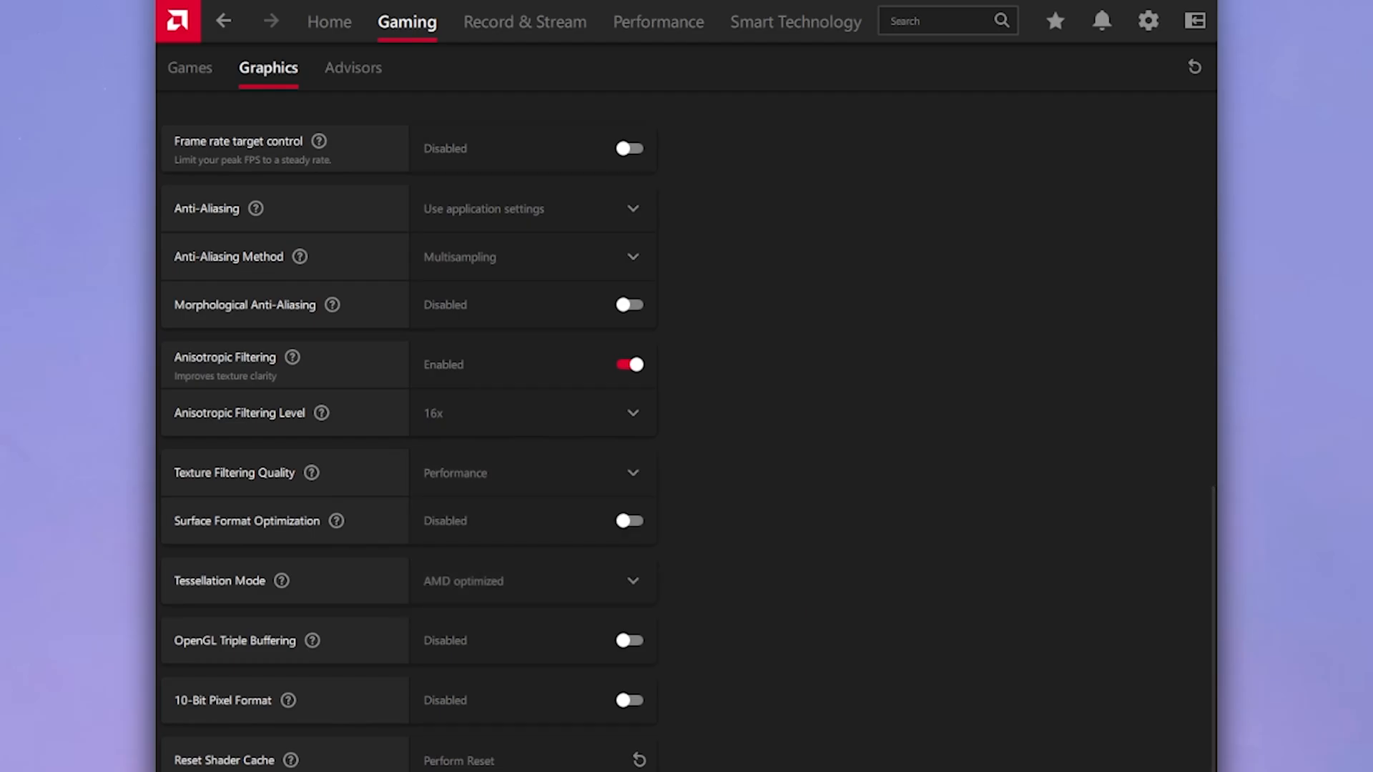
pyautogui.click(533, 581)
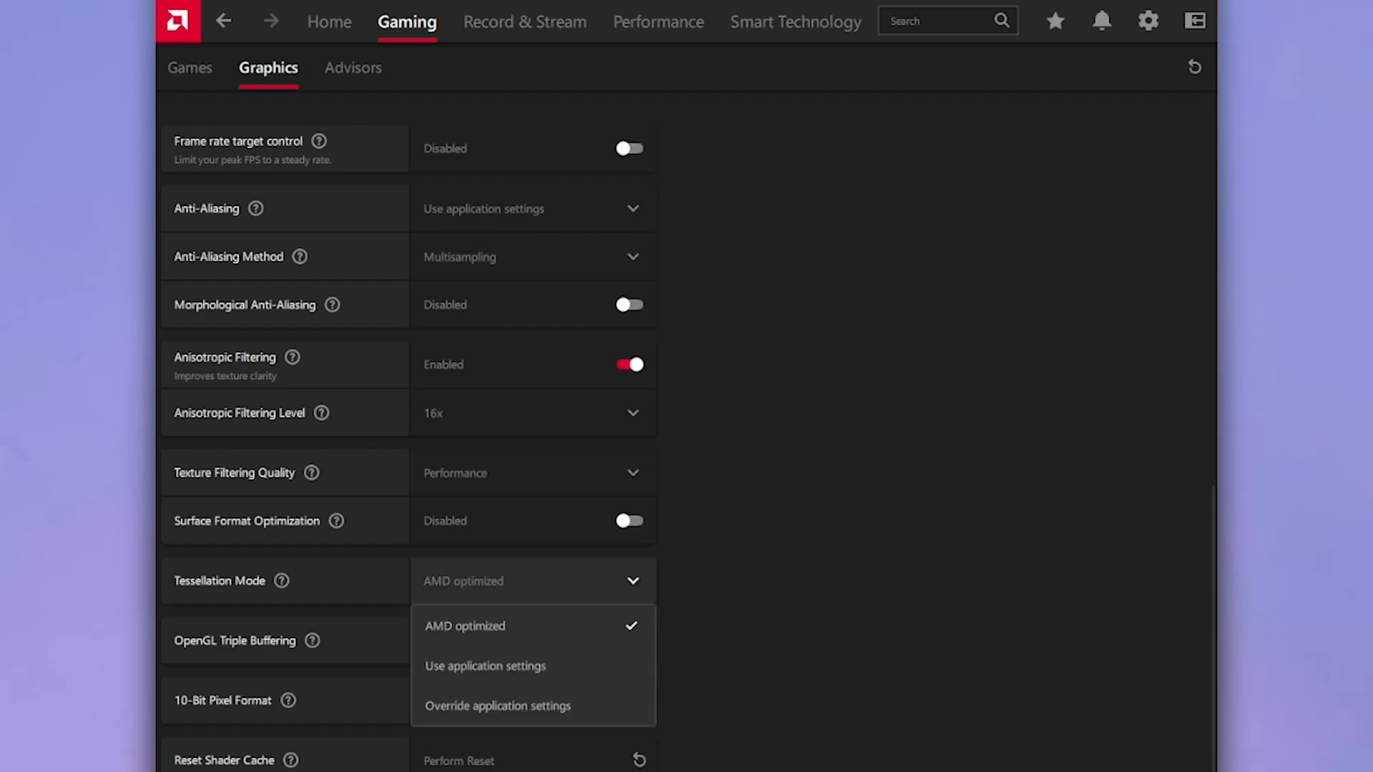
pyautogui.click(464, 626)
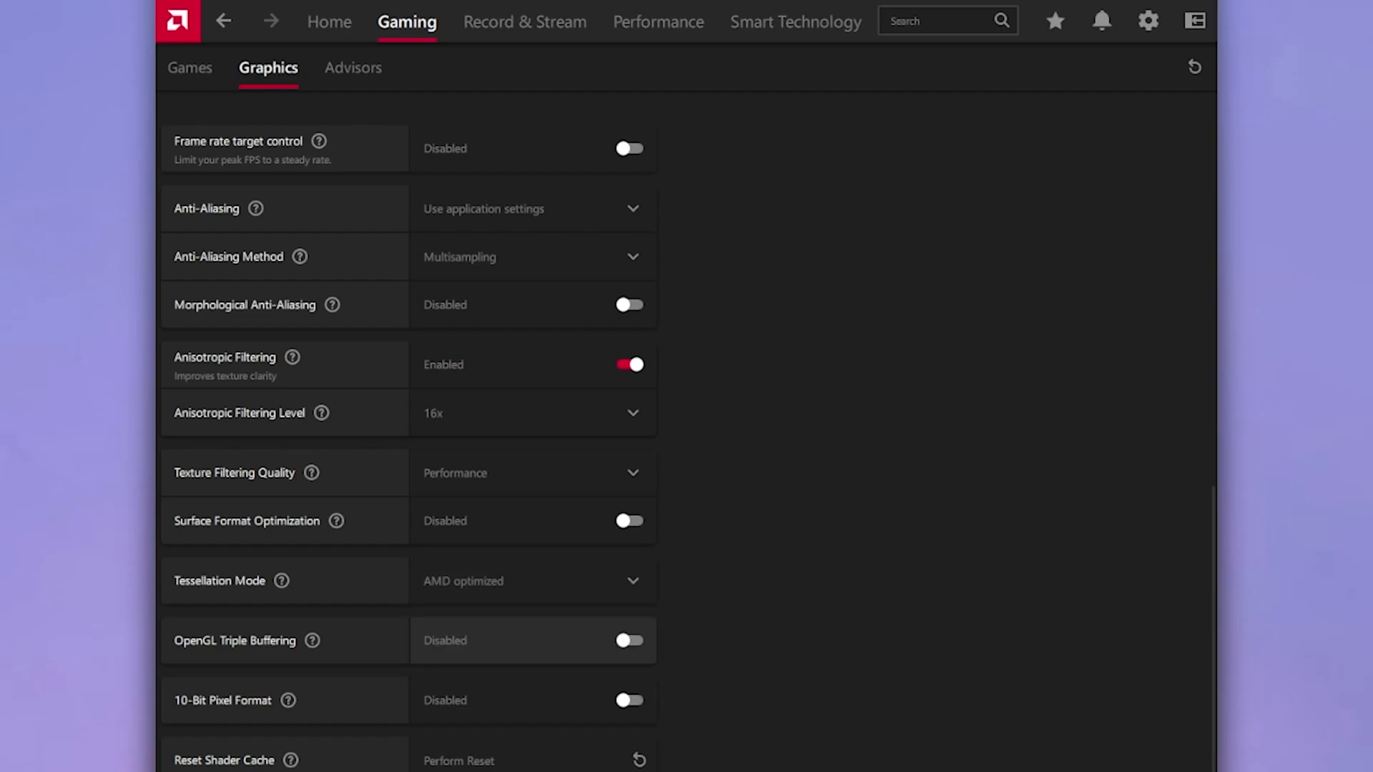
pyautogui.scroll(-3)
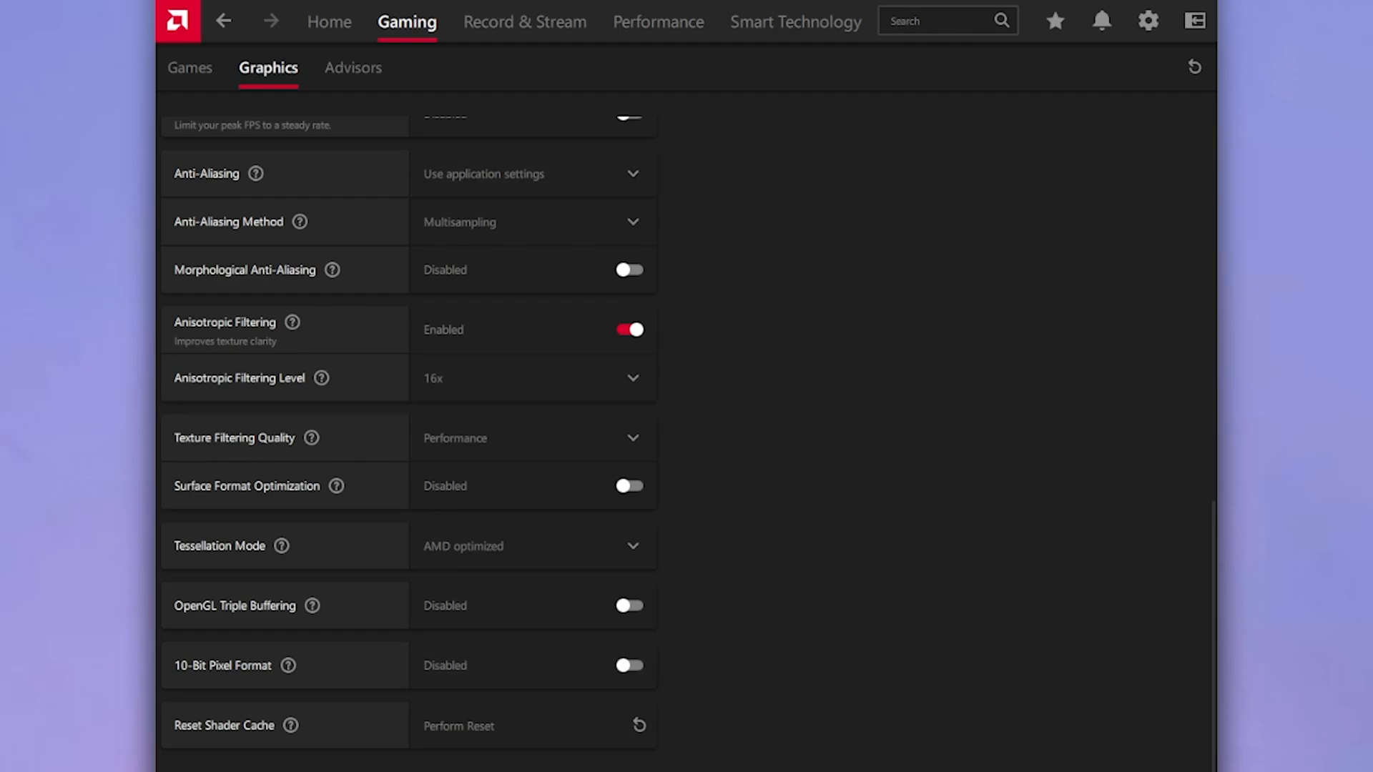
# - Review Record & Stream recording settings, leaving desktop recording, indicator and borderless capture off
pyautogui.click(525, 22)
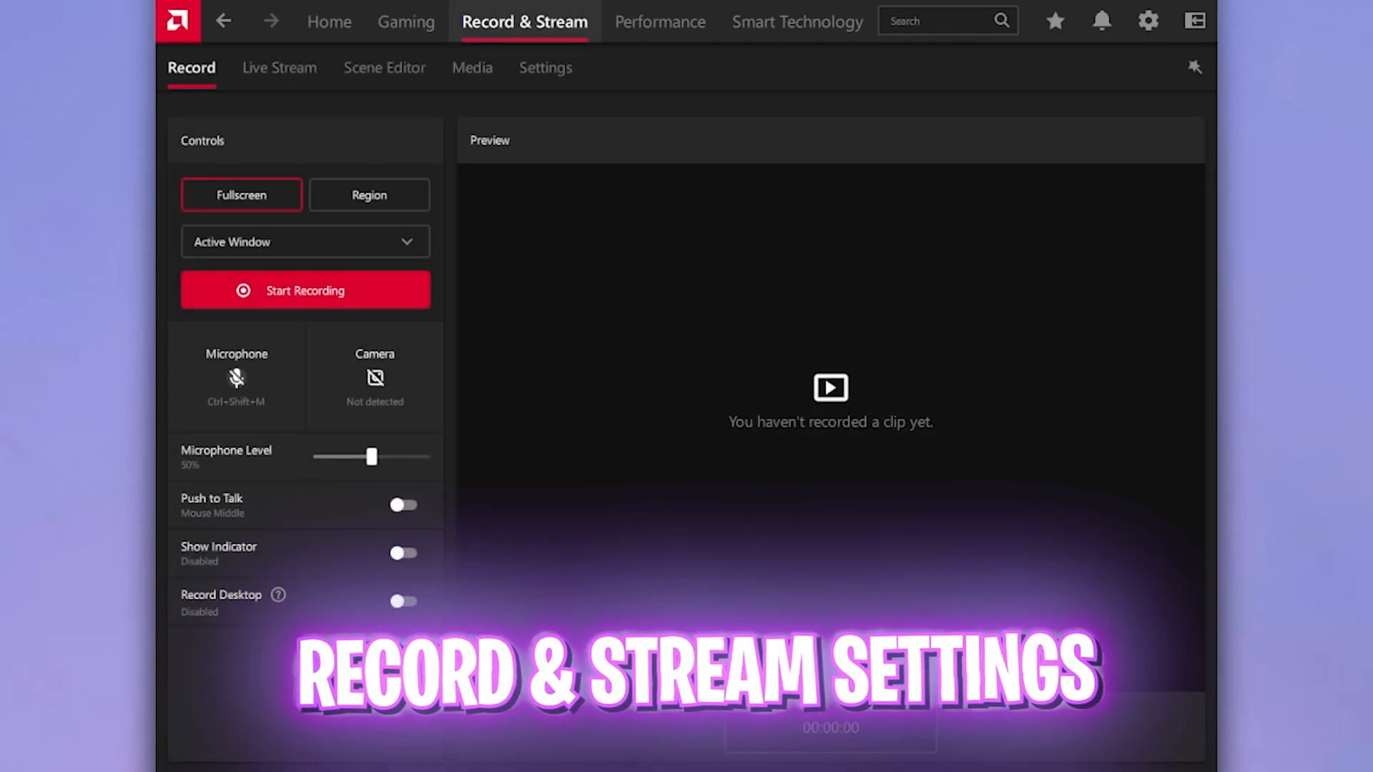
pyautogui.click(545, 67)
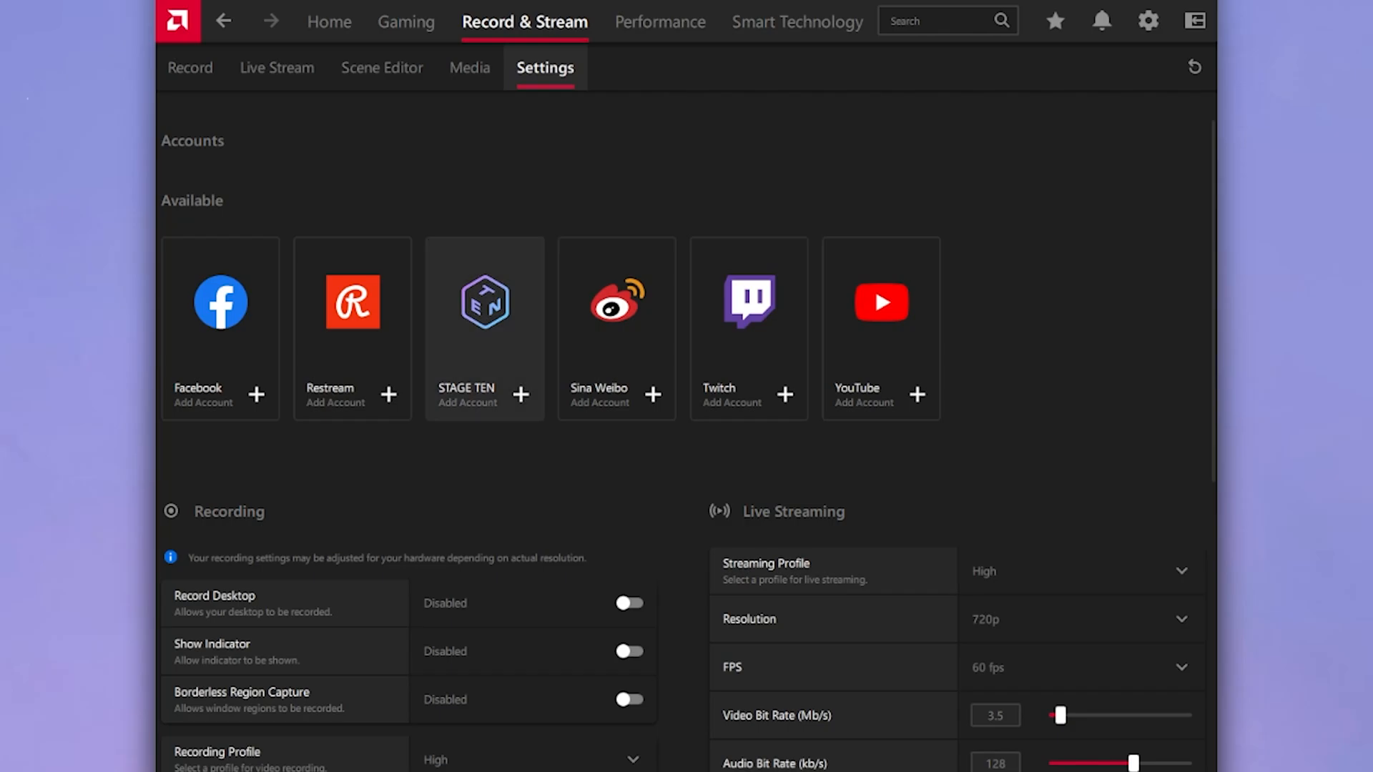
pyautogui.scroll(-3)
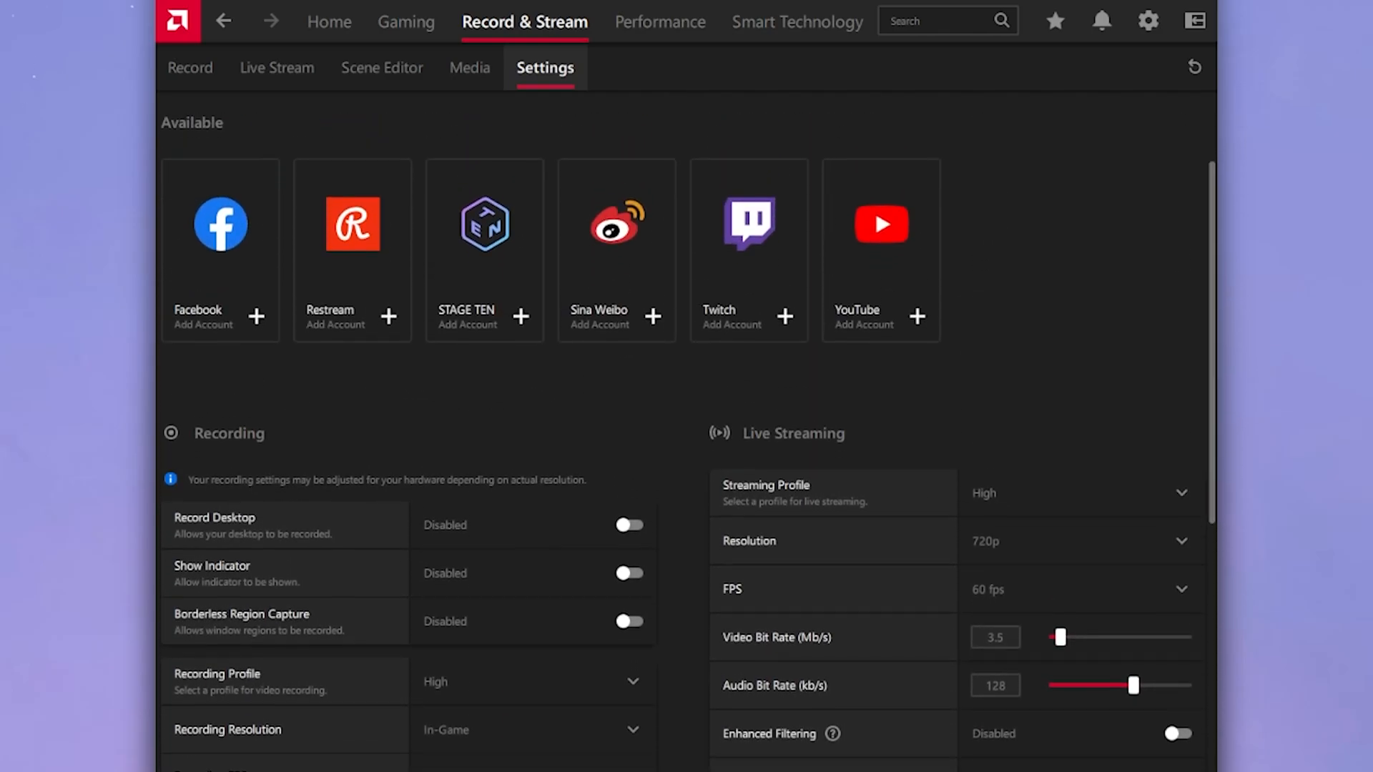
pyautogui.scroll(-3)
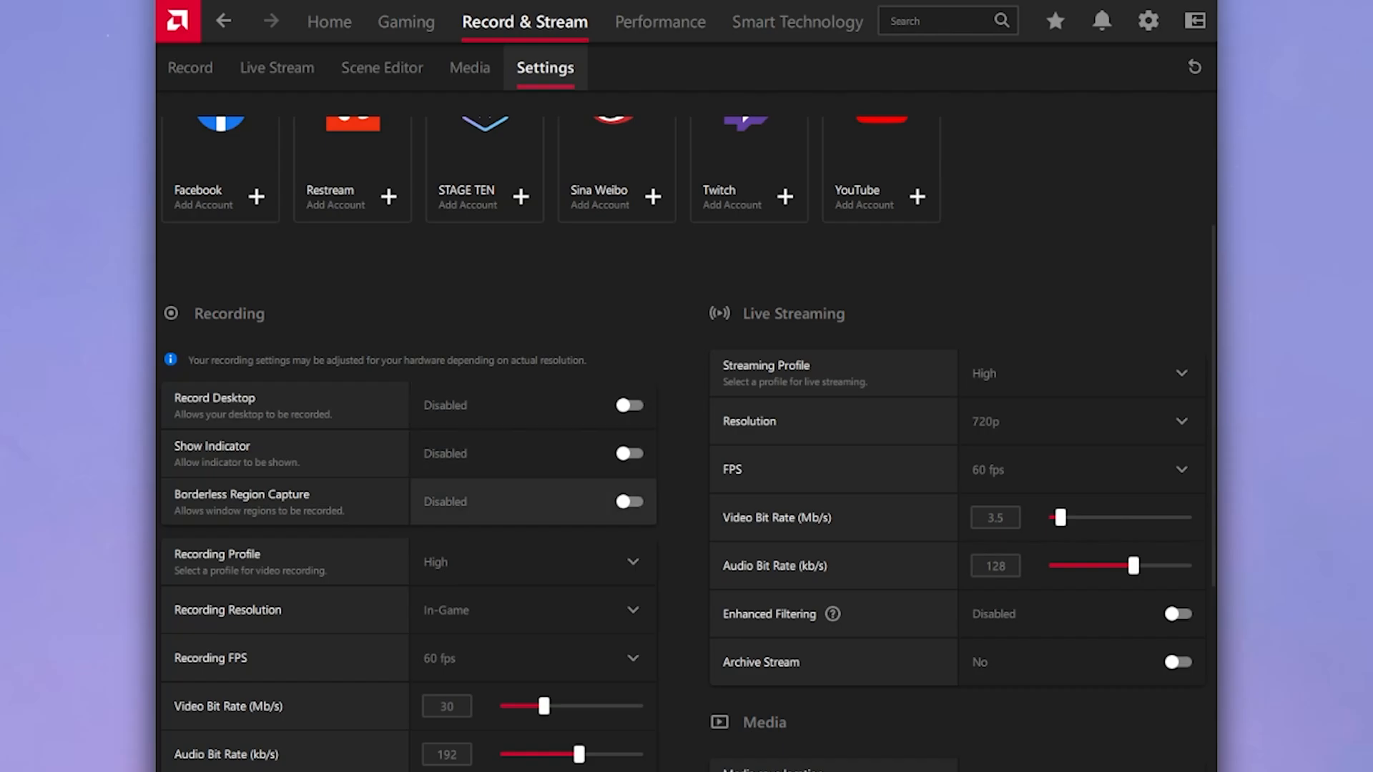
pyautogui.click(661, 21)
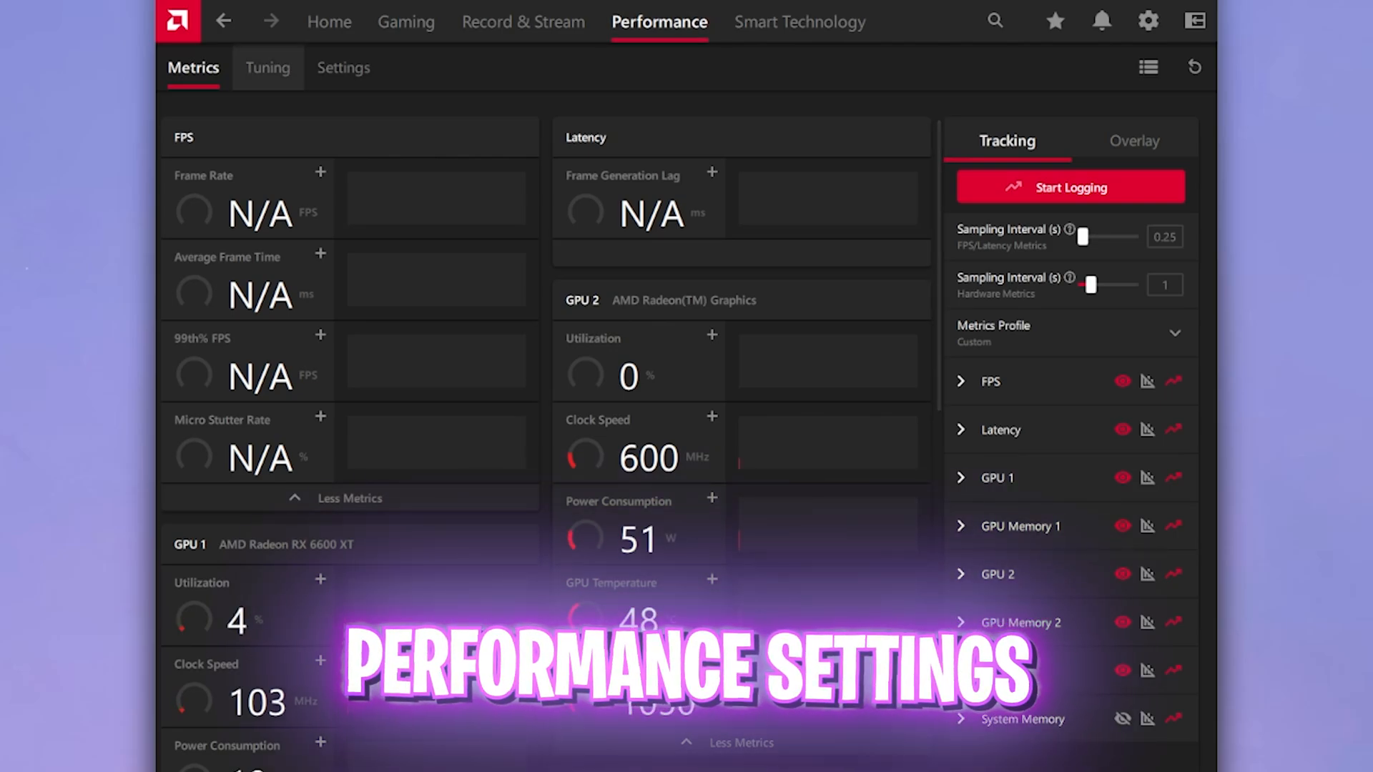
# - Confirm CPU and GPU Tuning remain on Default, then view System settings showing version 25.3.1
pyautogui.click(266, 67)
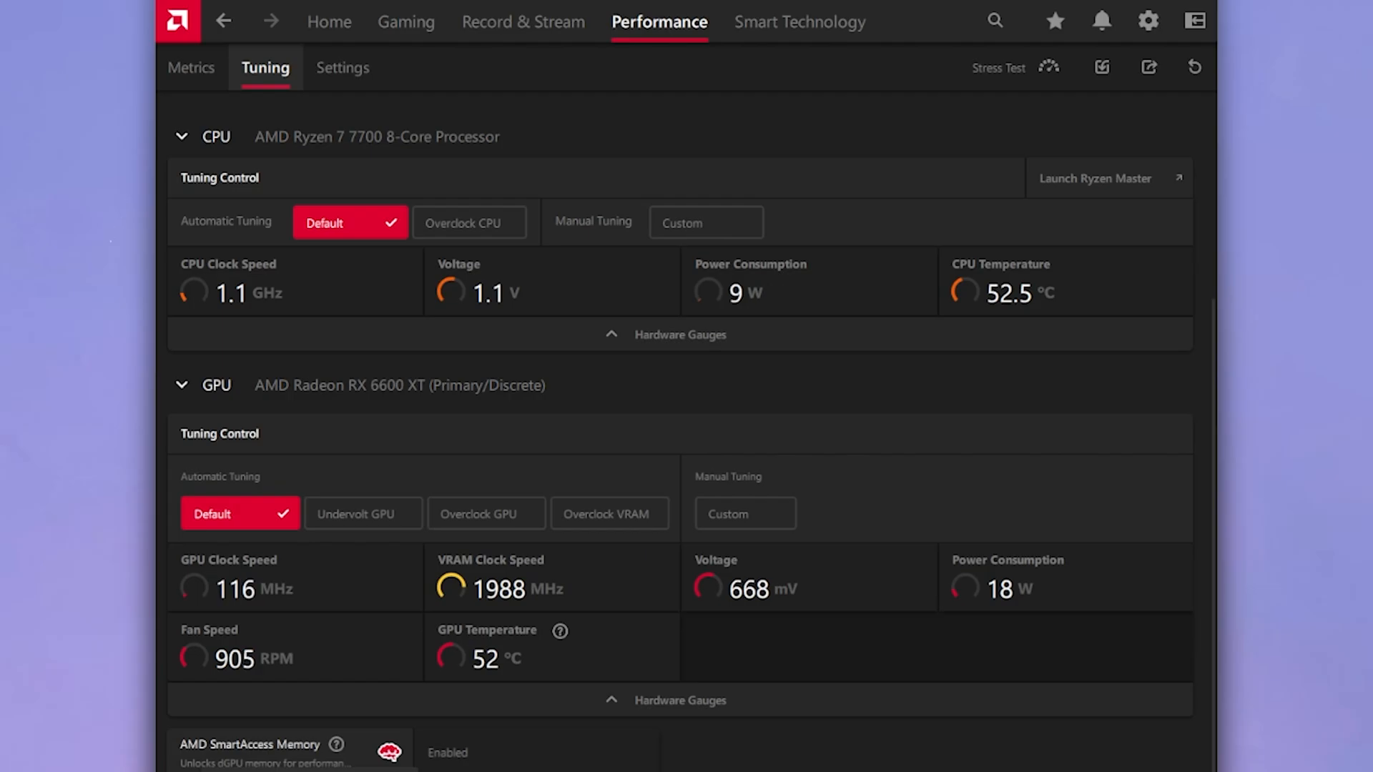
pyautogui.click(1146, 19)
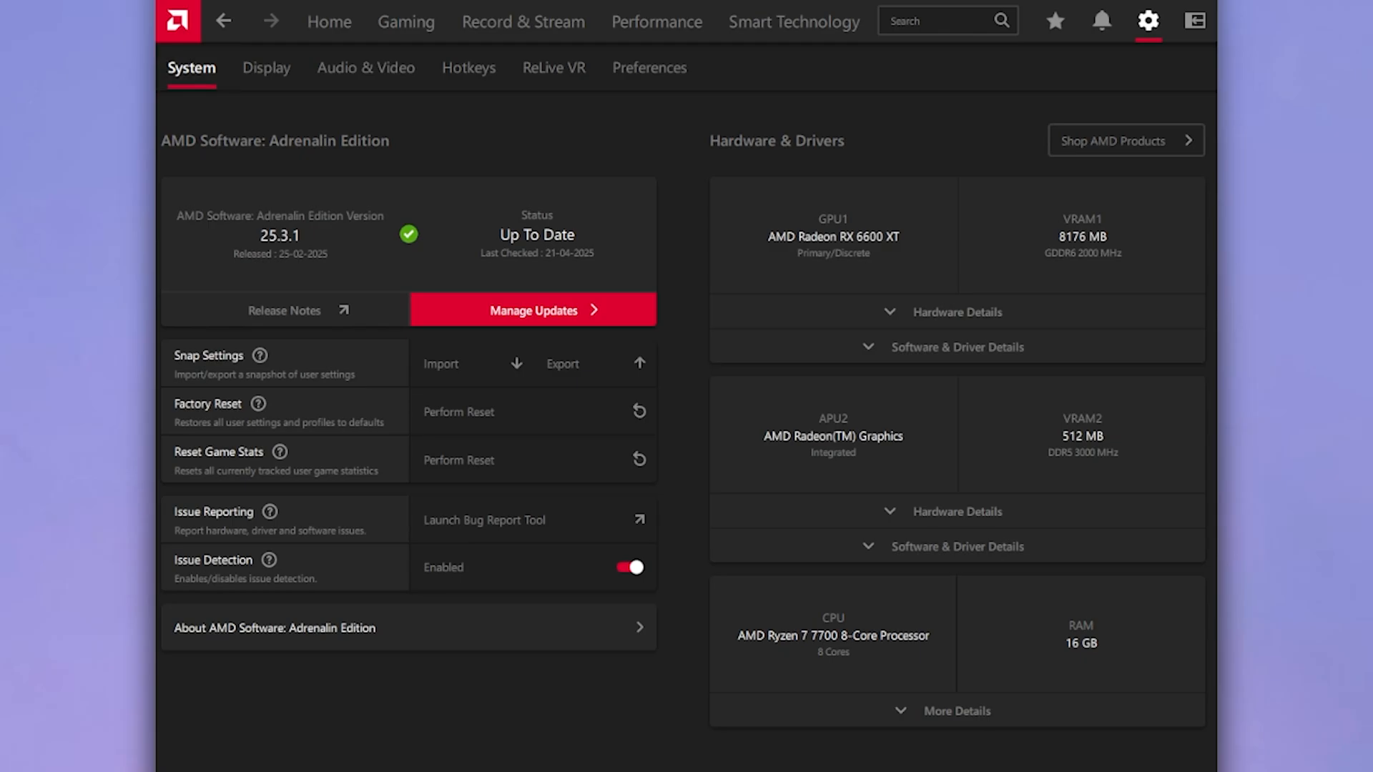
# - Turn off Issue Detection in System settings and go to the Display 1 settings page
pyautogui.click(628, 567)
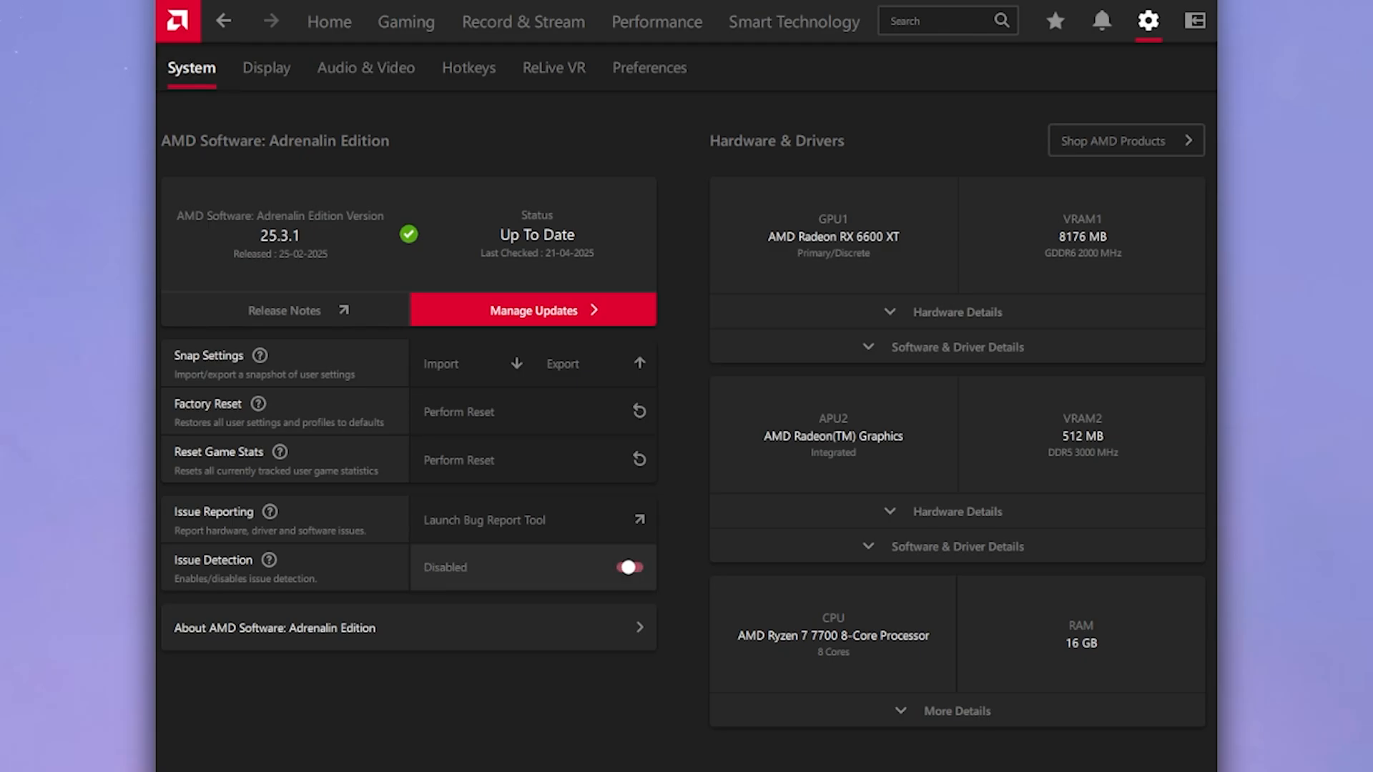
pyautogui.click(630, 567)
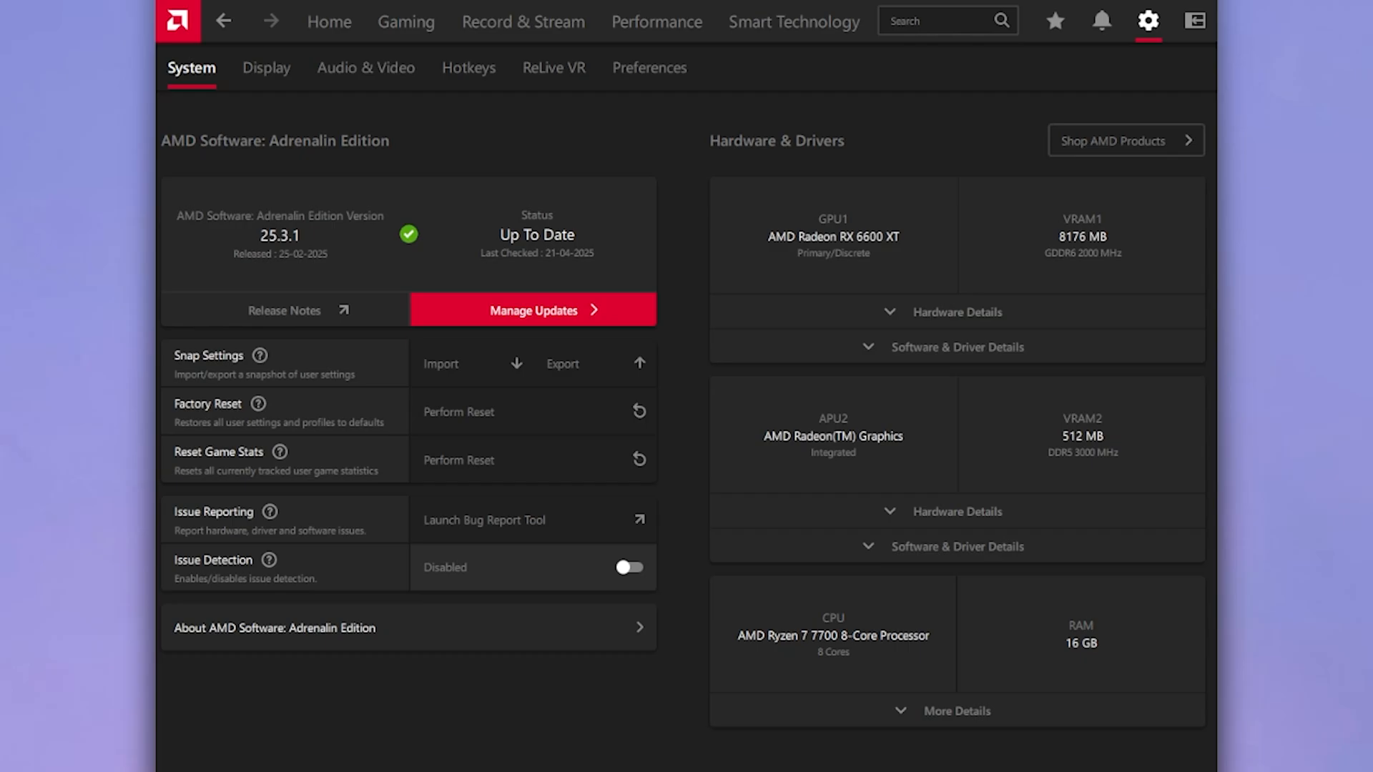
pyautogui.click(264, 67)
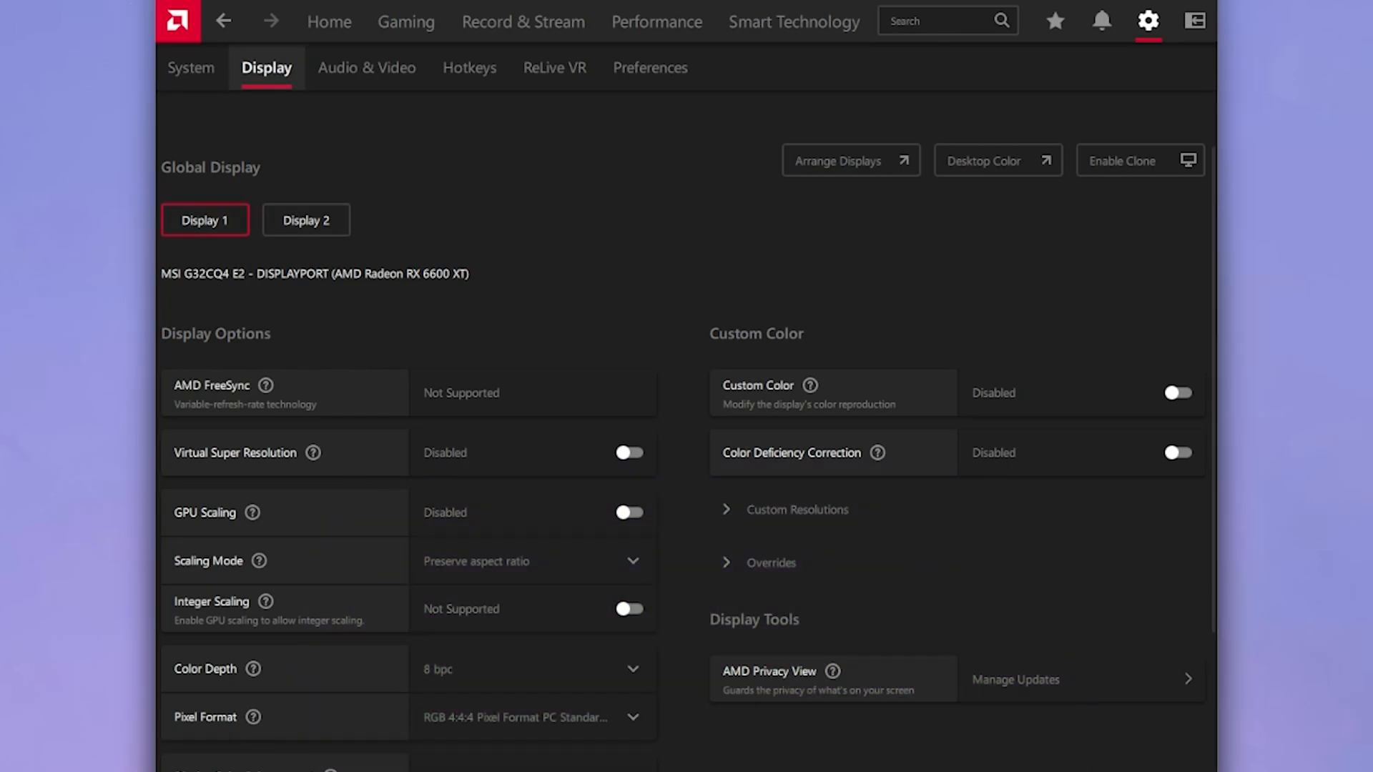
# - Keep Color Depth at 8 bpc, enable Custom Color, and set Saturation to 140
pyautogui.scroll(-3)
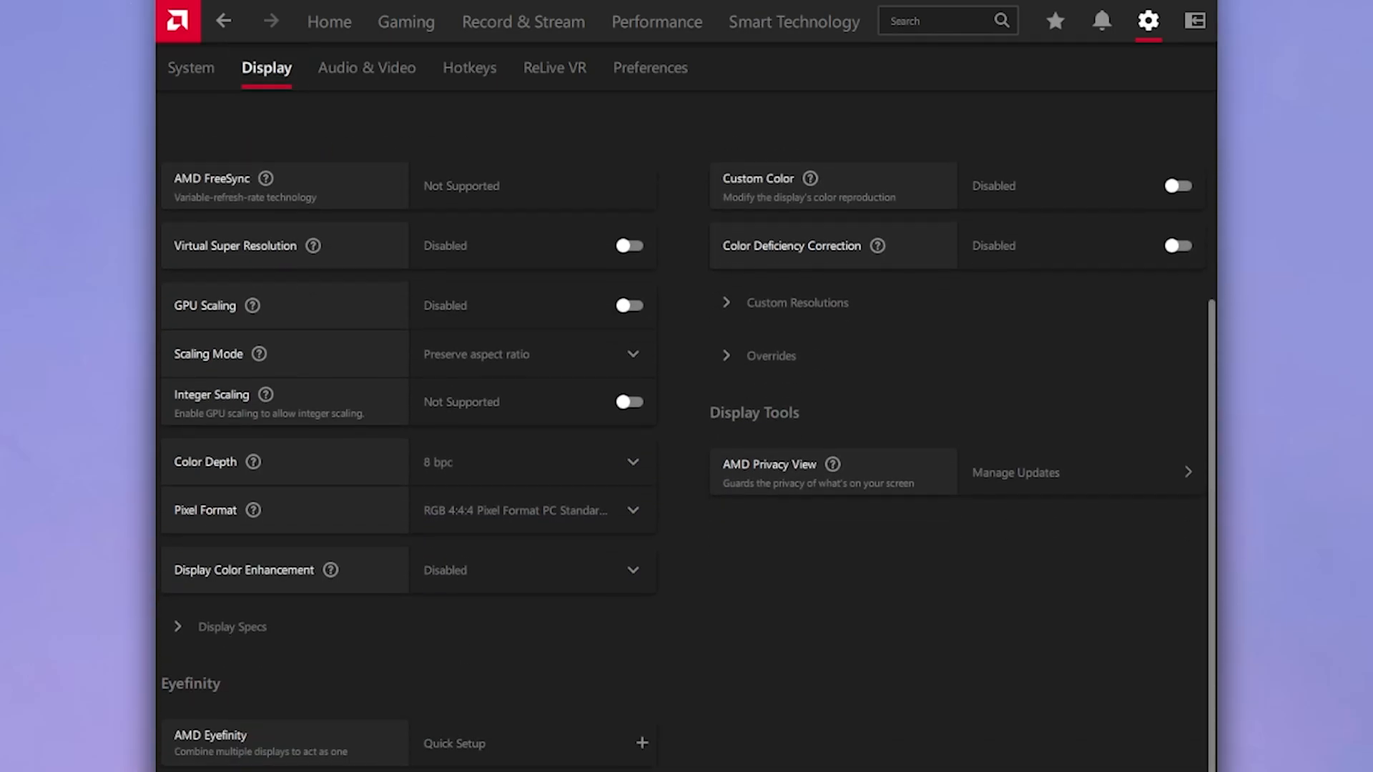
pyautogui.click(532, 462)
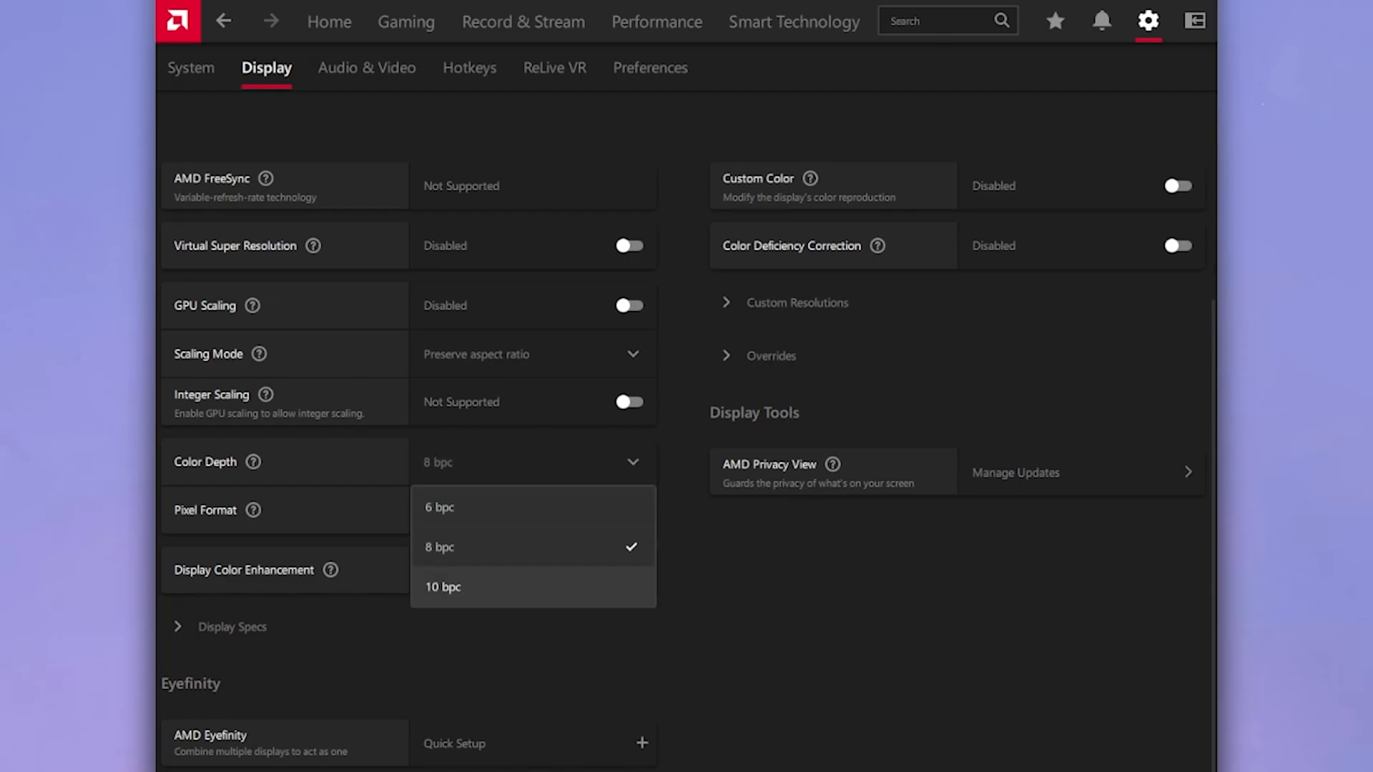
pyautogui.click(456, 547)
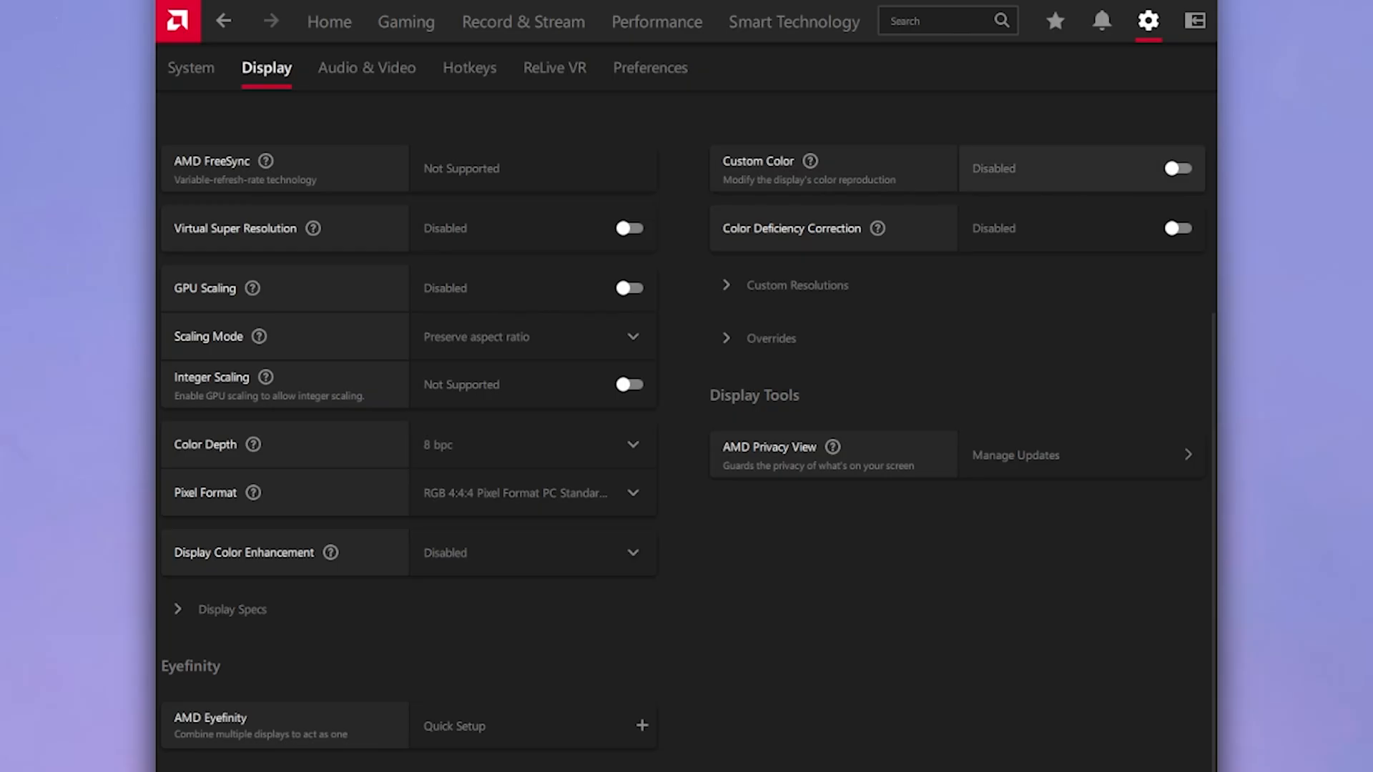
pyautogui.click(1178, 168)
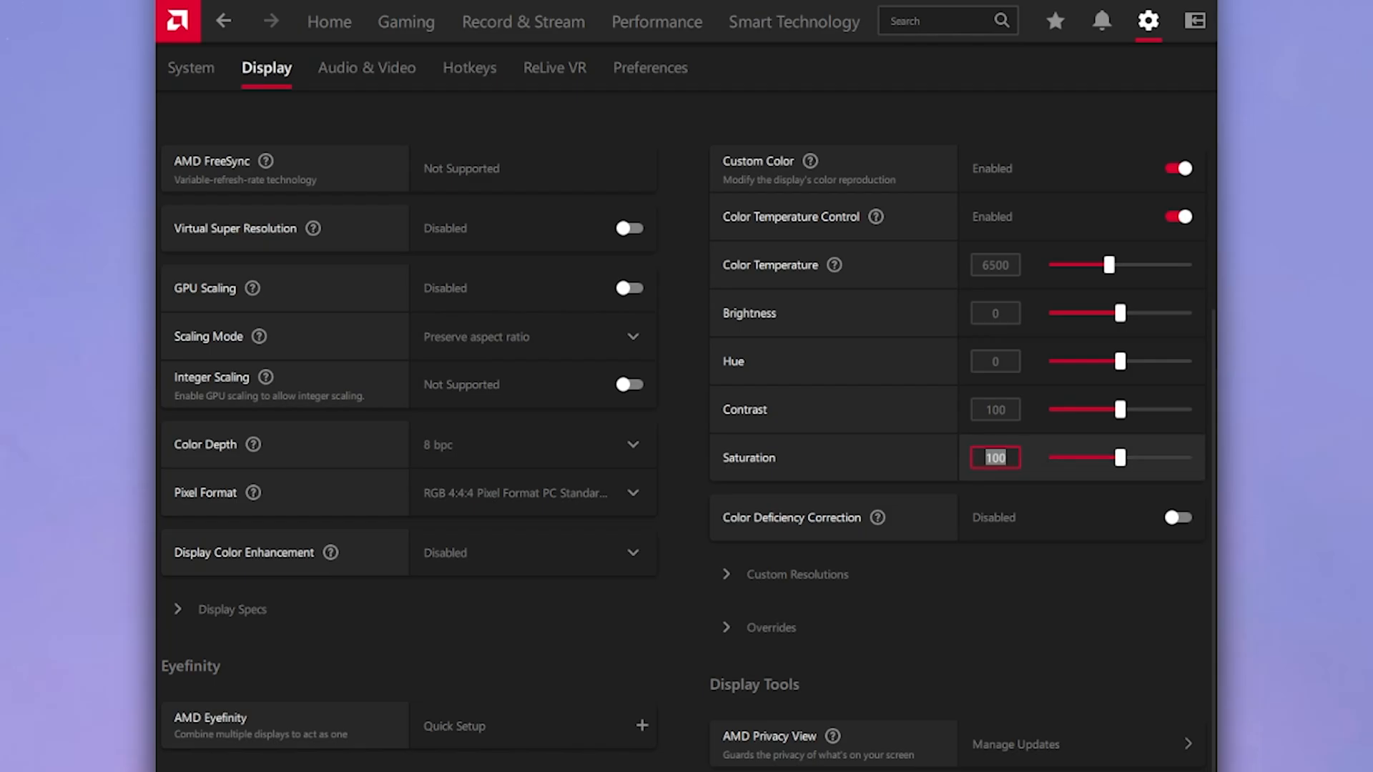
pyautogui.write('14')
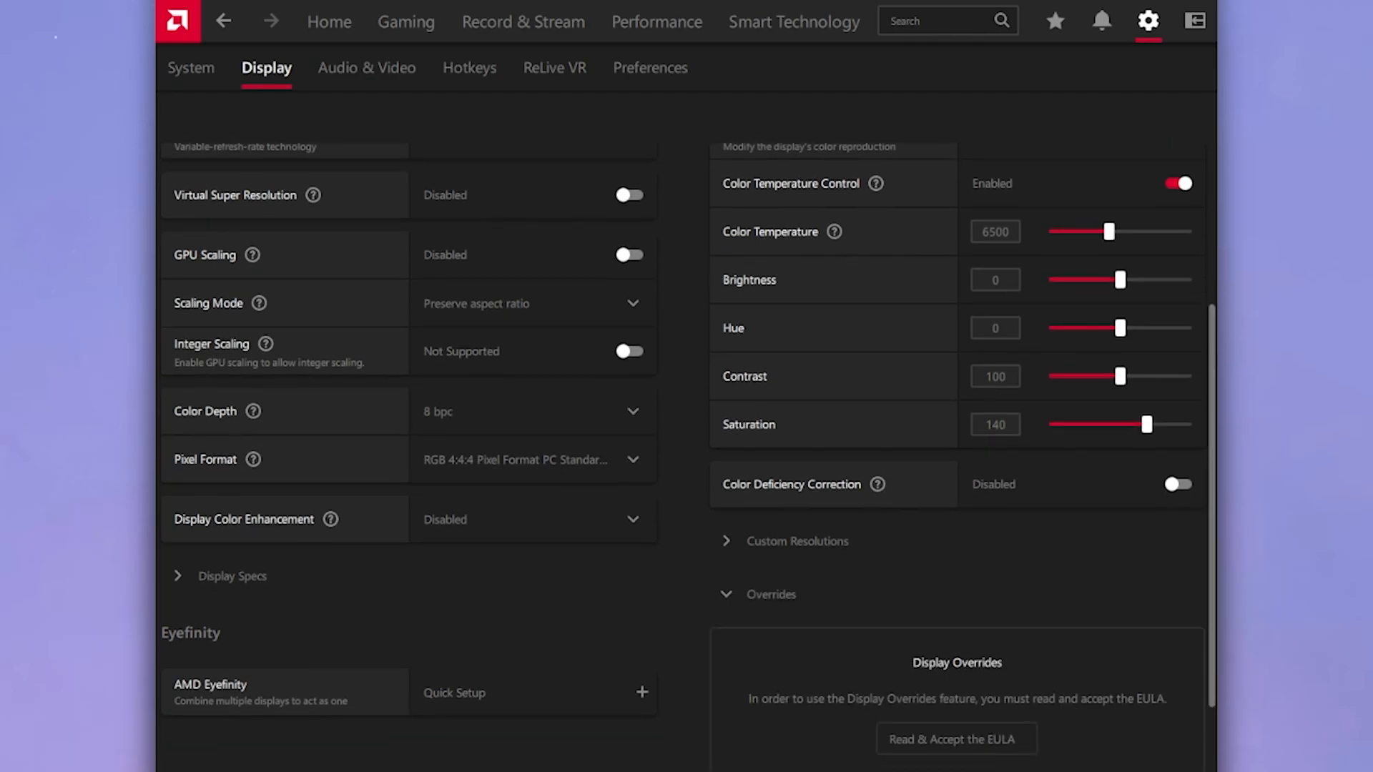
# - Accept the Overrides EULA to unlock Voltage Swing, PreEmphasis and HDCP Support, enabling HDCP Support
pyautogui.scroll(-3)
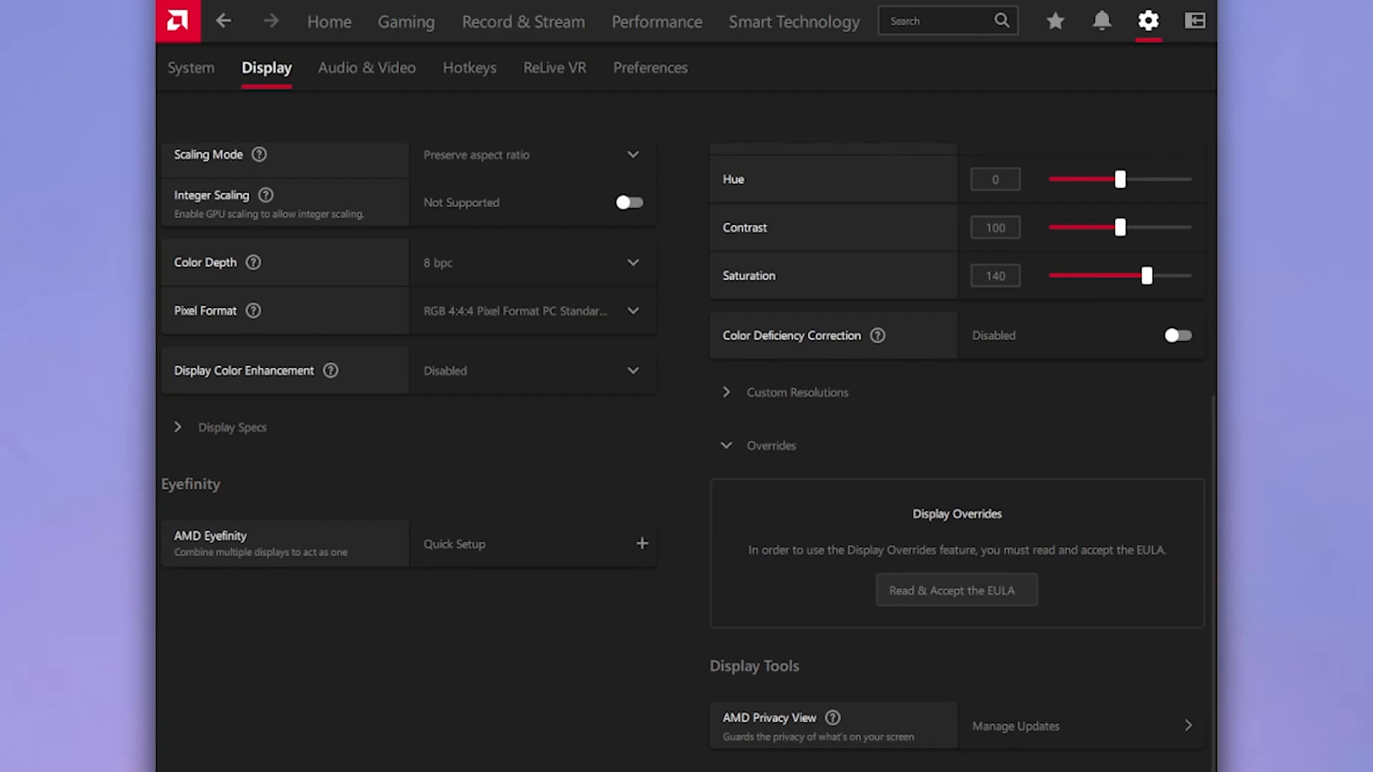
pyautogui.click(956, 589)
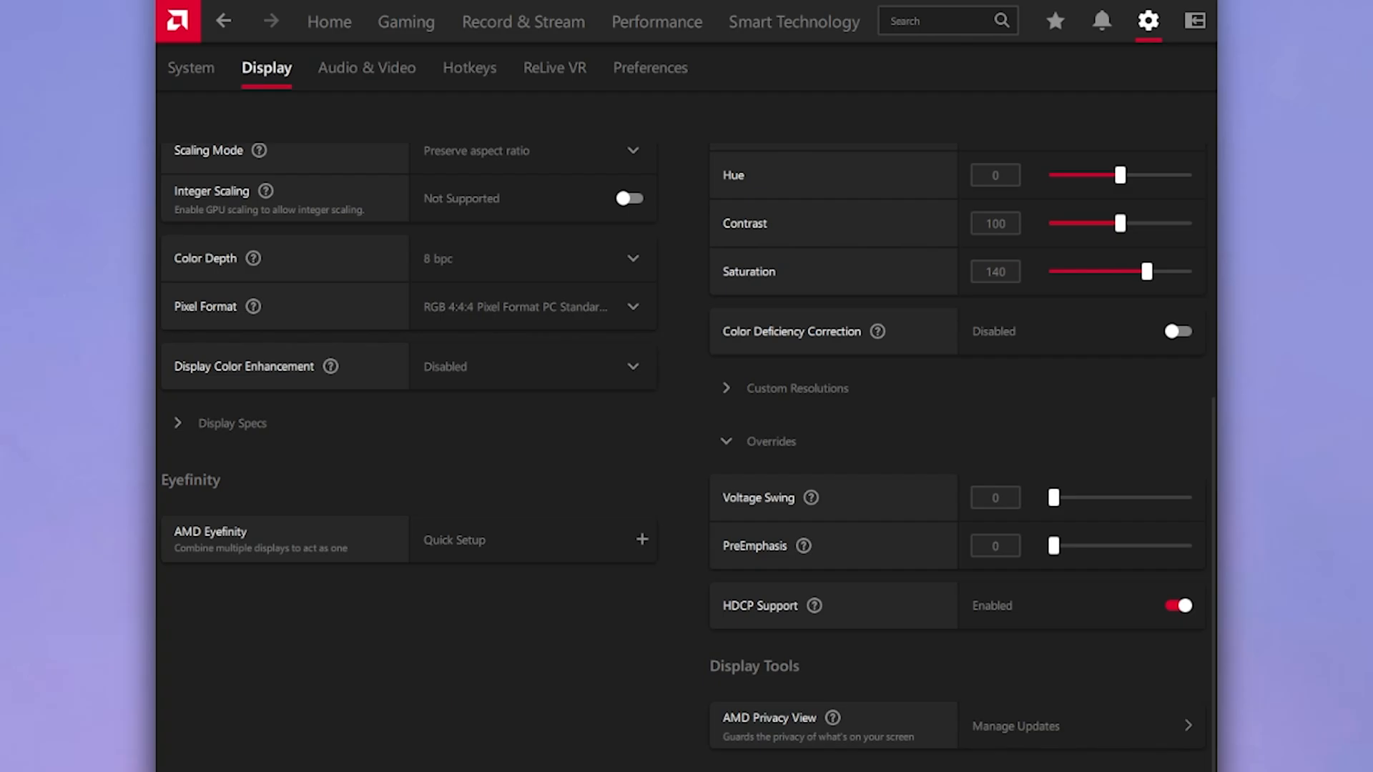
pyautogui.click(1180, 606)
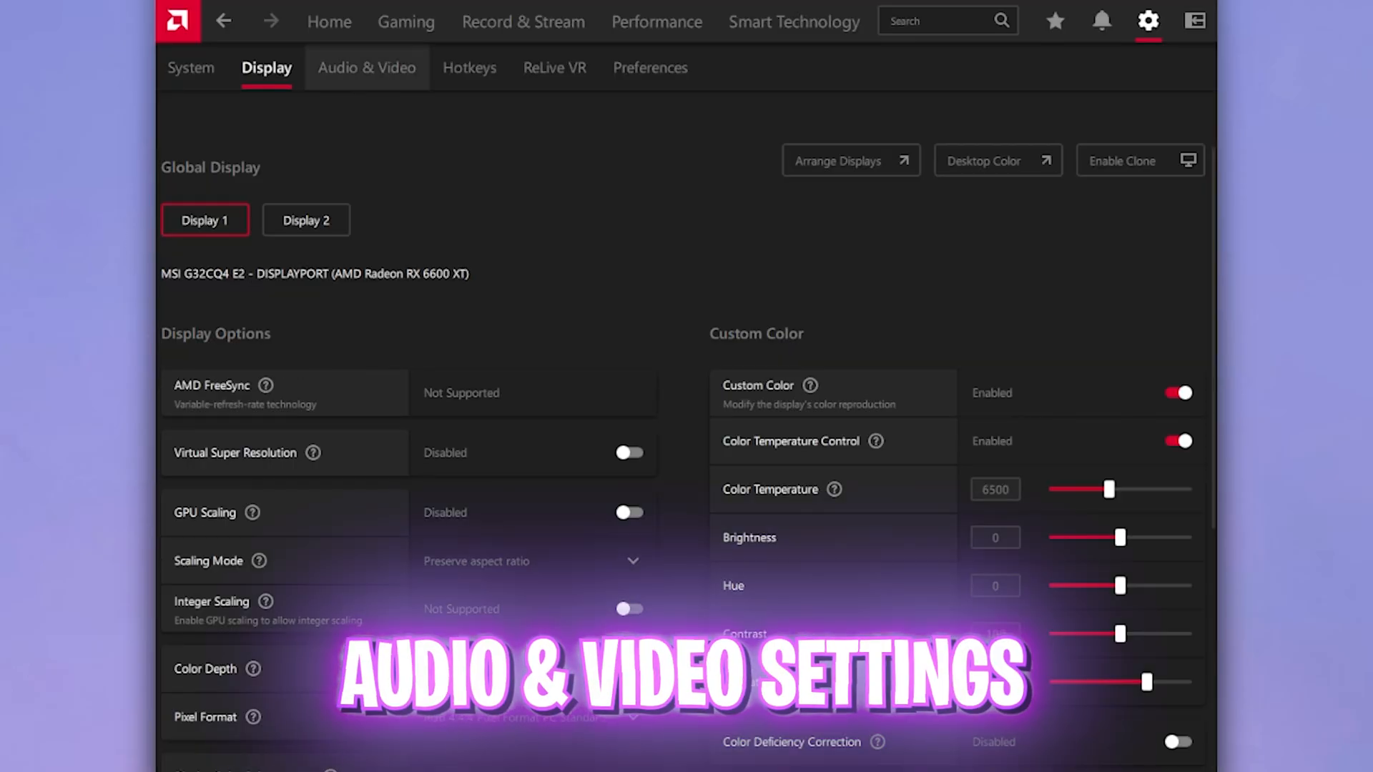
# - Switch the Audio & Video profile to Enhanced and bring up the Preferences page
pyautogui.click(367, 67)
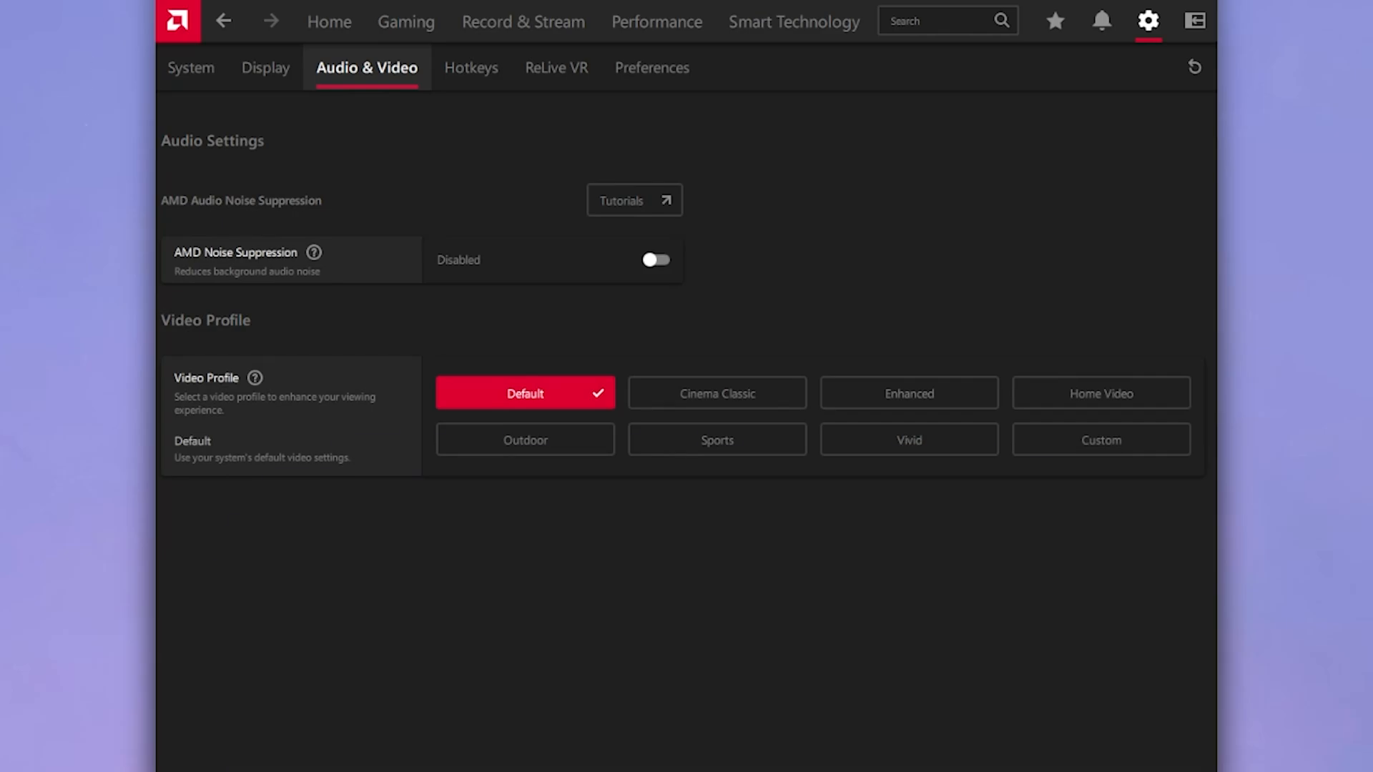
pyautogui.click(910, 393)
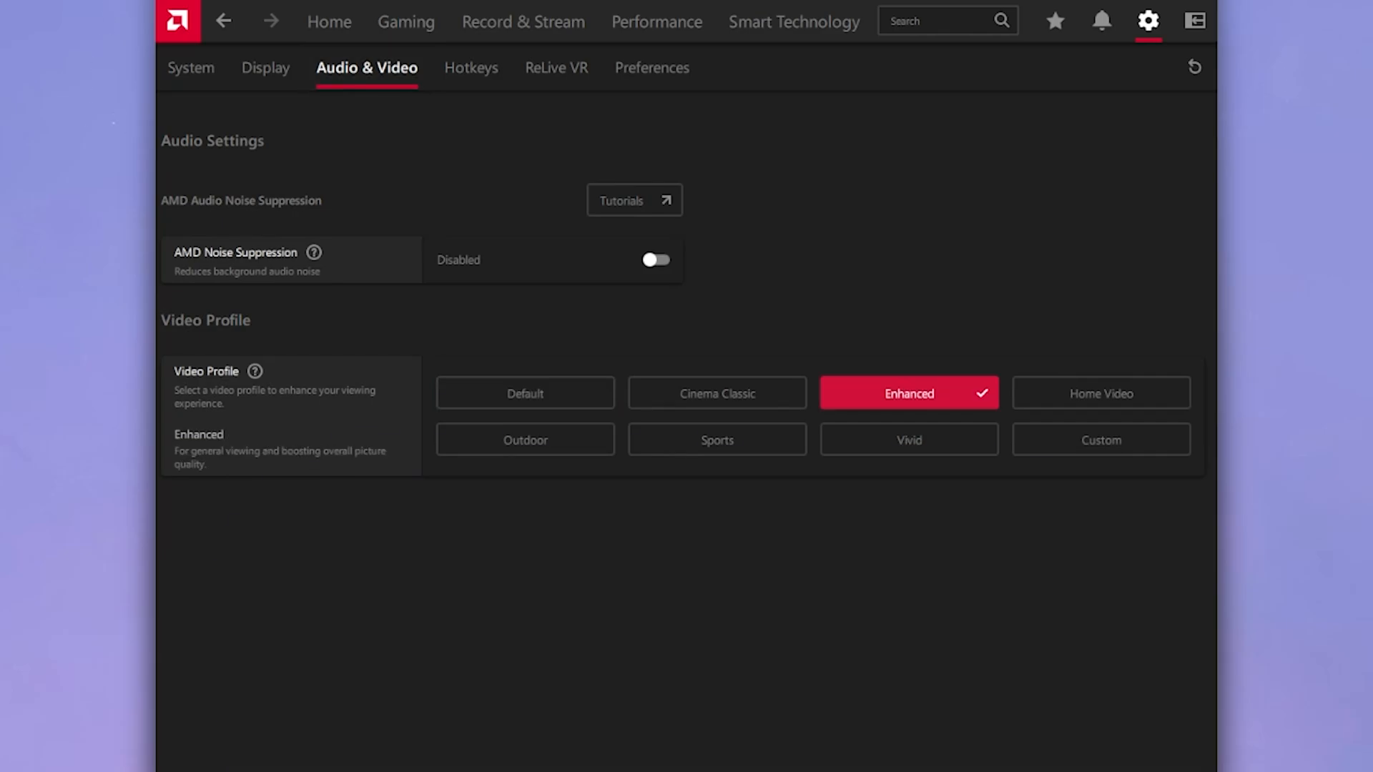
pyautogui.click(651, 67)
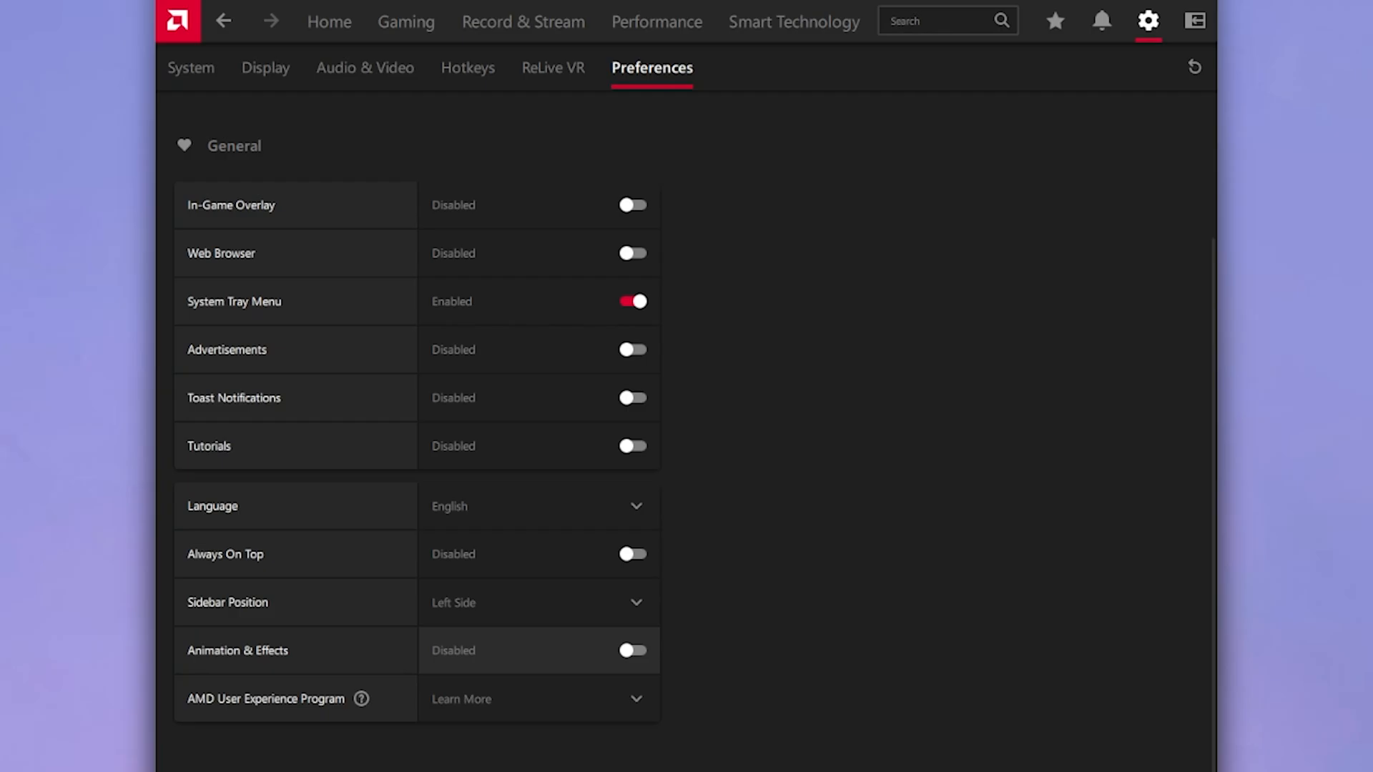
# - Return Adrenalin to its Home dashboard showing driver 25.3.1
pyautogui.click(330, 22)
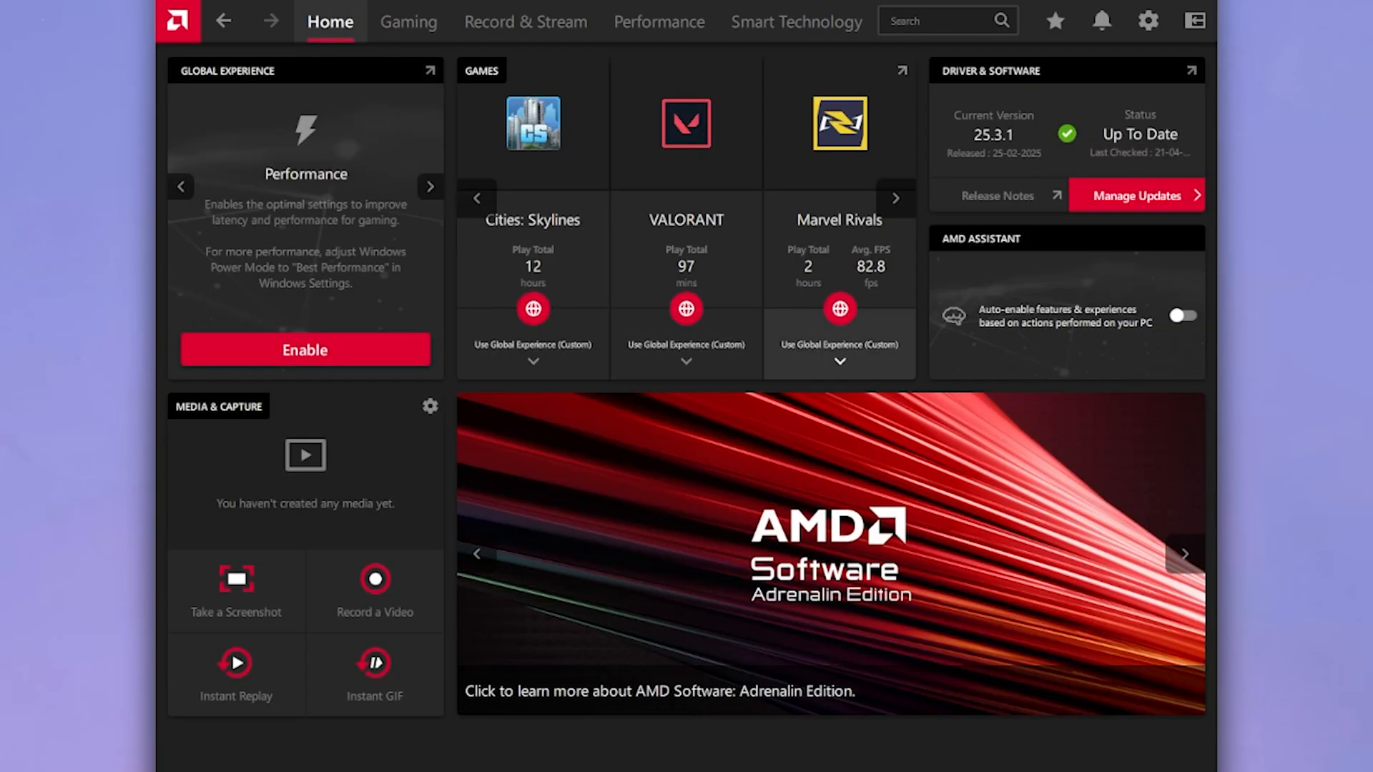
pyautogui.moveTo(533, 220)
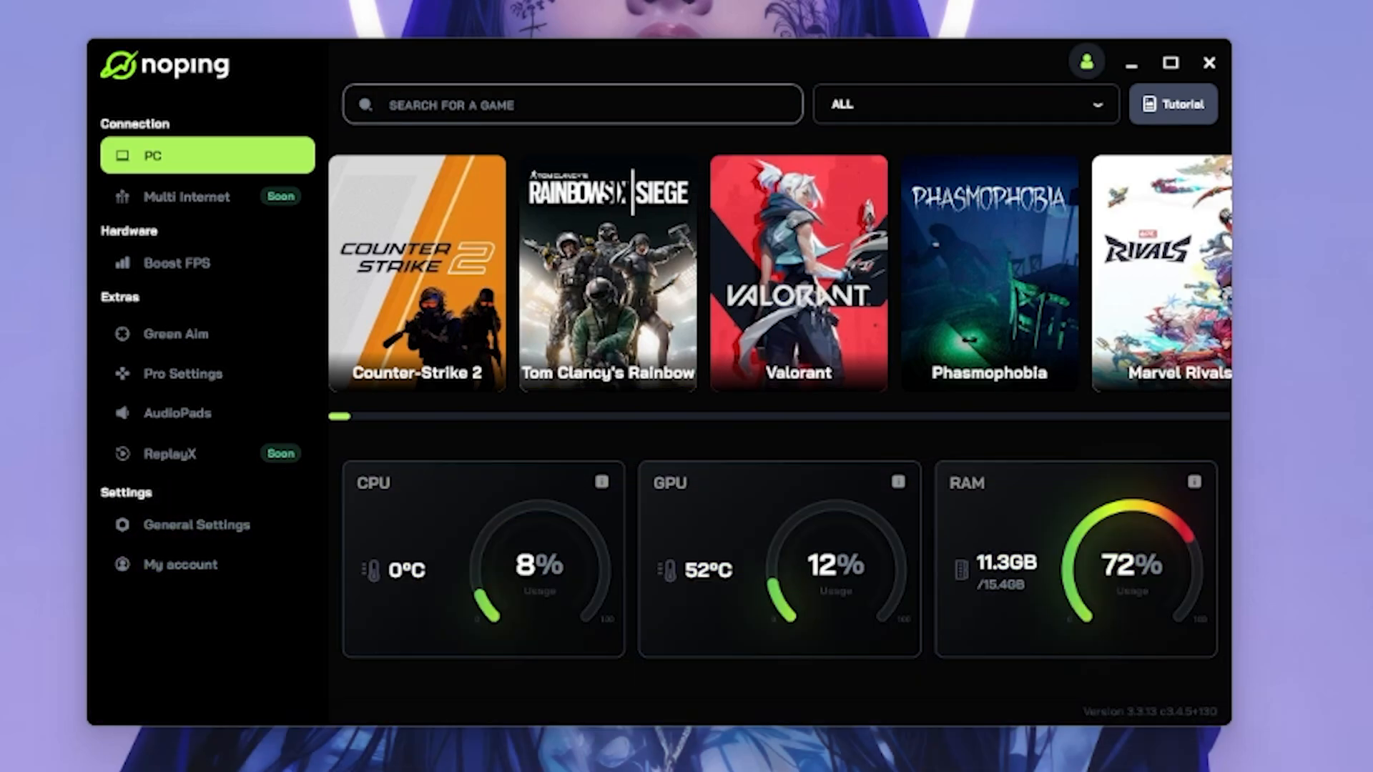
# - Connect Fortnite in NoPing via the automatic Dubai 03 server and open Boost FPS
pyautogui.write('fo')
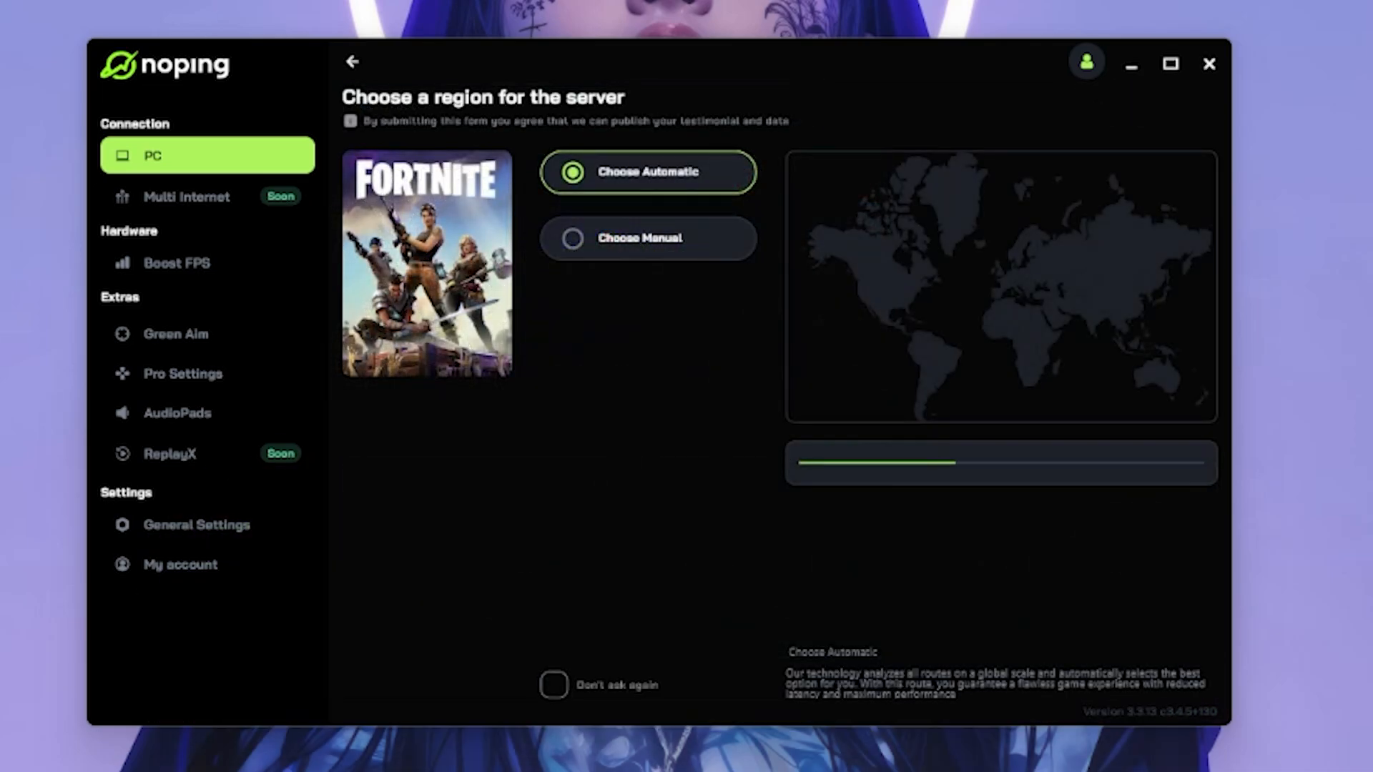
pyautogui.click(648, 238)
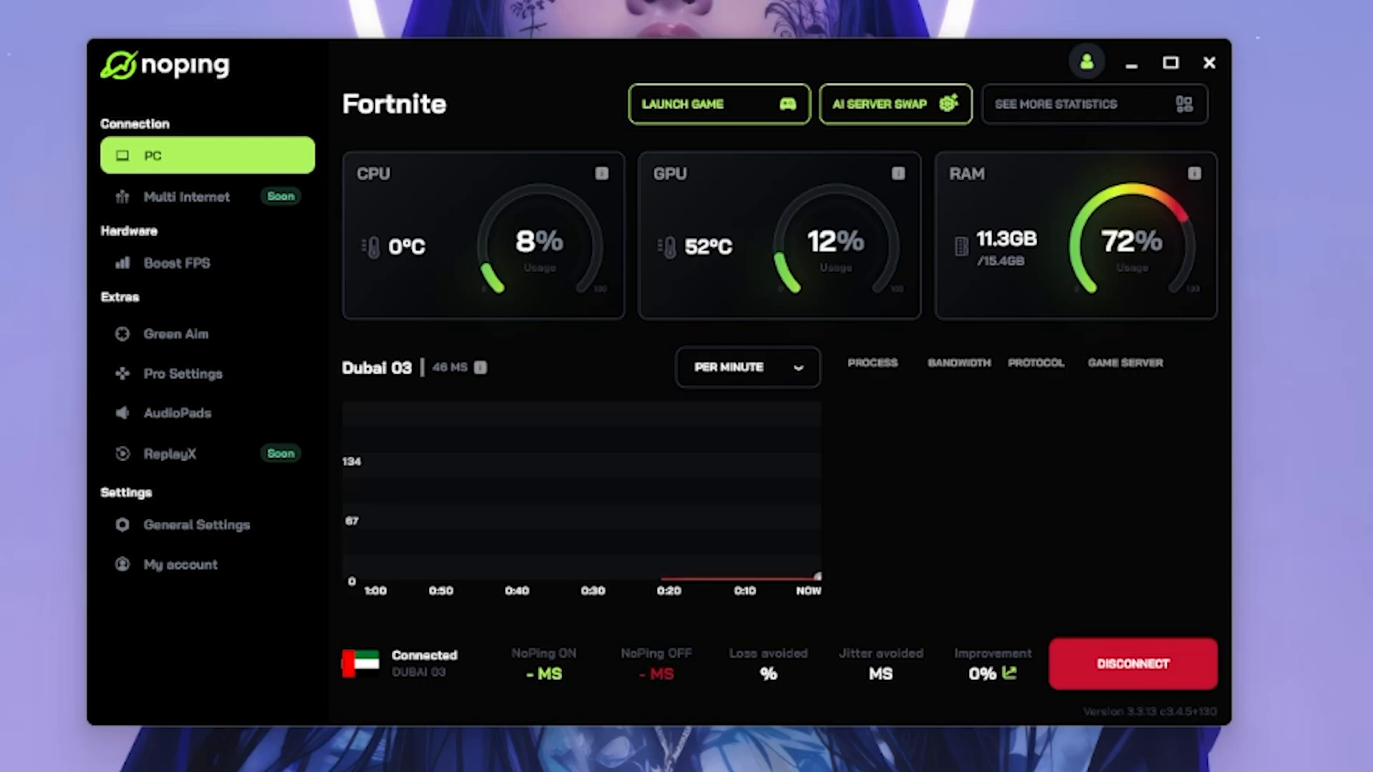
pyautogui.click(177, 263)
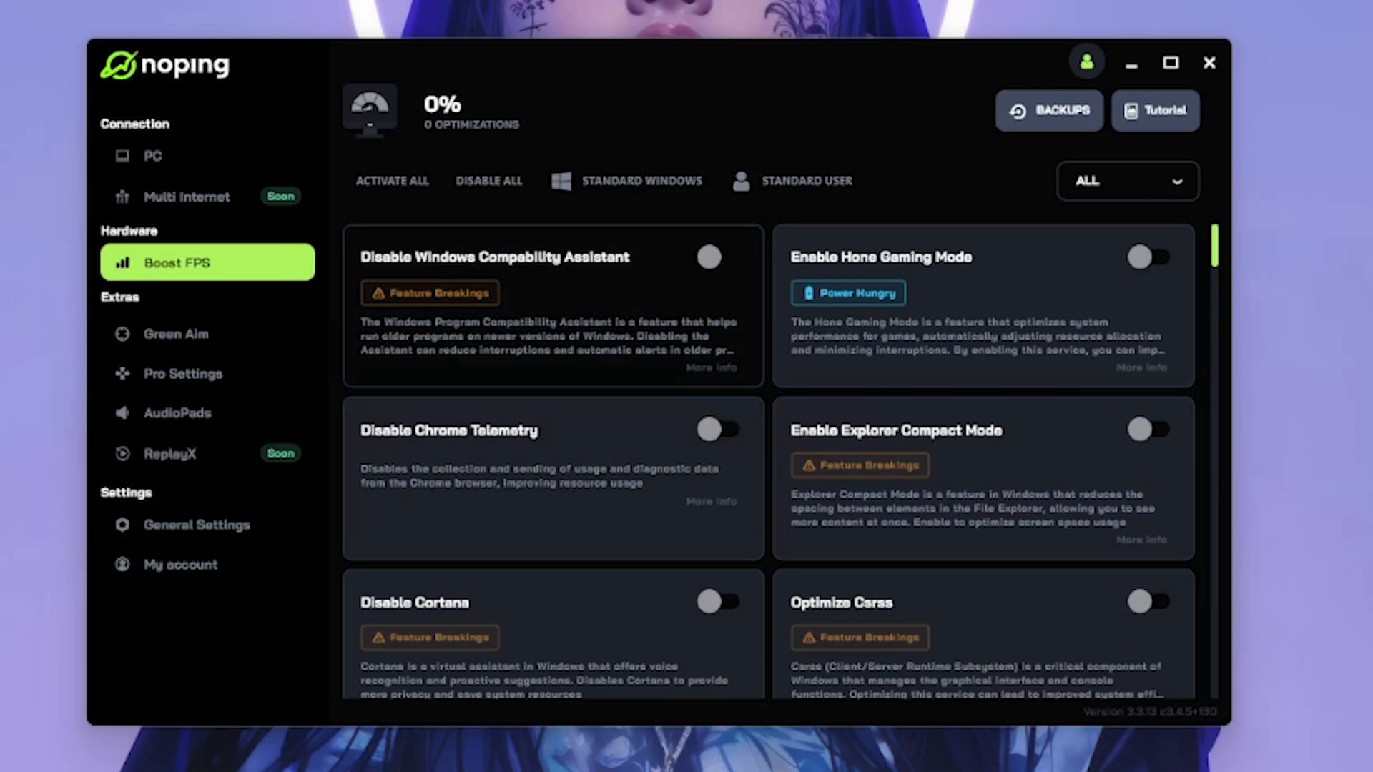
# - Enable Hone Gaming Mode and disable Cortana, Firefox telemetry, Game Bar and power-saving features
pyautogui.scroll(-3)
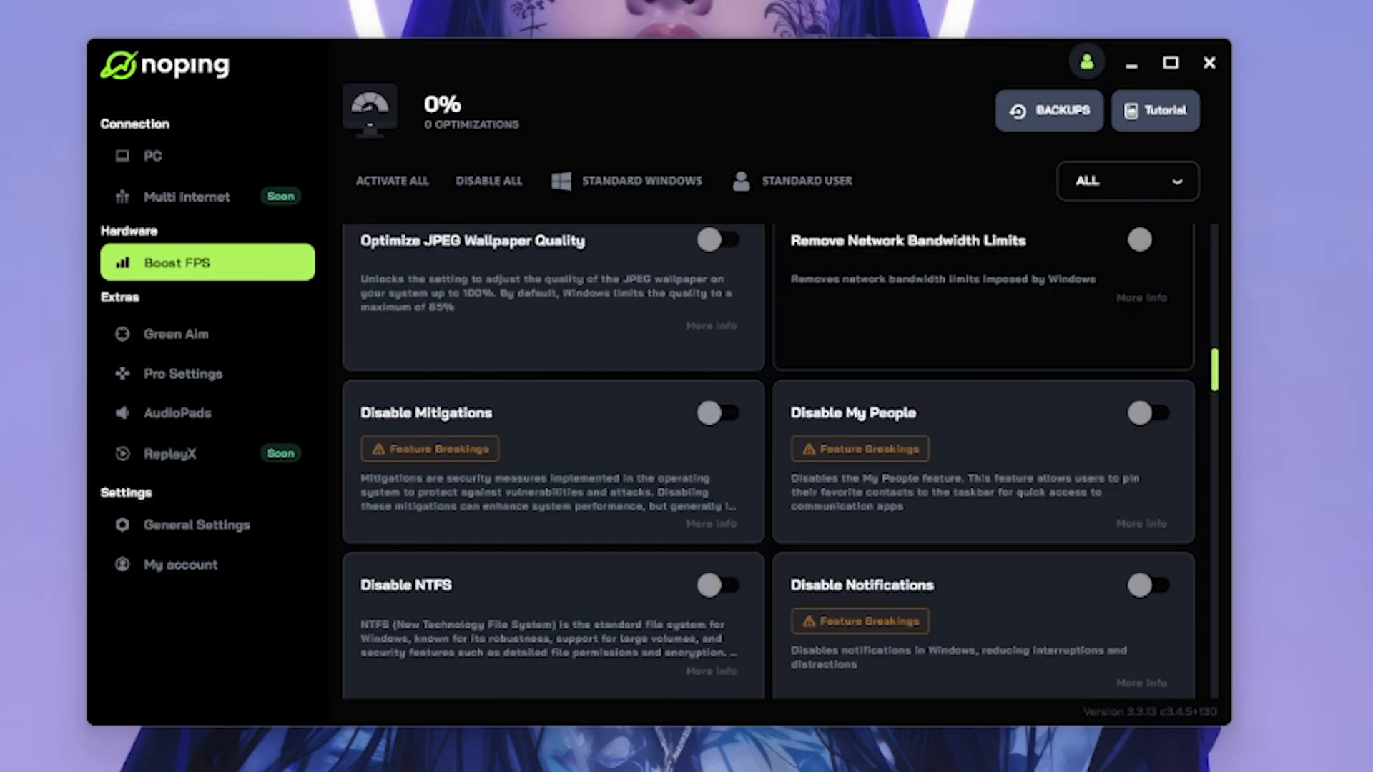
pyautogui.scroll(-3)
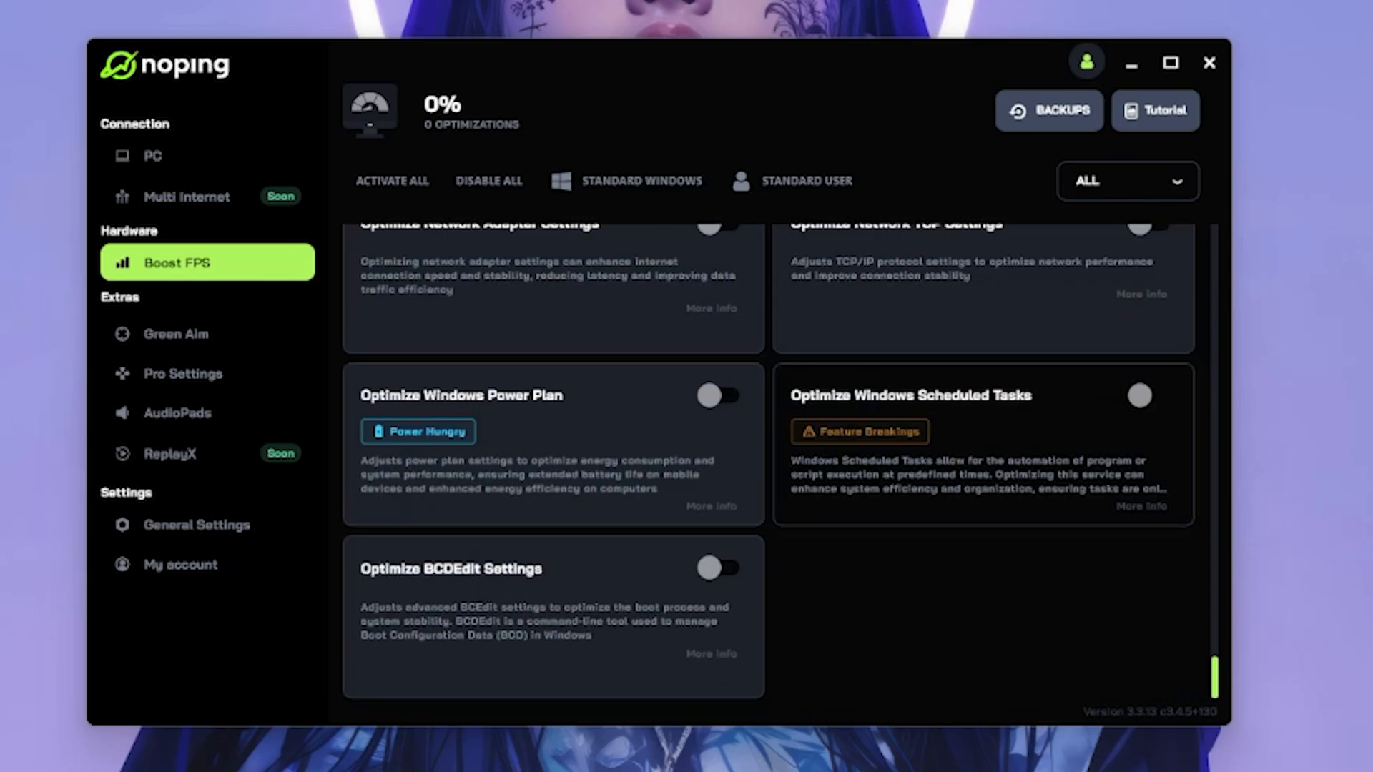
pyautogui.scroll(-3)
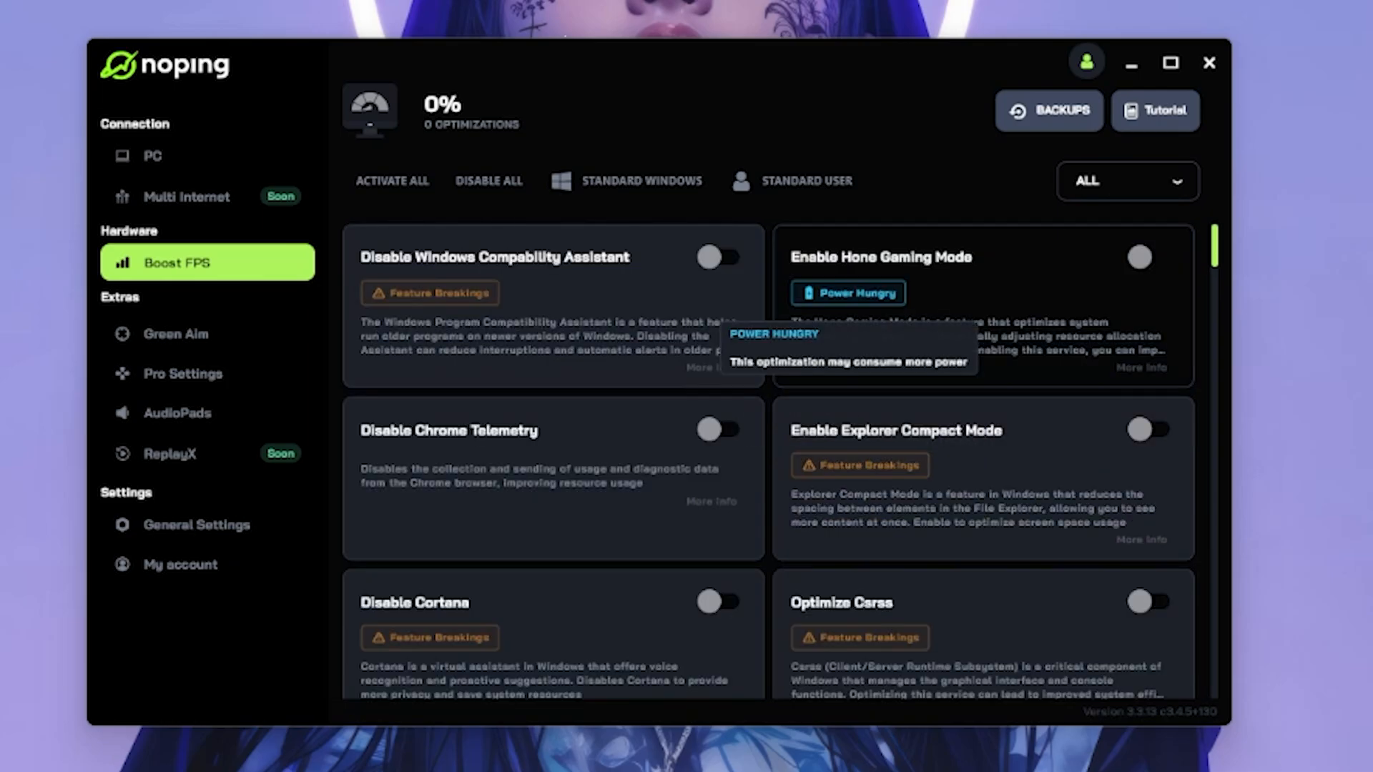
pyautogui.click(1161, 257)
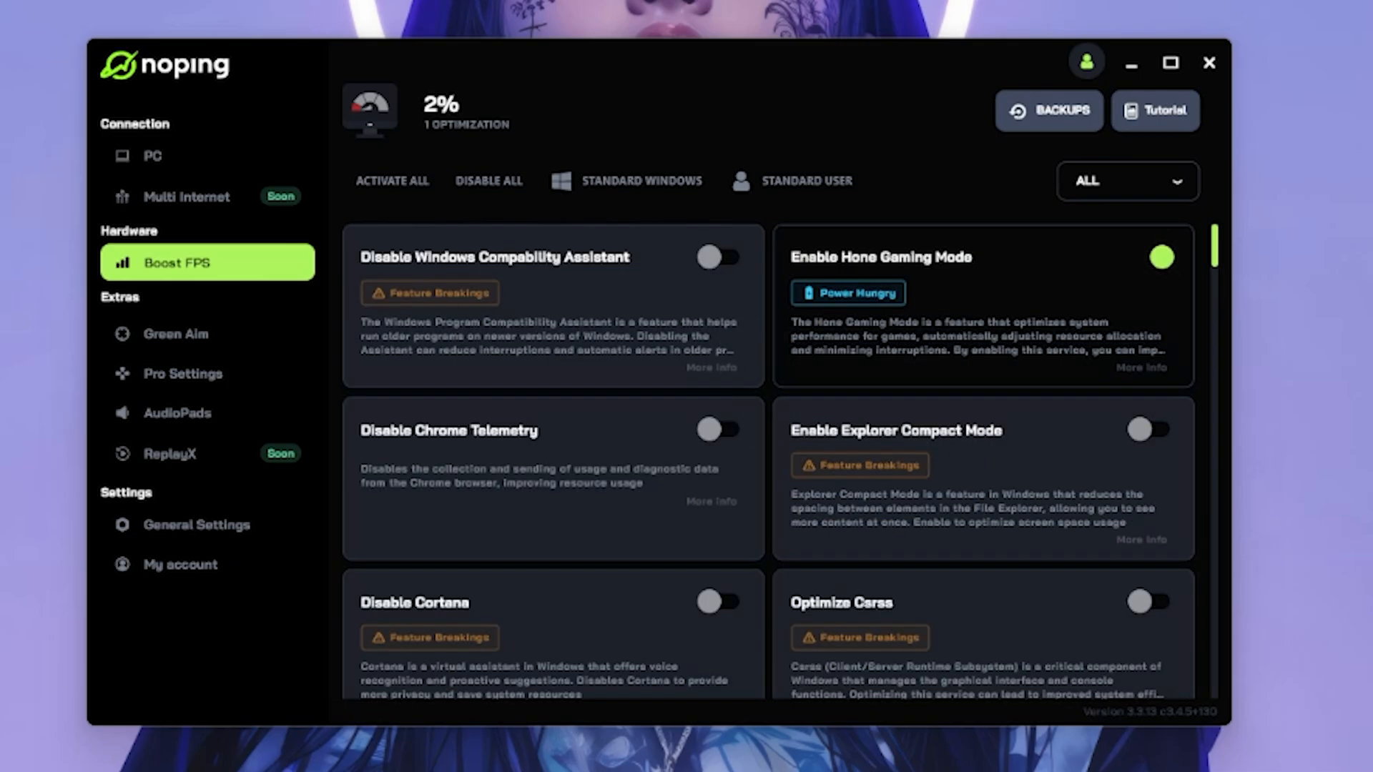
pyautogui.click(720, 429)
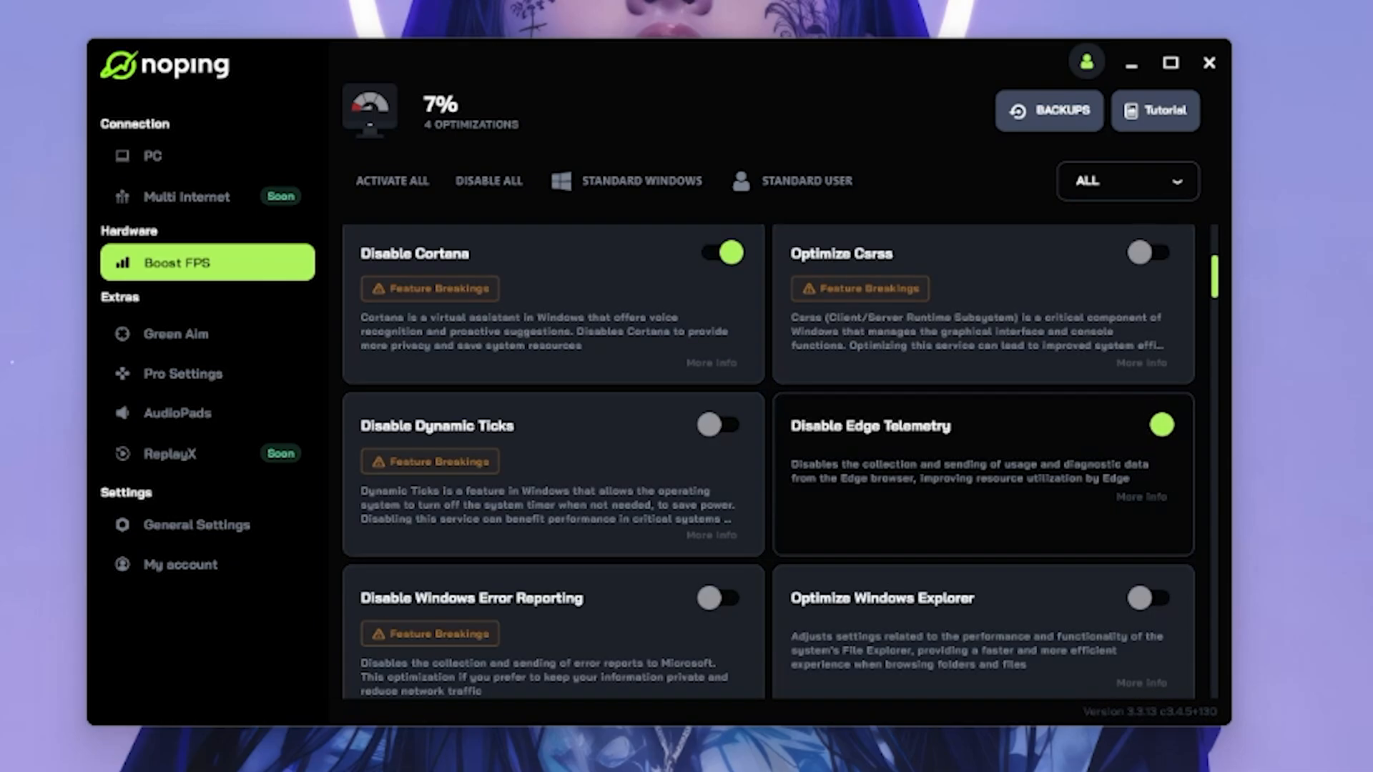
pyautogui.click(718, 425)
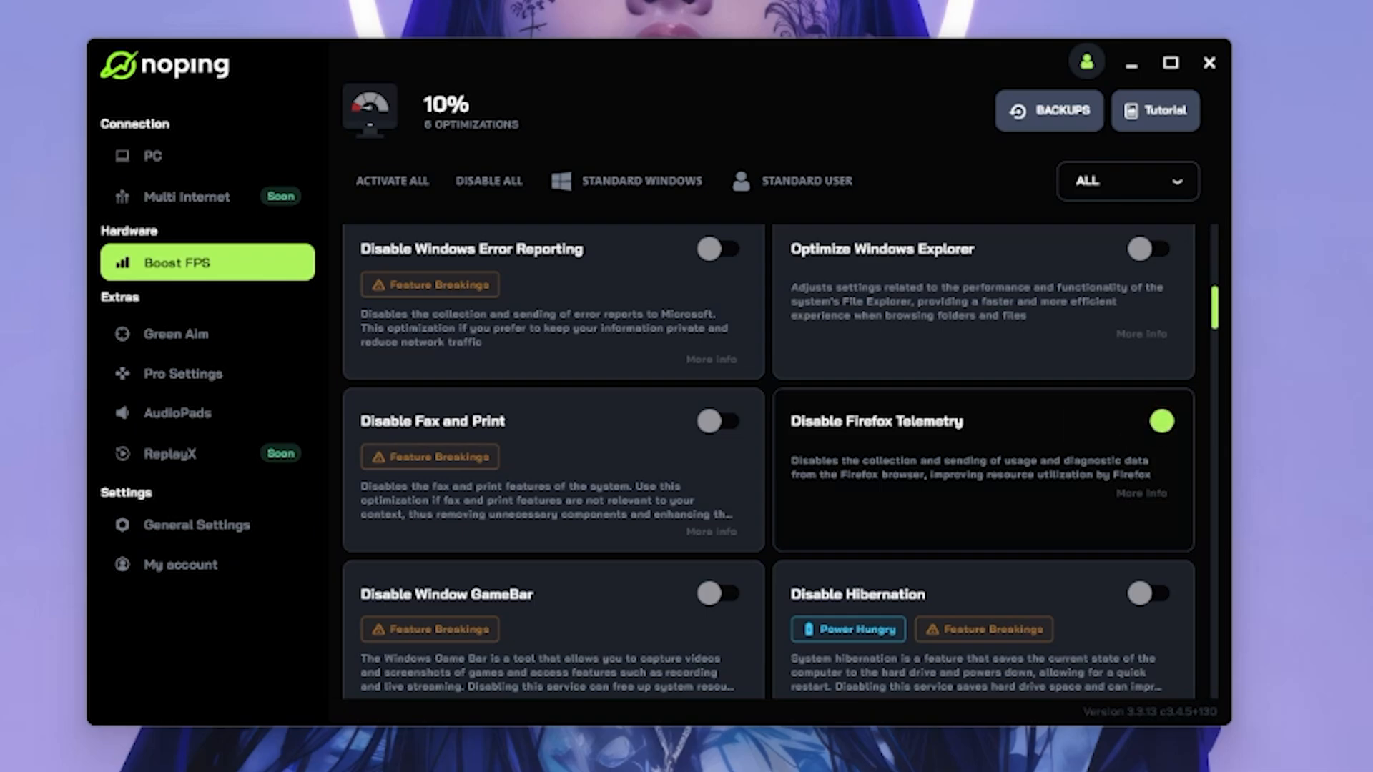
pyautogui.click(722, 594)
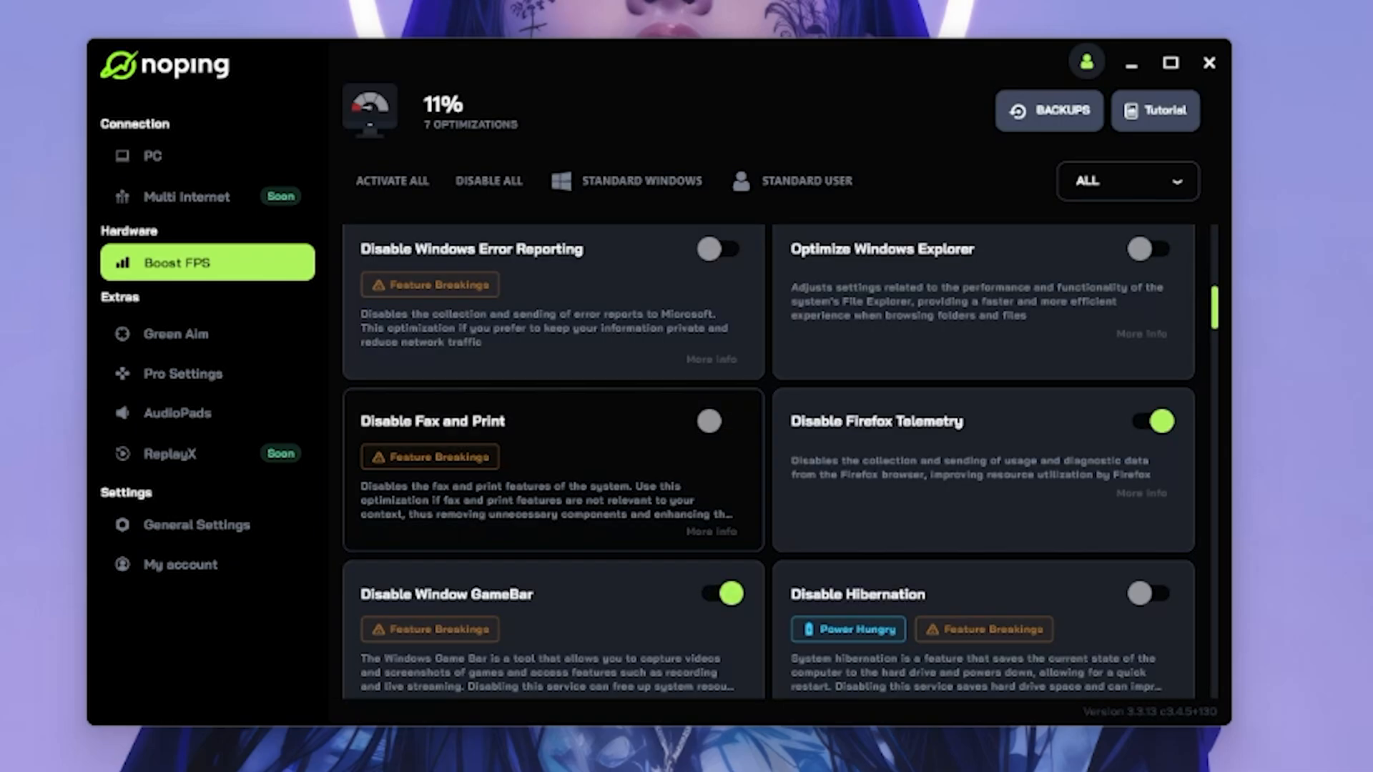
pyautogui.scroll(-3)
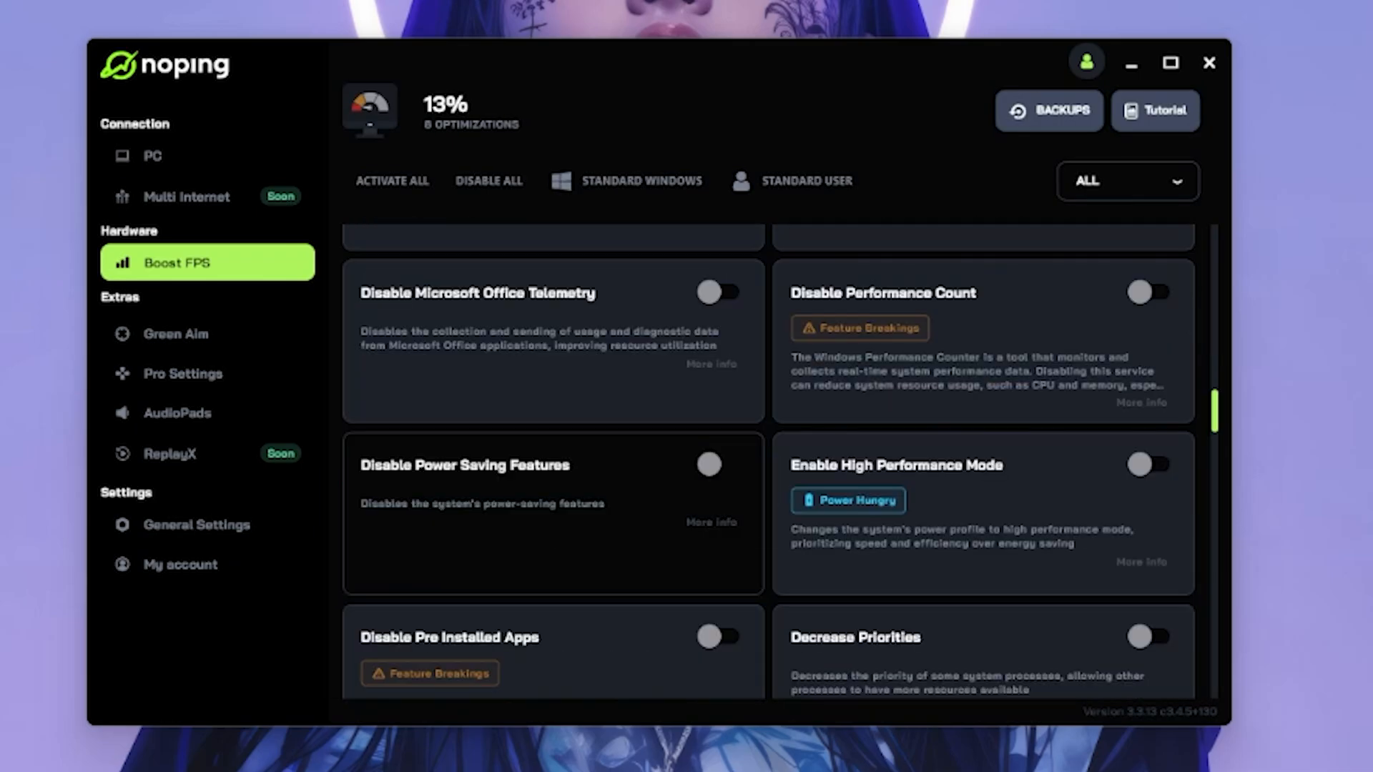
pyautogui.click(710, 464)
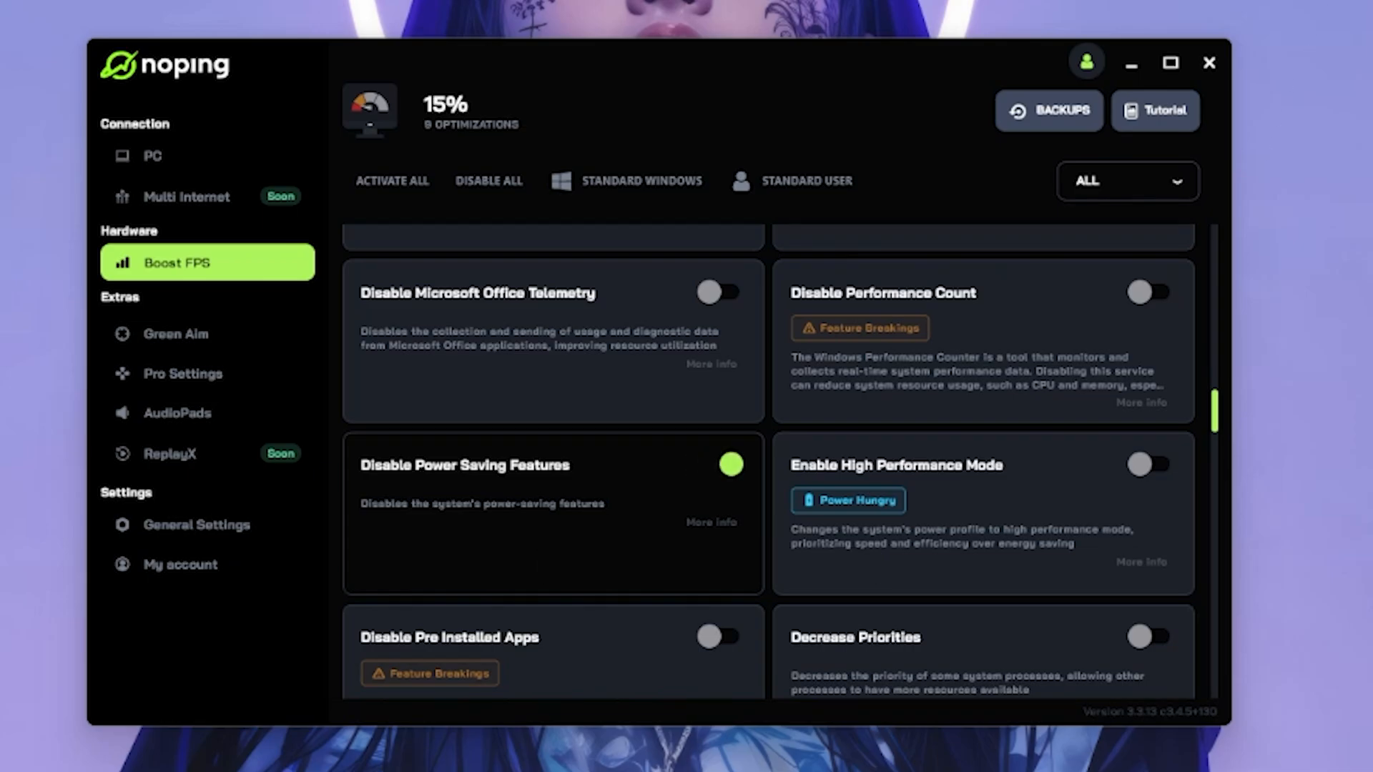
pyautogui.click(1151, 464)
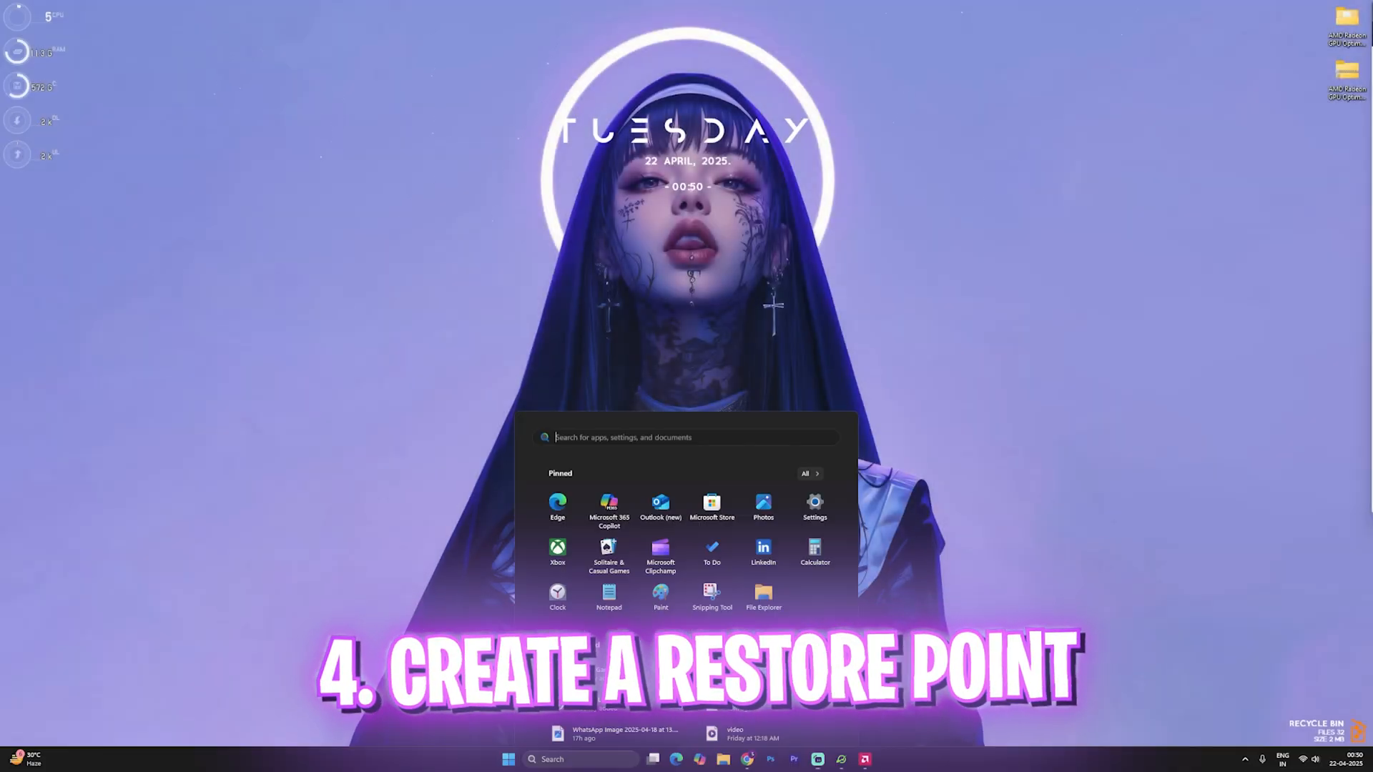
# - Create a restore point for Local Disk (C:) with a description beginning 'Ra'
pyautogui.write('crea')
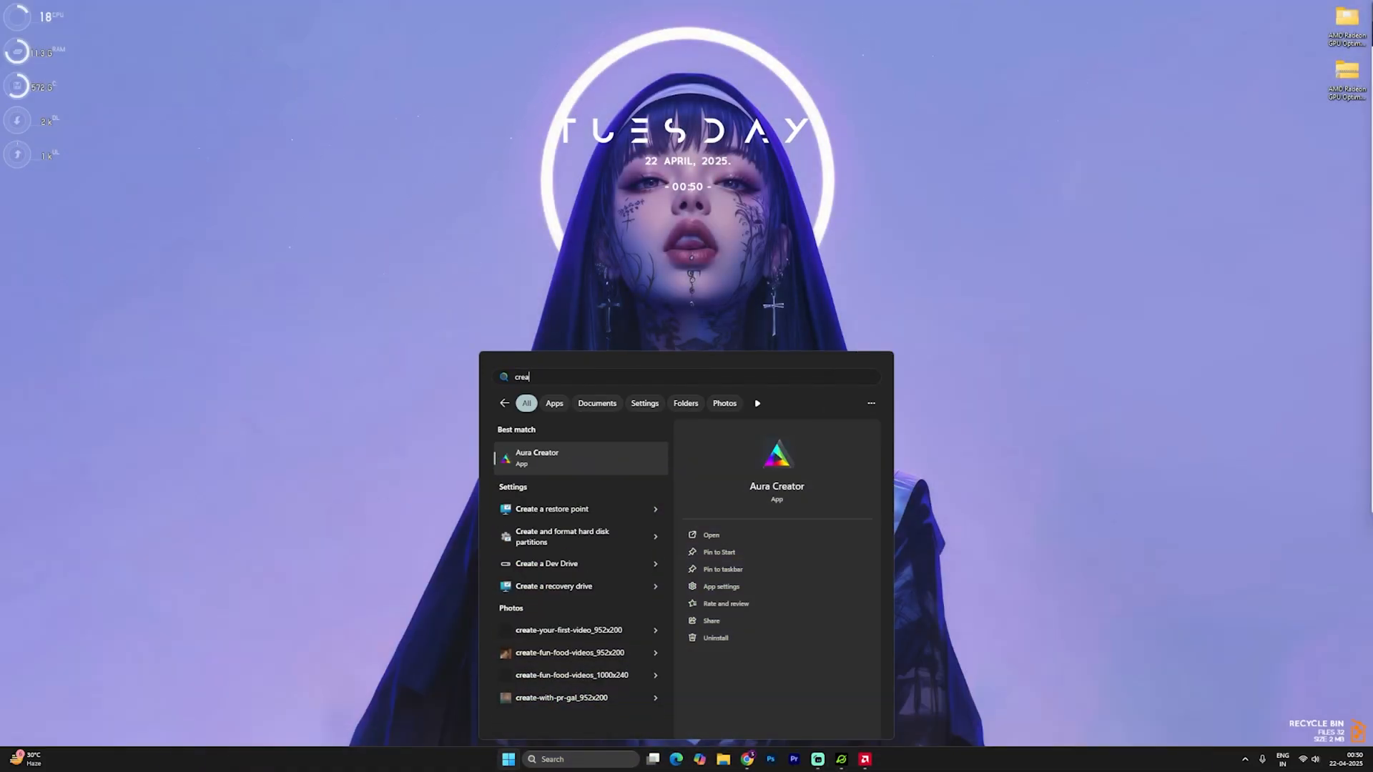
pyautogui.click(551, 509)
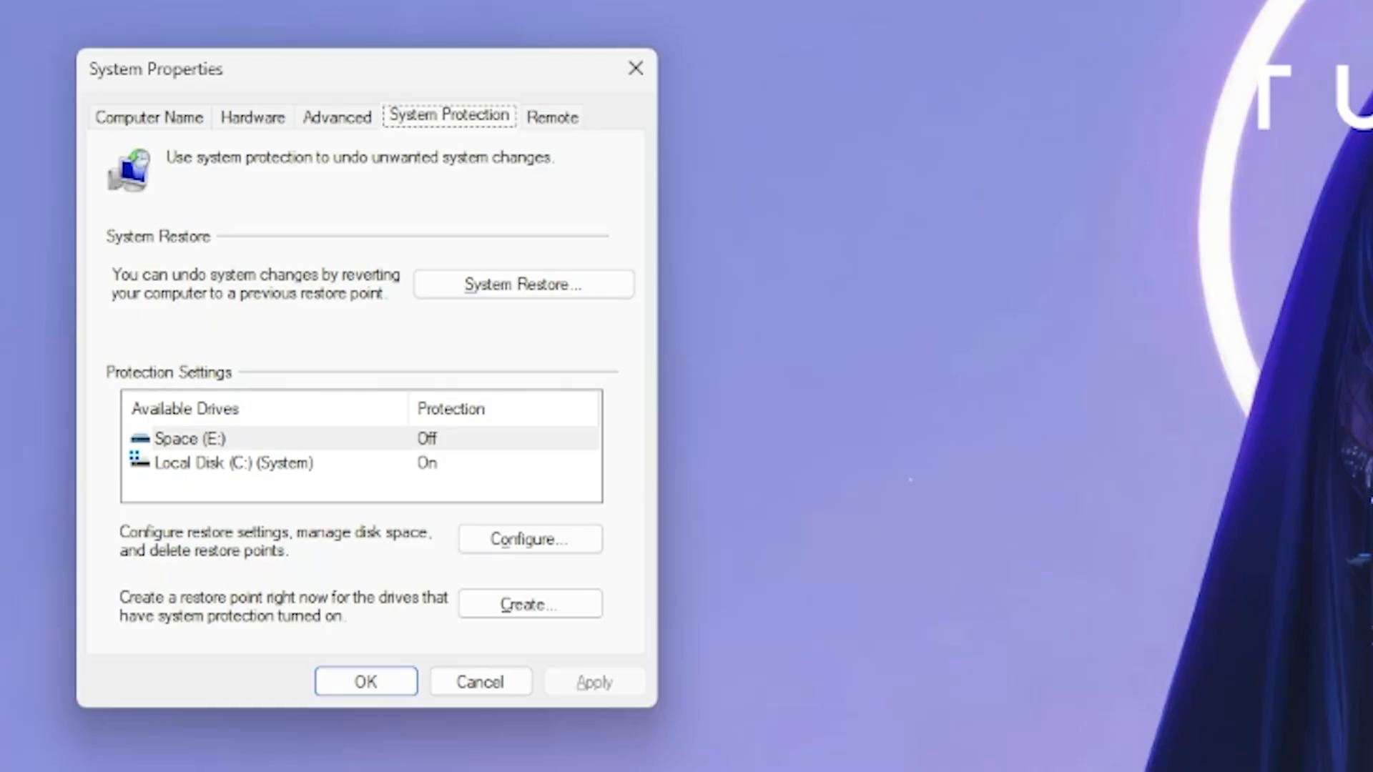
pyautogui.click(229, 463)
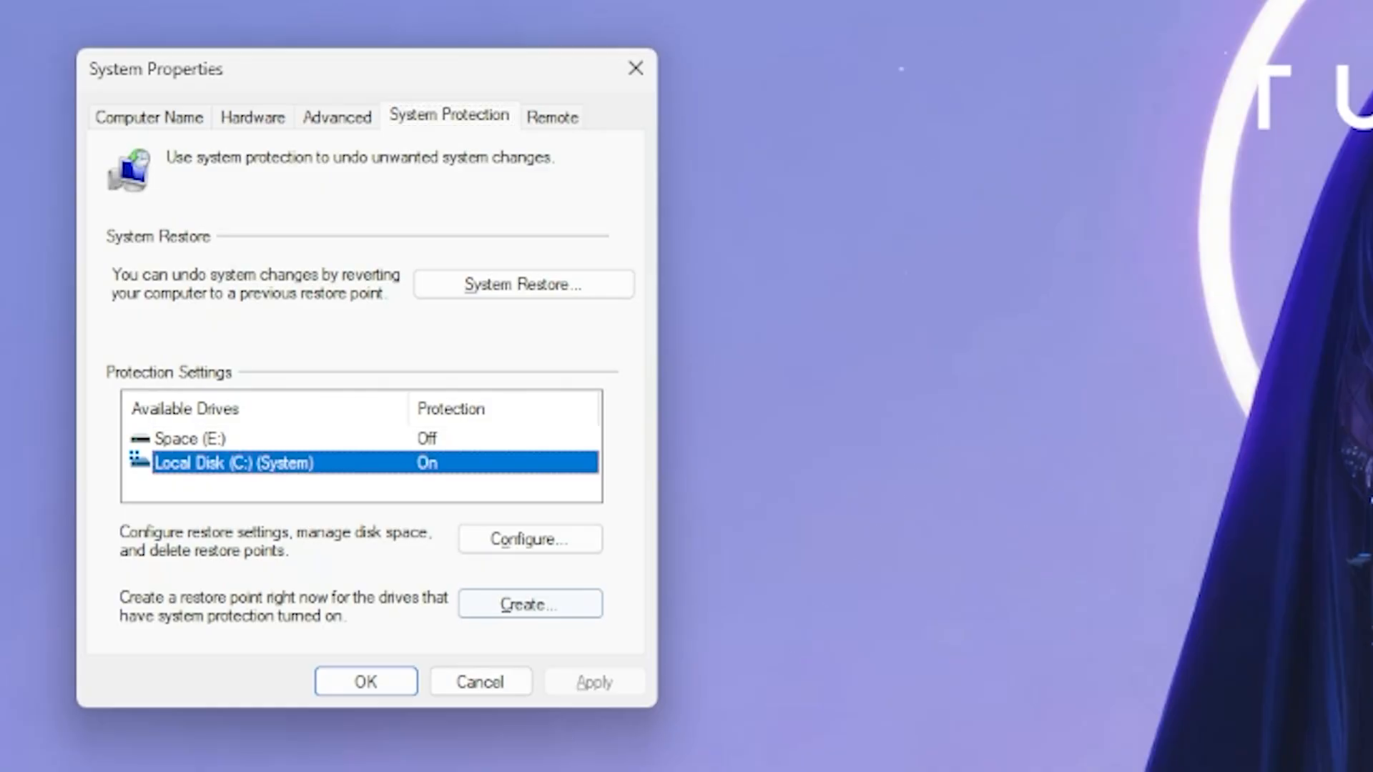
pyautogui.click(529, 603)
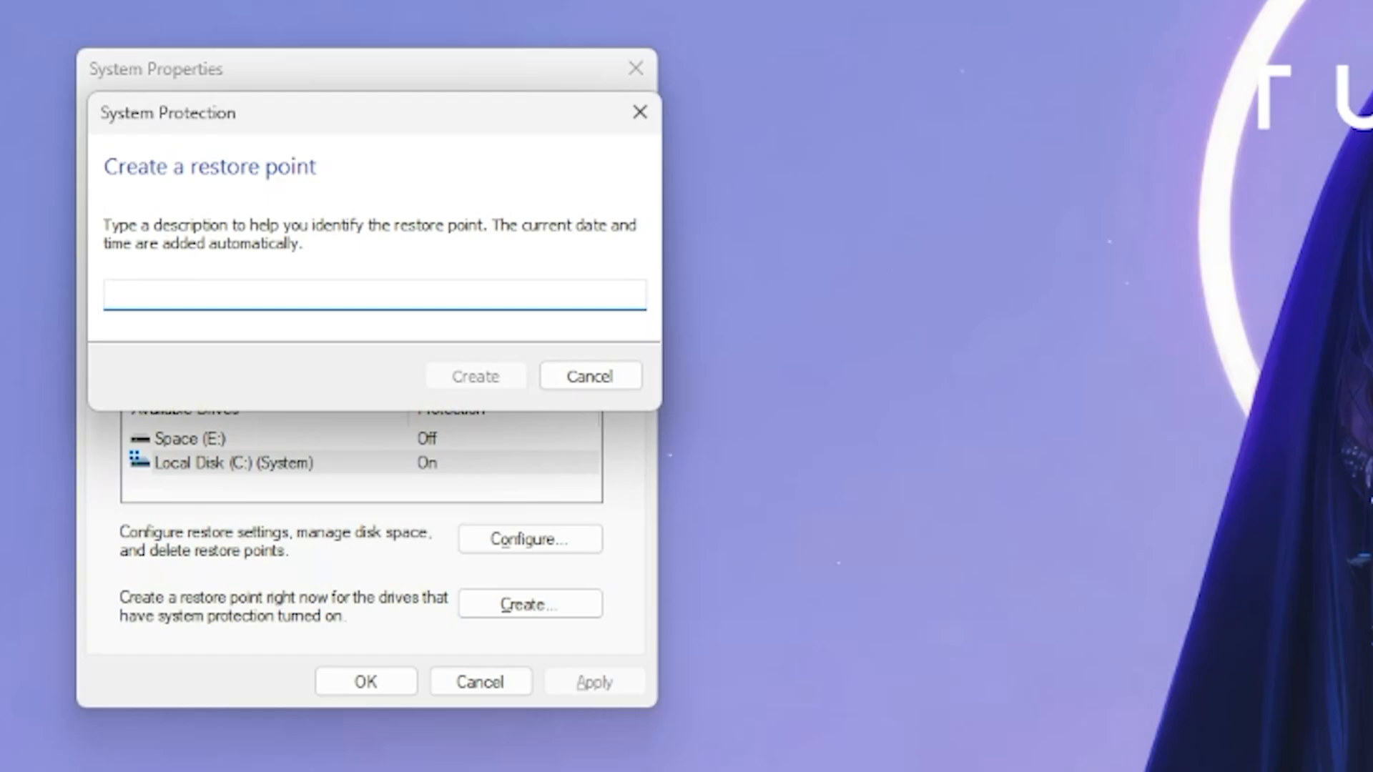
pyautogui.write('Ra')
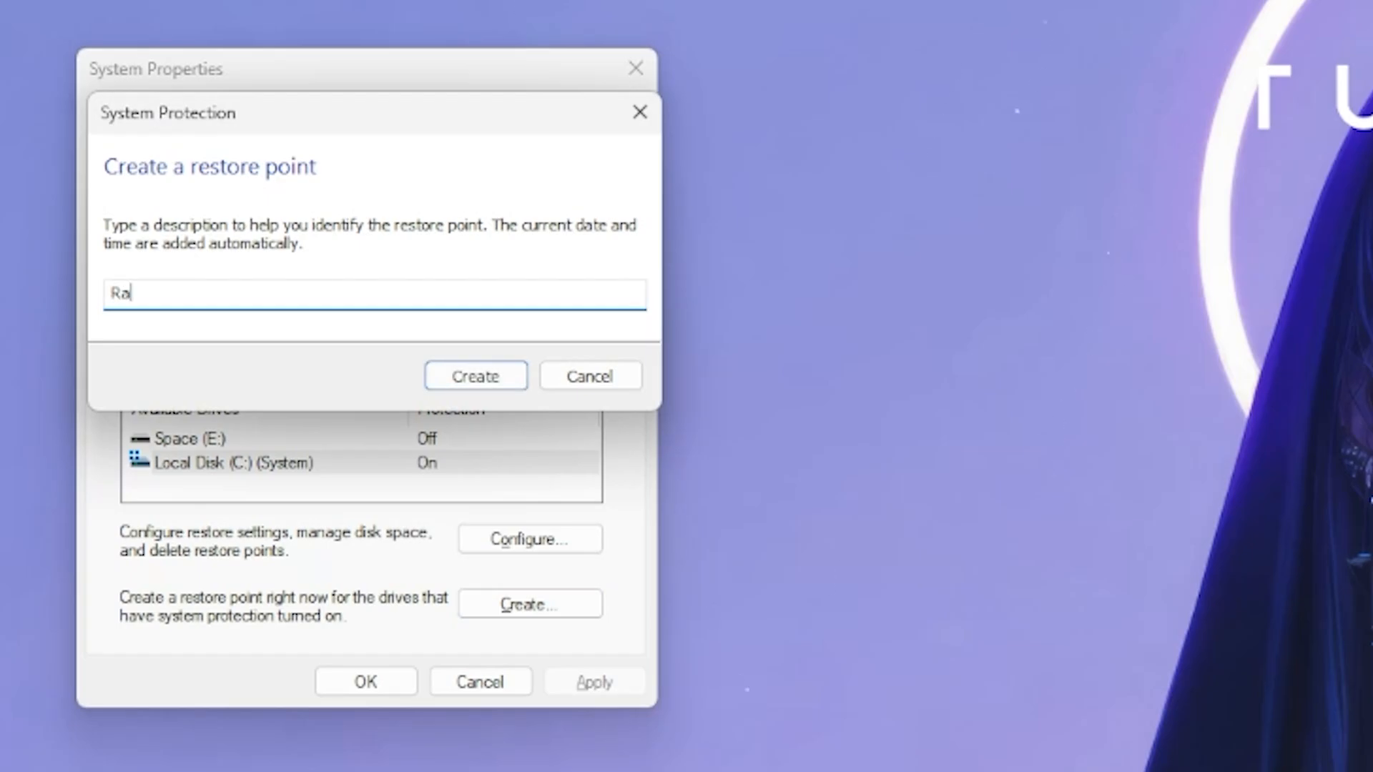
pyautogui.click(475, 376)
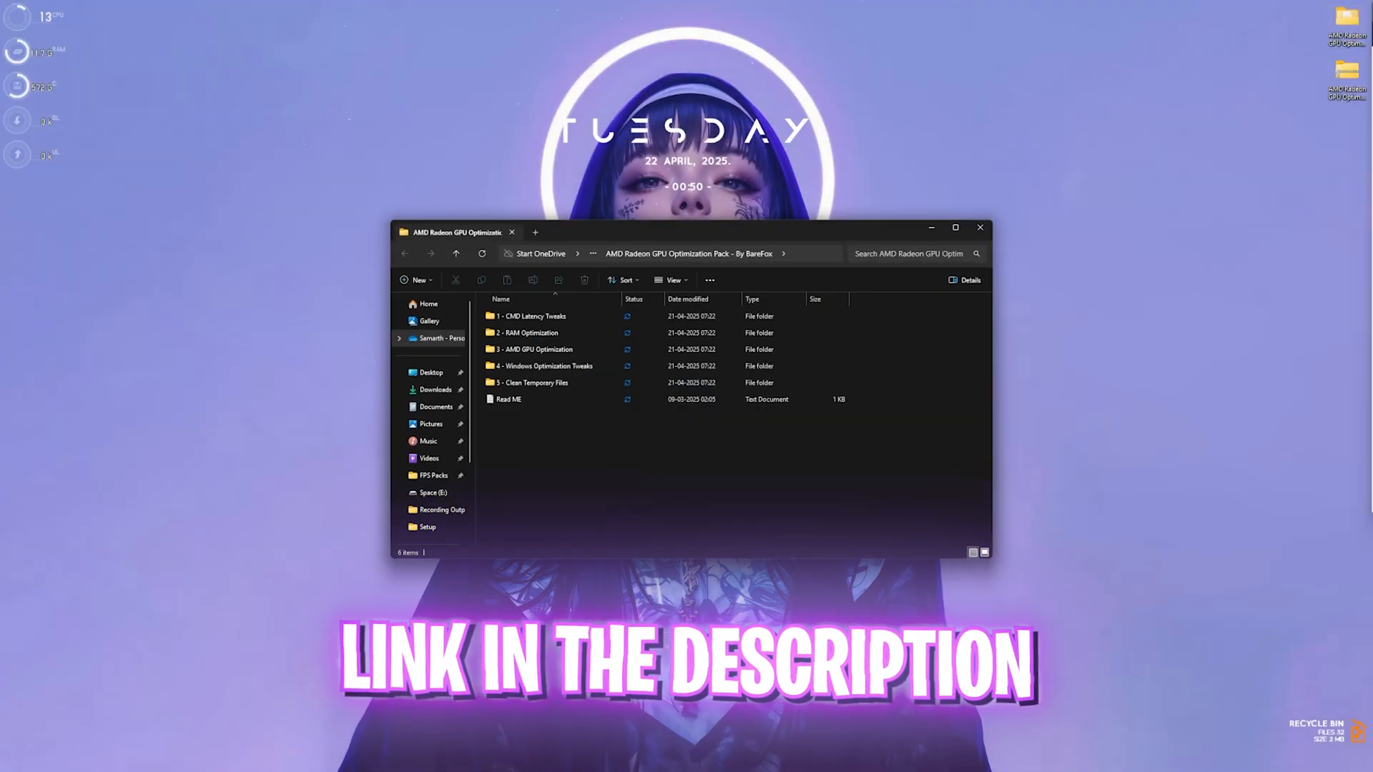
# - In 1 - CMD Latency Tweaks, add @ before echo off in Disable Memory Compression.cmd
pyautogui.click(956, 227)
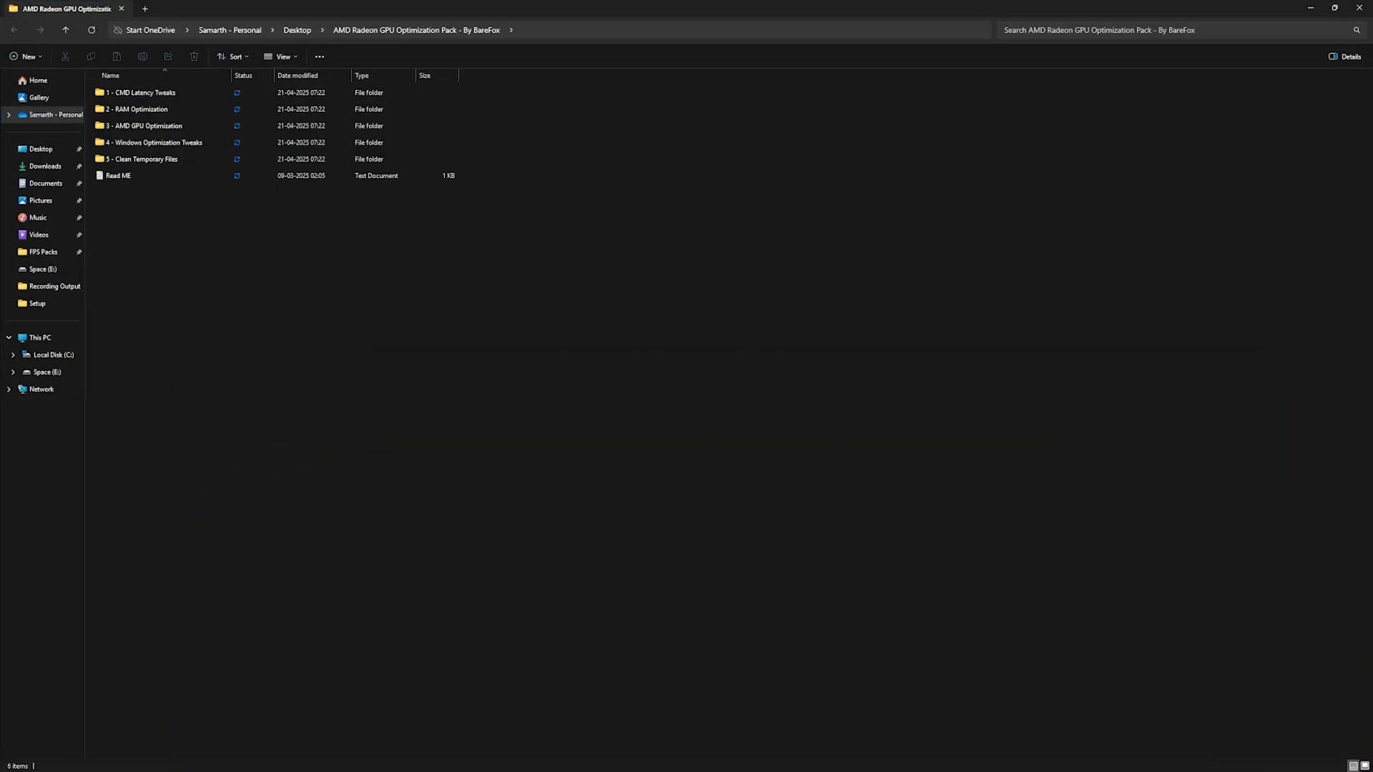
pyautogui.click(143, 92)
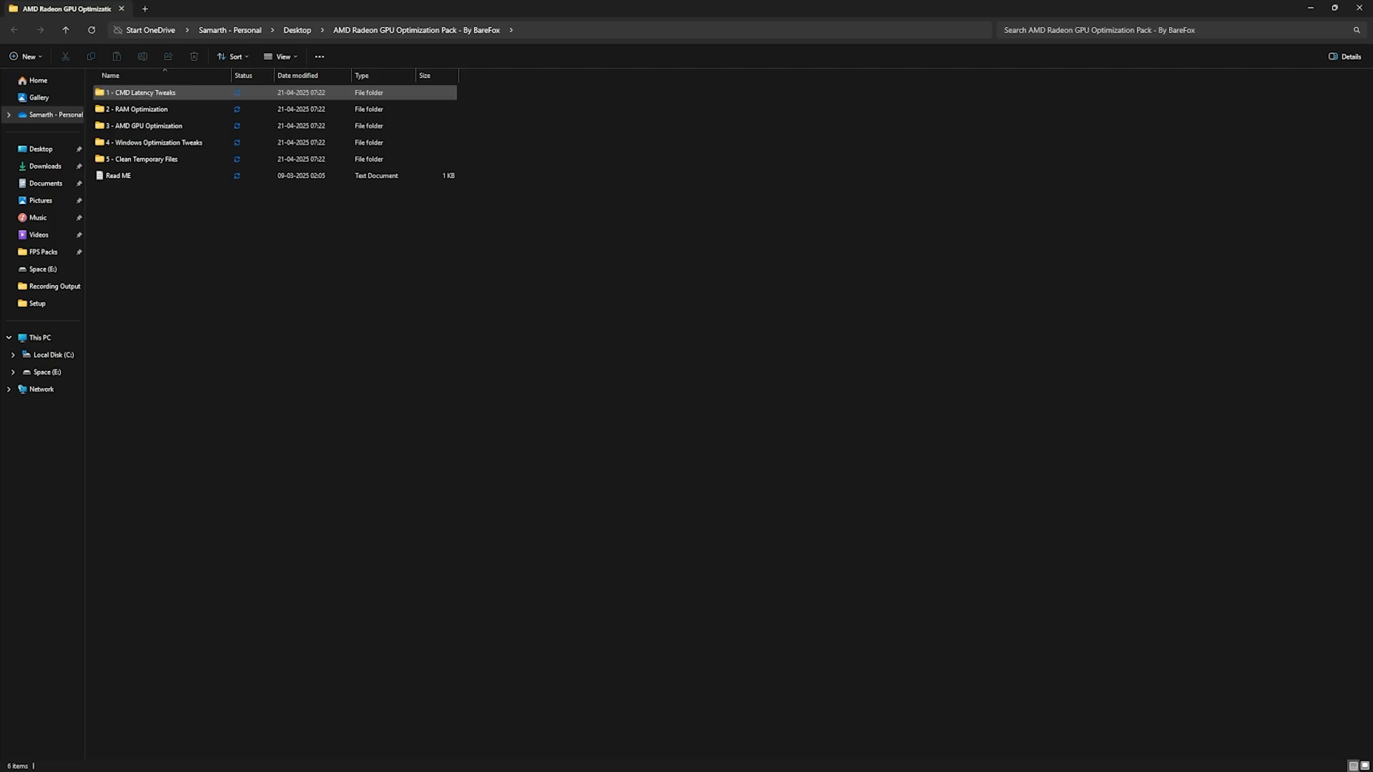
pyautogui.doubleClick(143, 93)
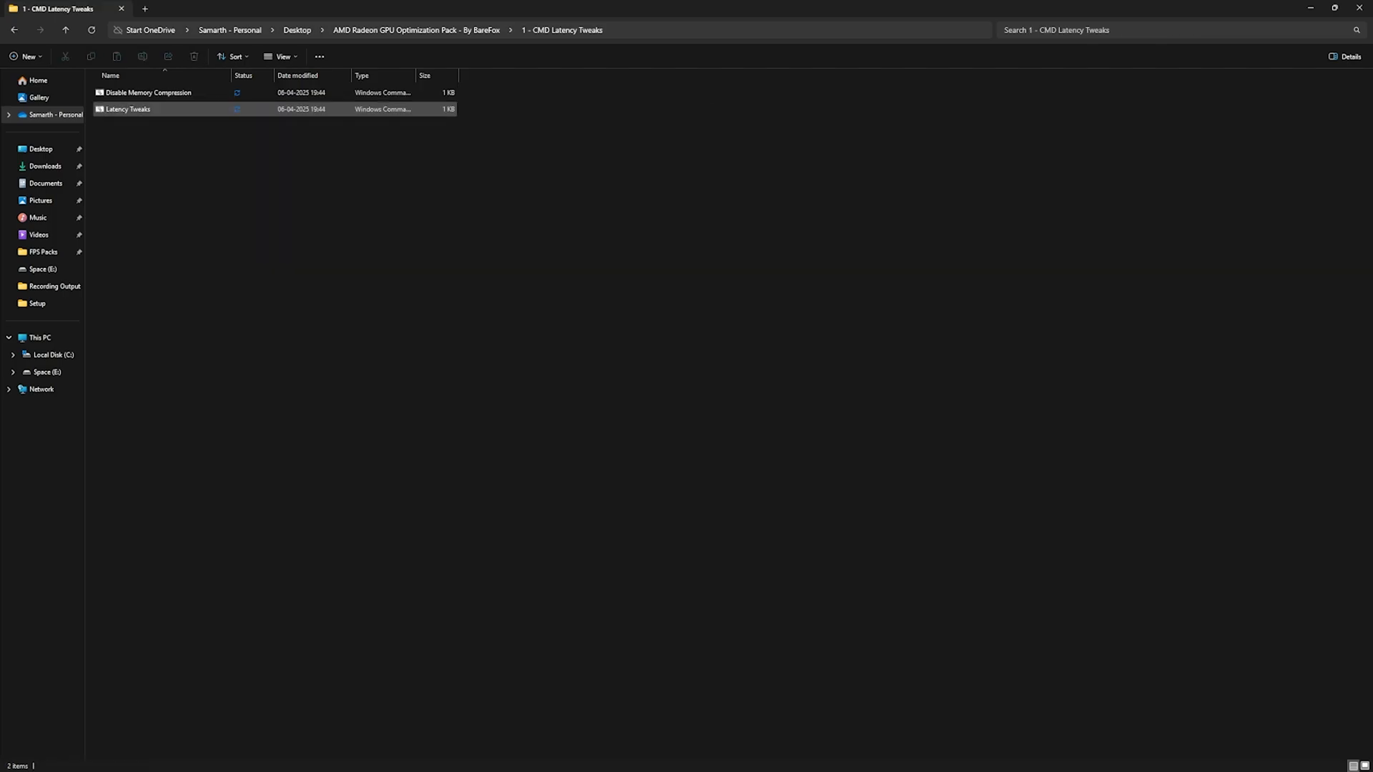
pyautogui.moveTo(129, 109)
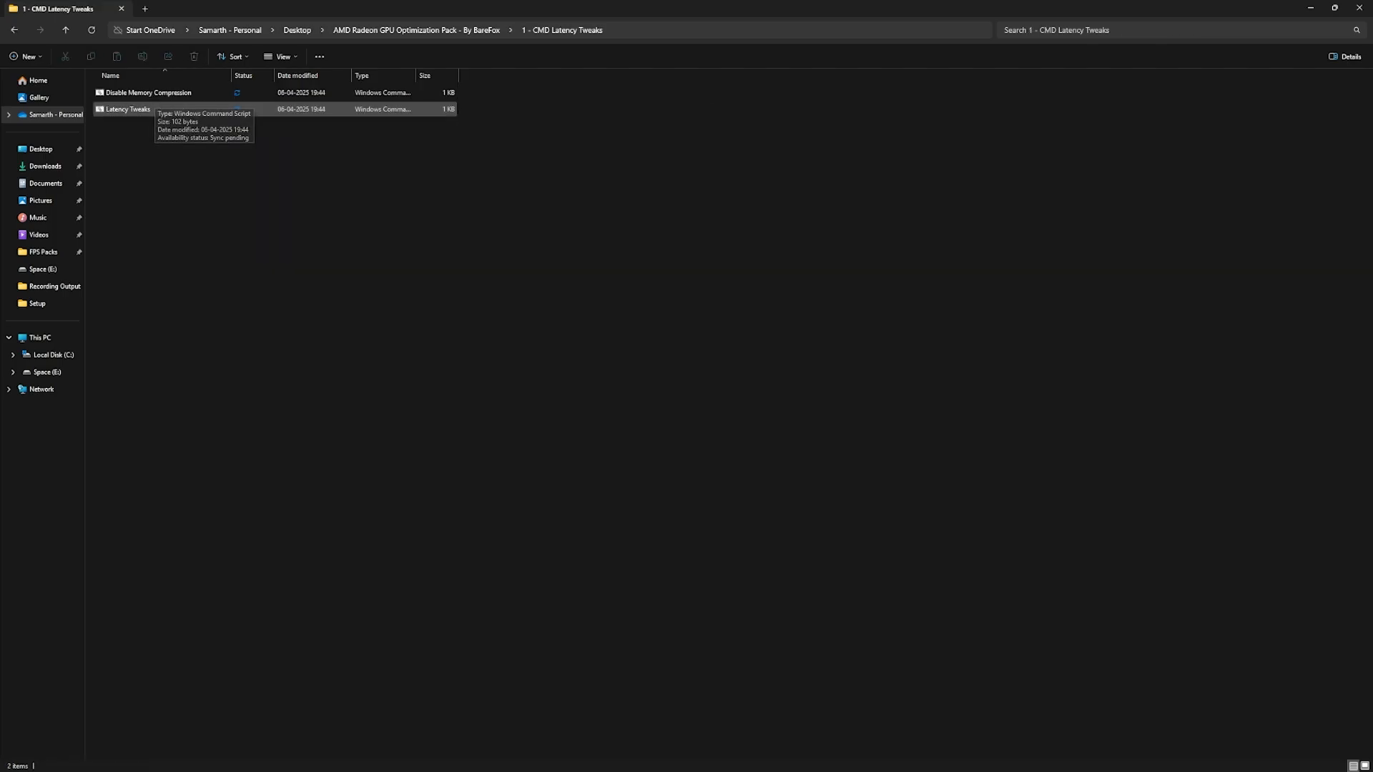
pyautogui.click(147, 93)
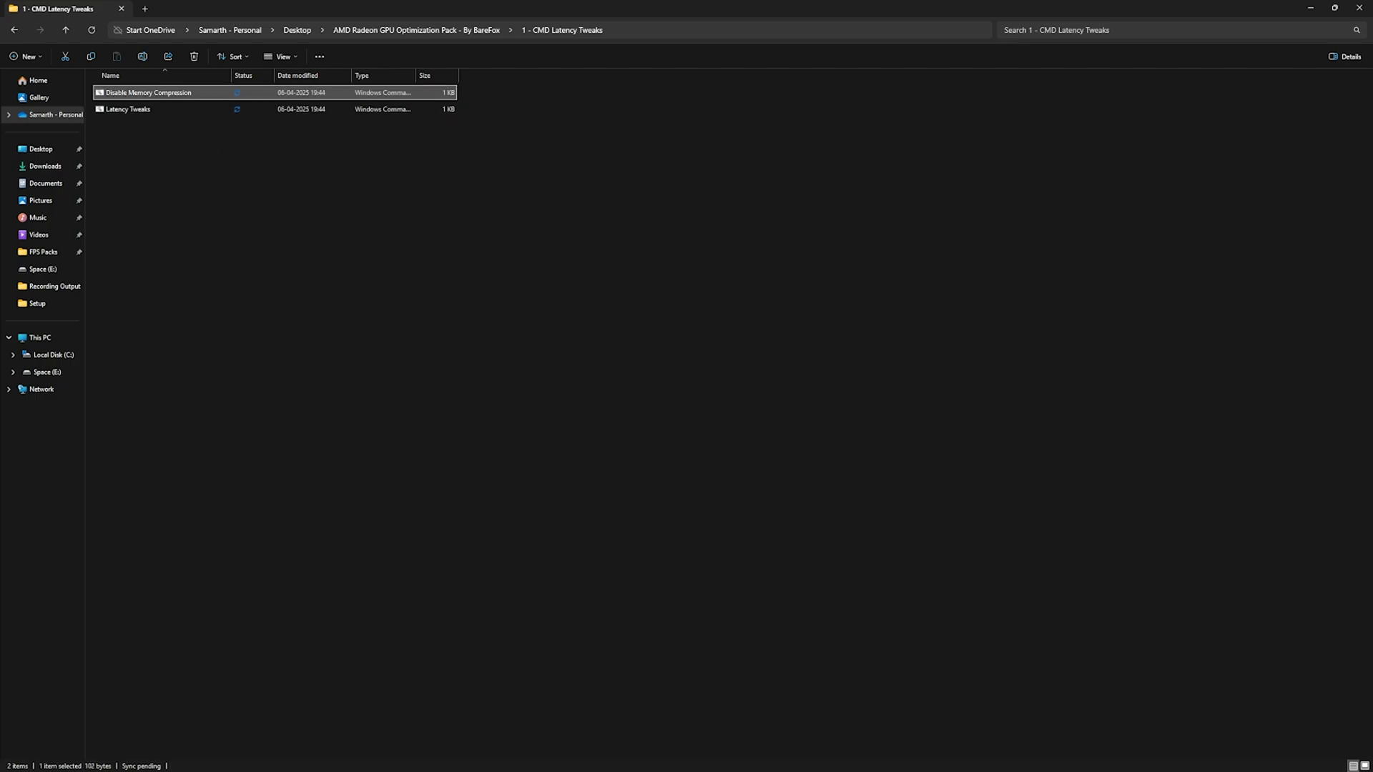
pyautogui.doubleClick(146, 93)
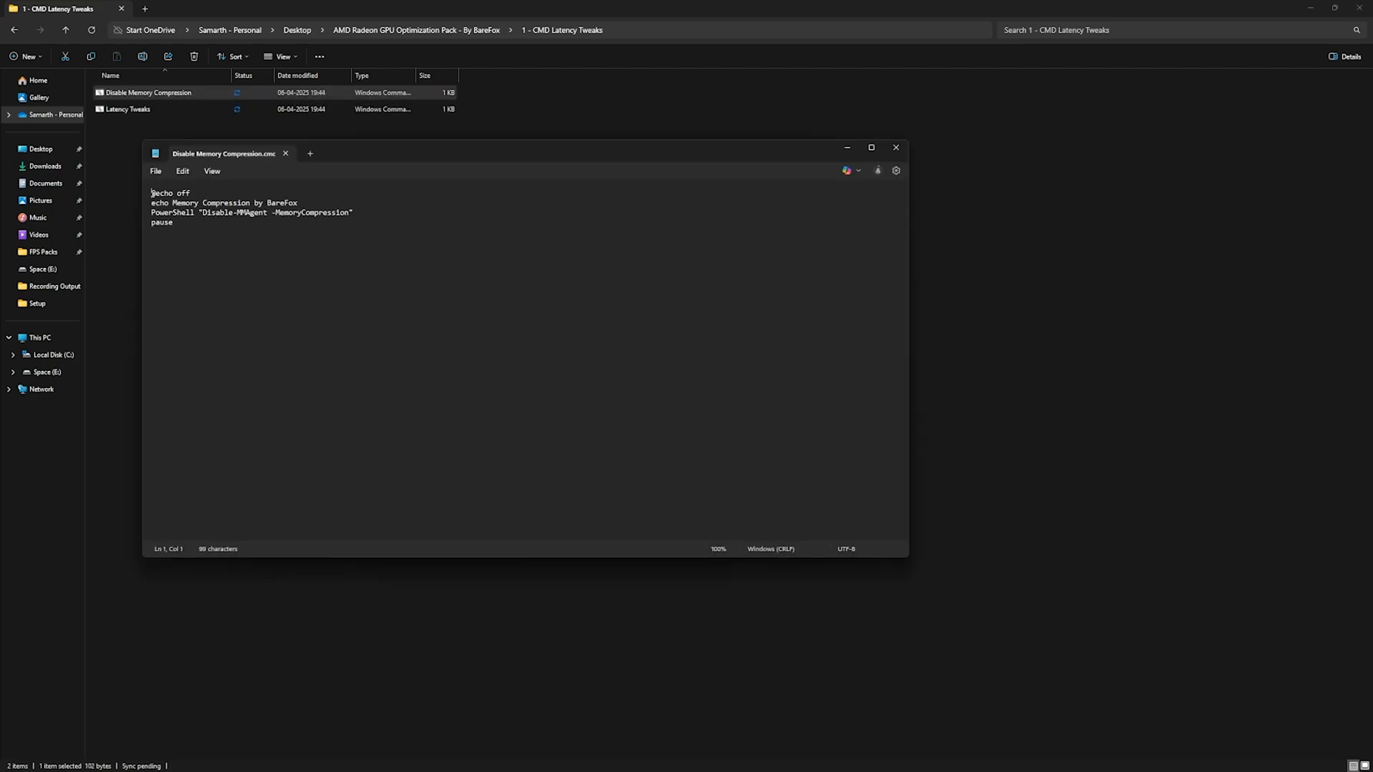
pyautogui.write('@')
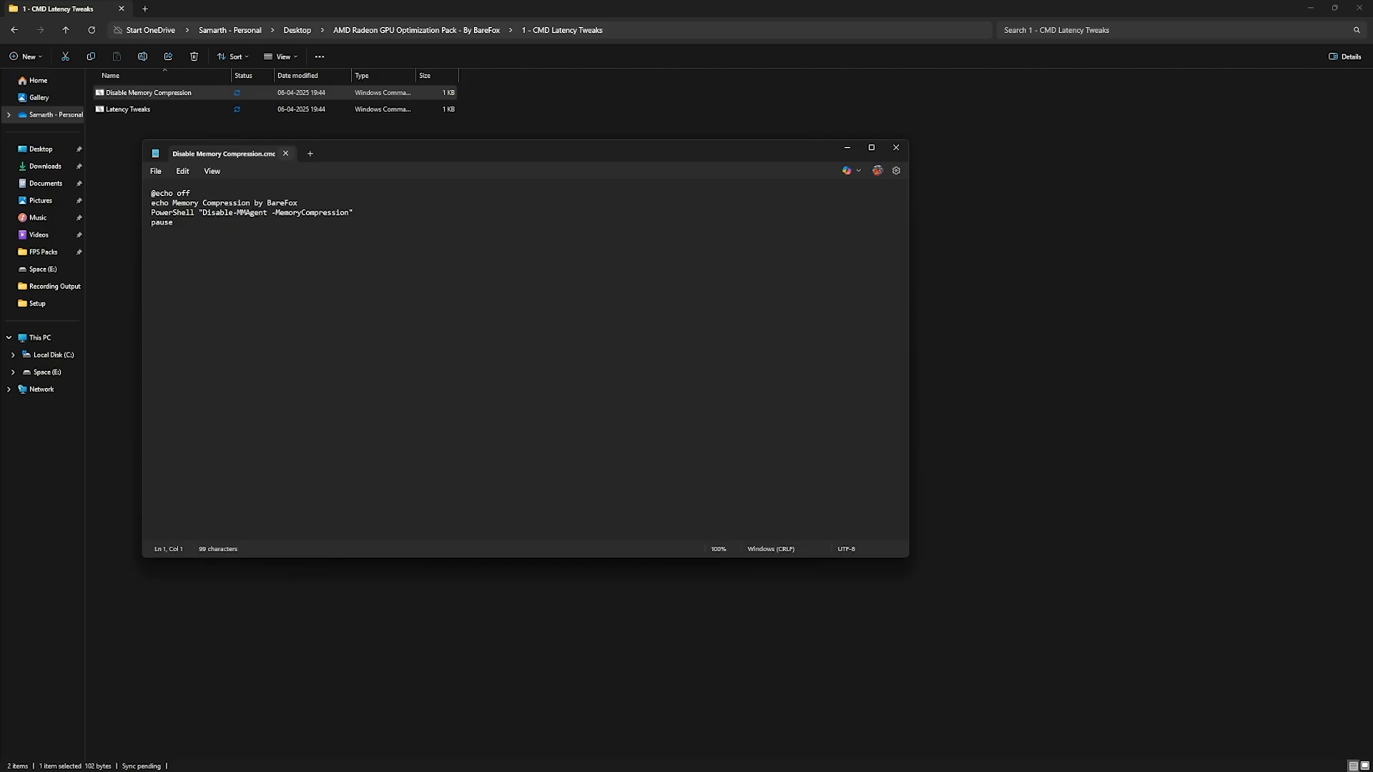
pyautogui.click(896, 147)
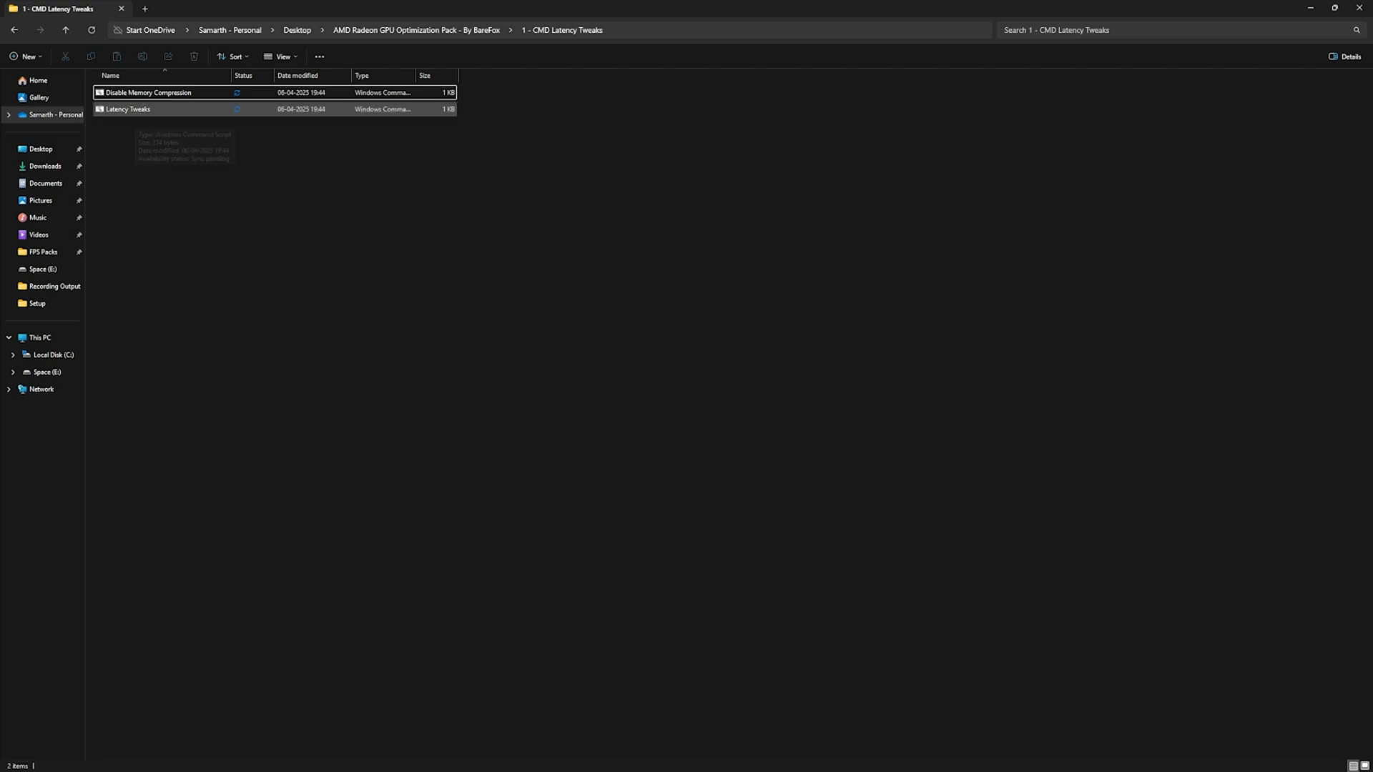
# - Review the Latency Tweaks script in Notepad and close it
pyautogui.rightClick(127, 109)
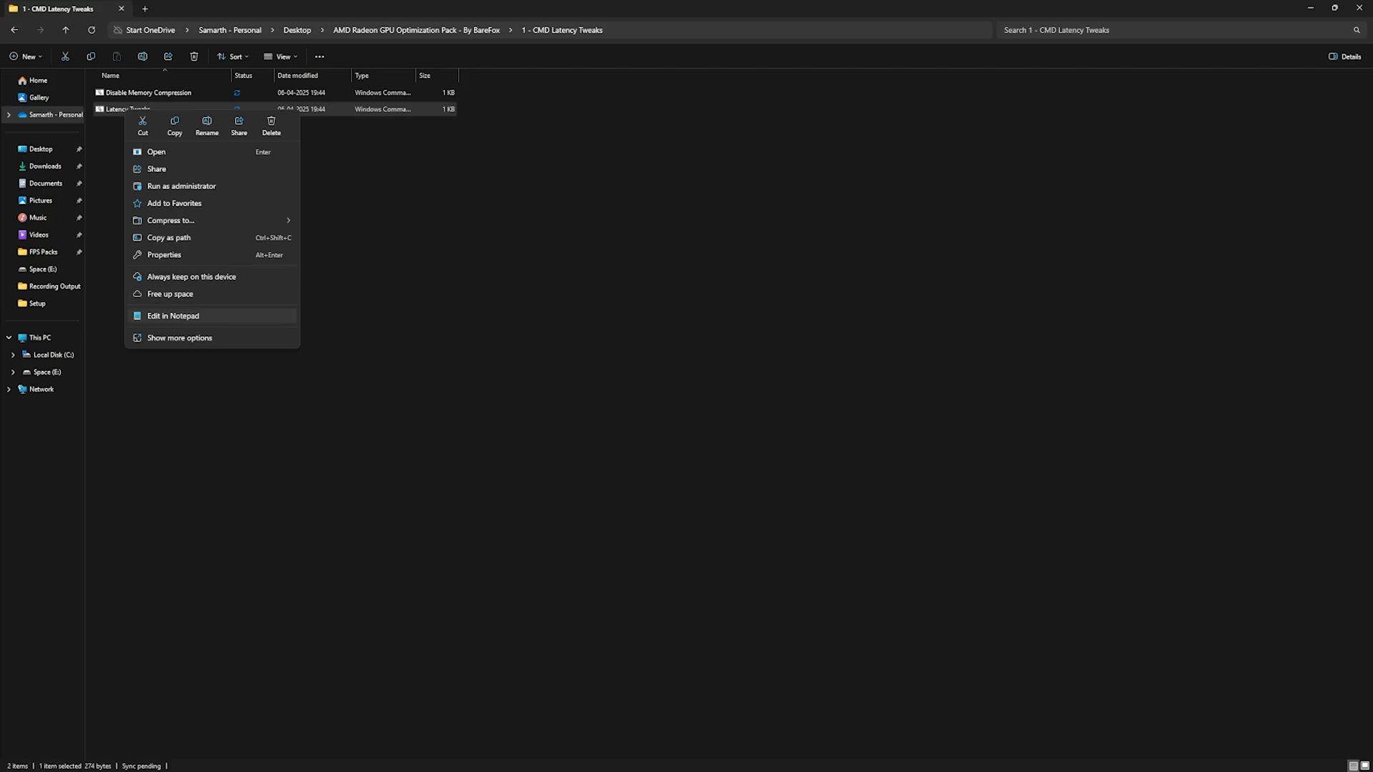
pyautogui.click(174, 316)
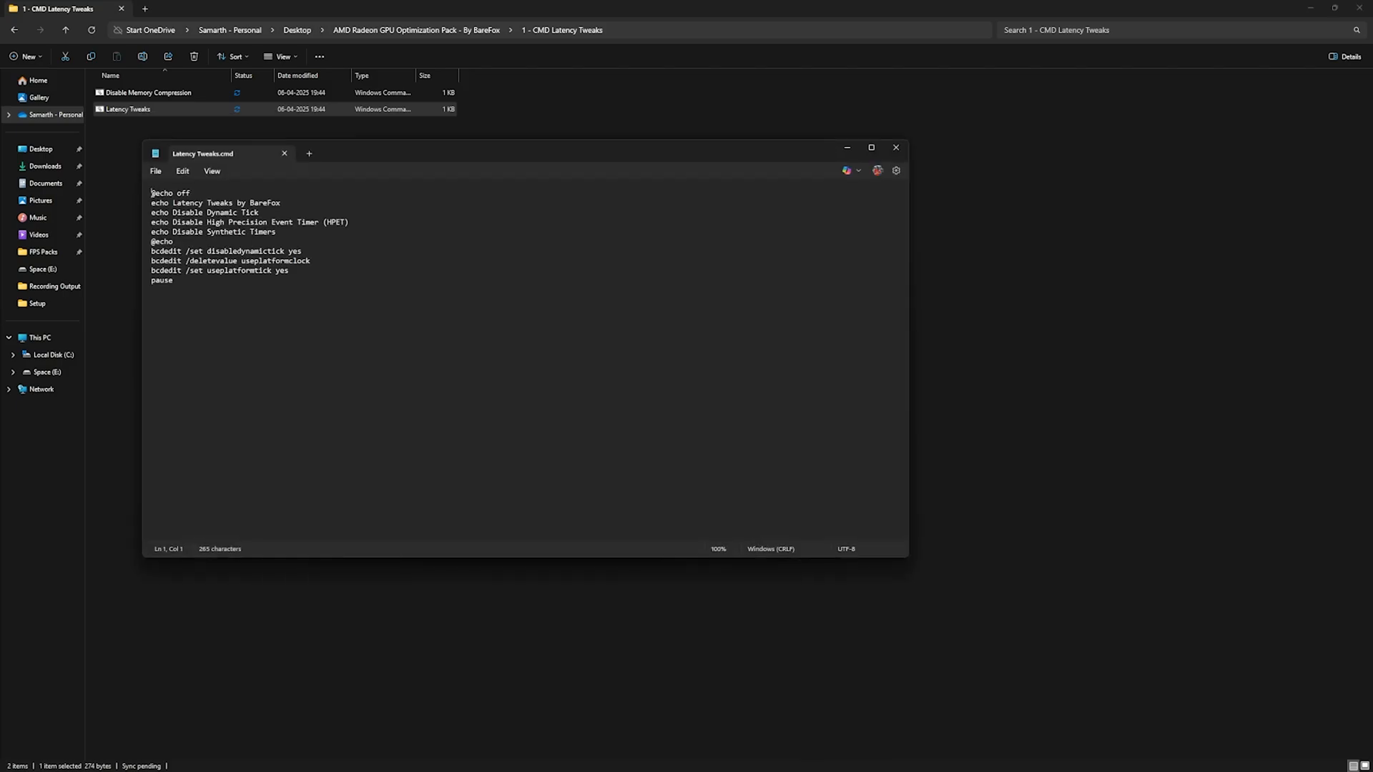
pyautogui.click(896, 147)
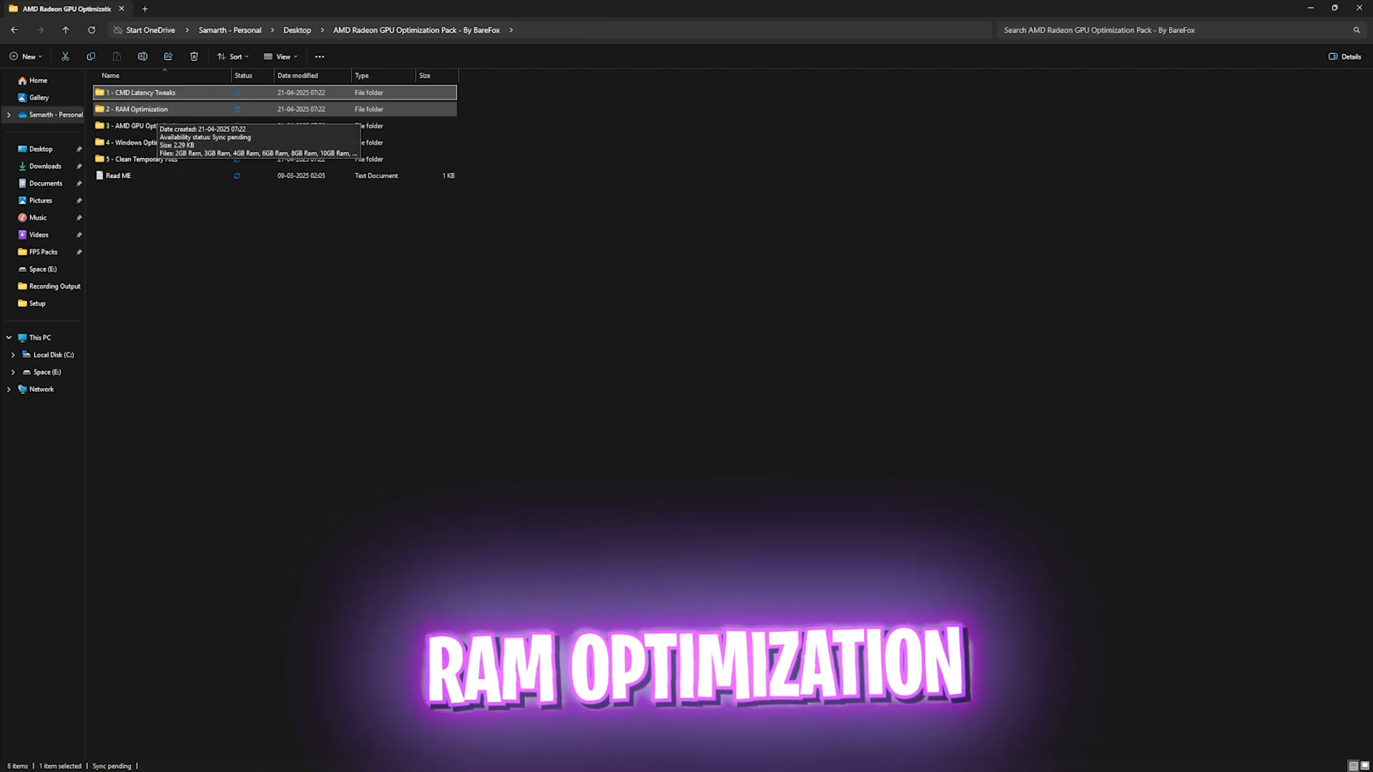
pyautogui.doubleClick(131, 108)
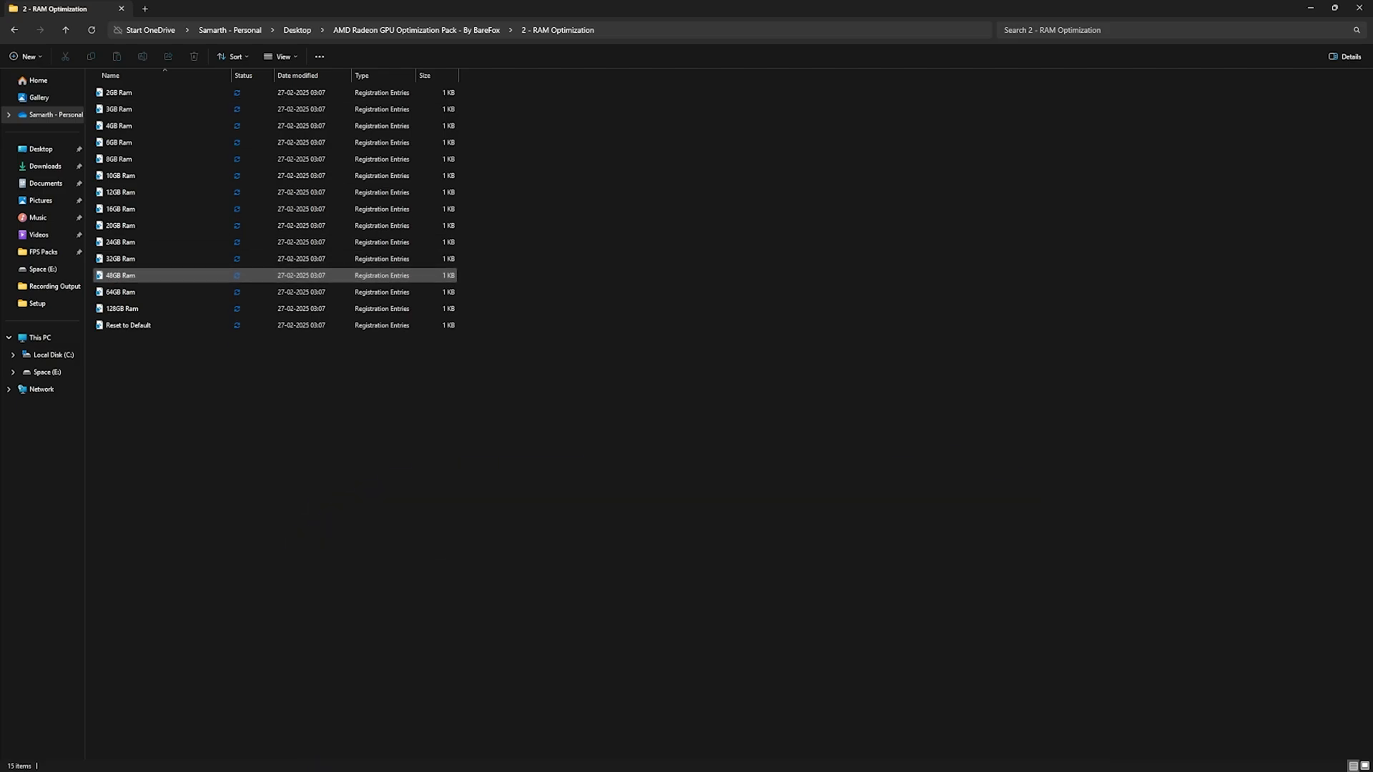
pyautogui.moveTo(120, 275)
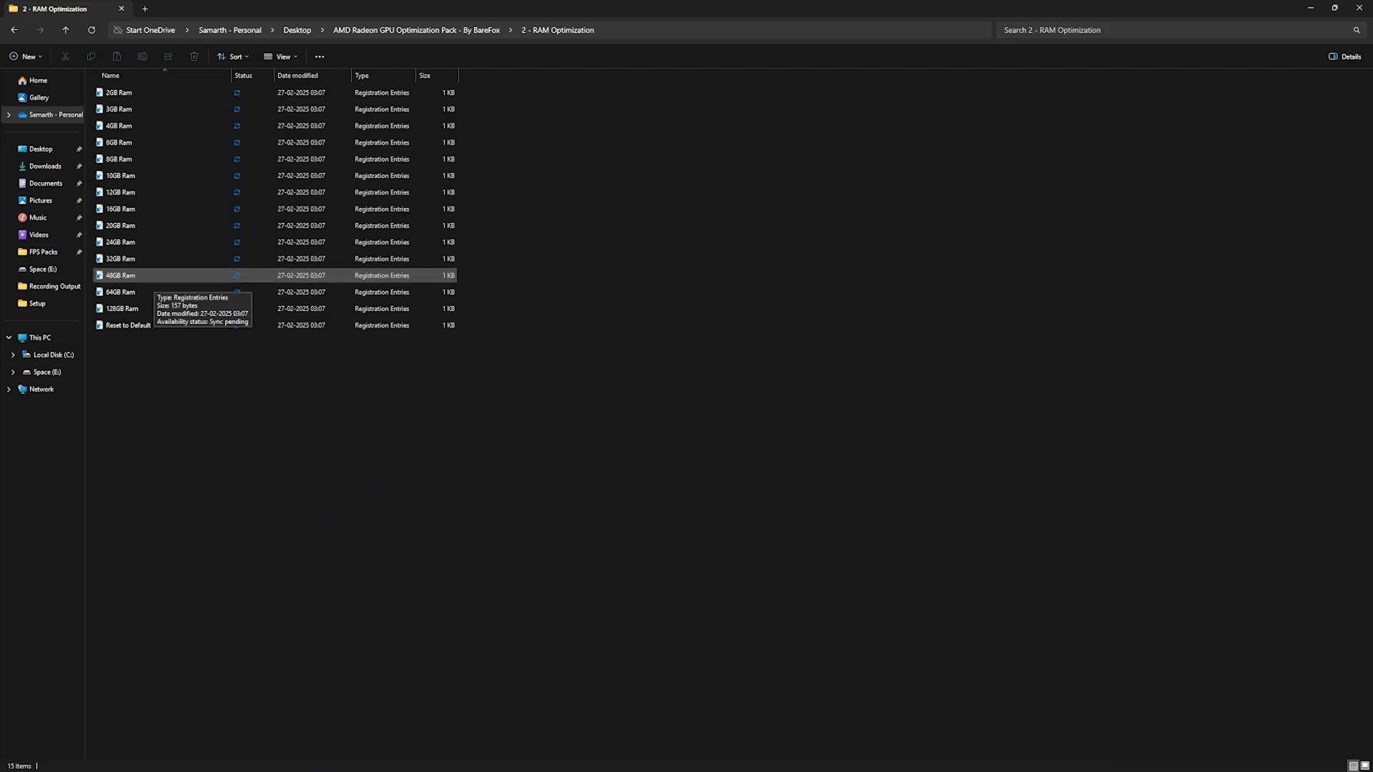
pyautogui.click(120, 208)
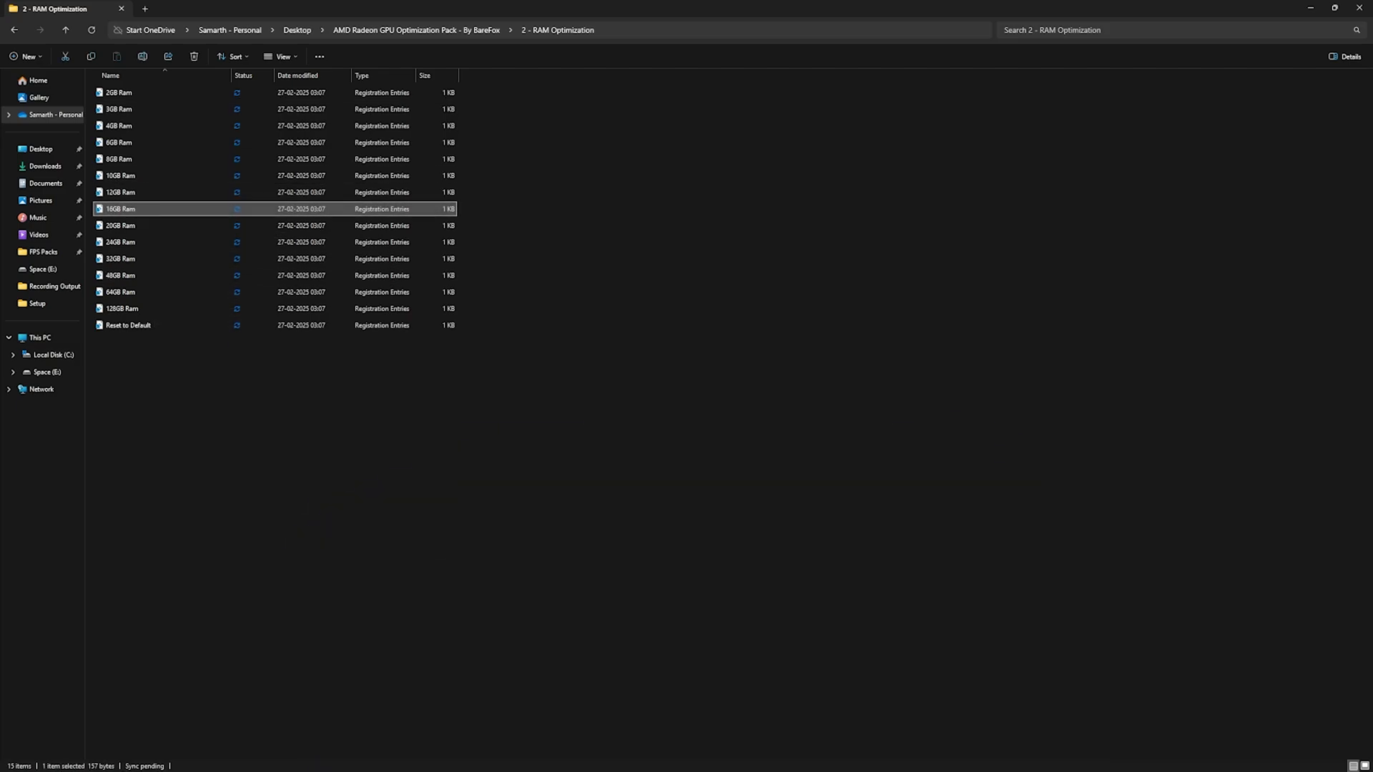
pyautogui.moveTo(125, 208)
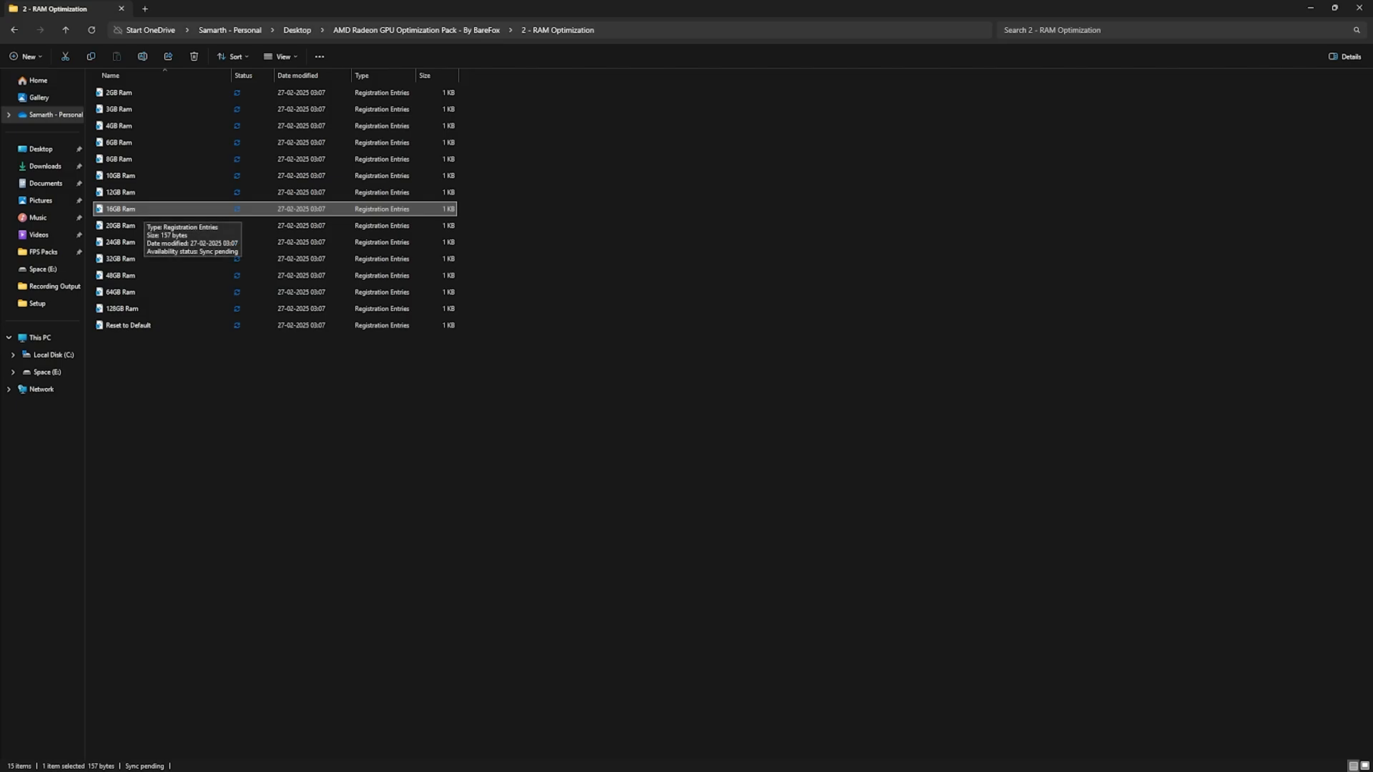
pyautogui.moveTo(122, 193)
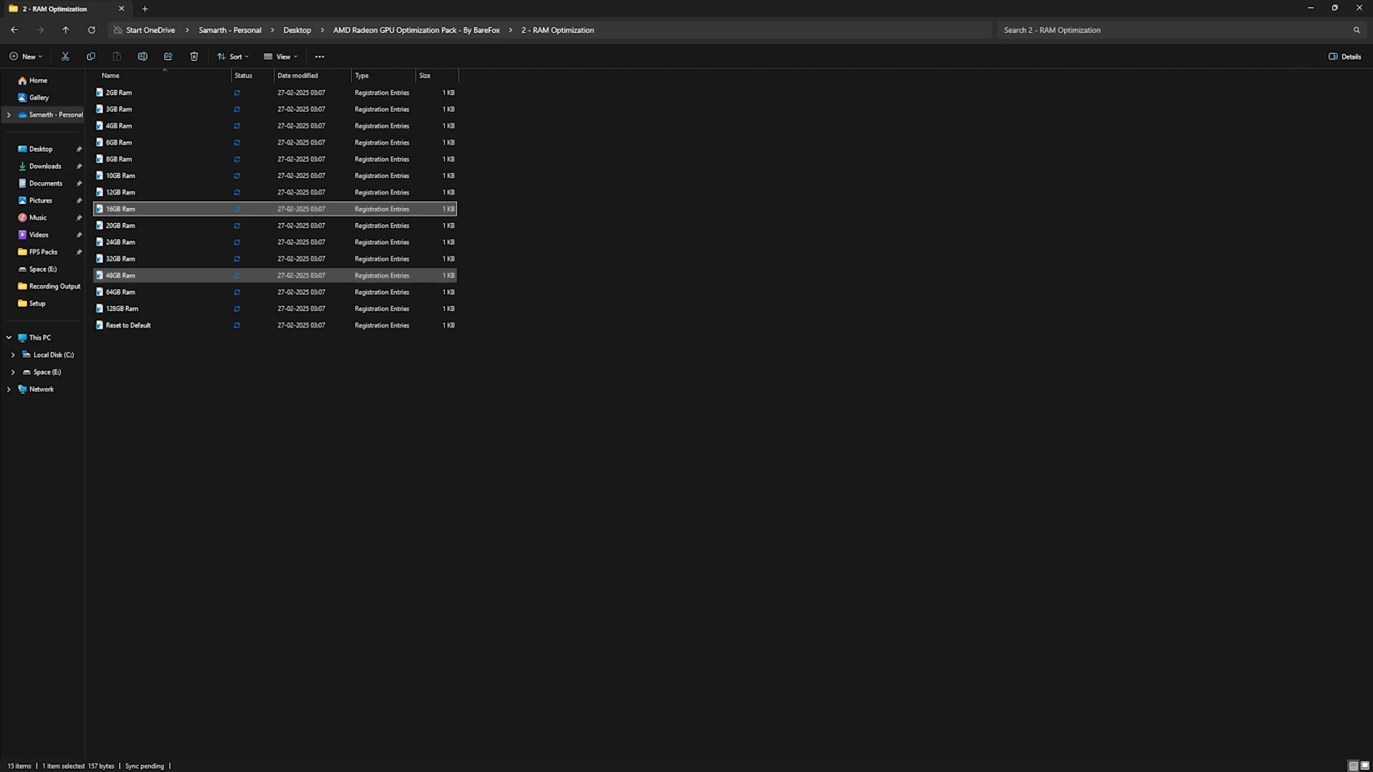
pyautogui.click(127, 325)
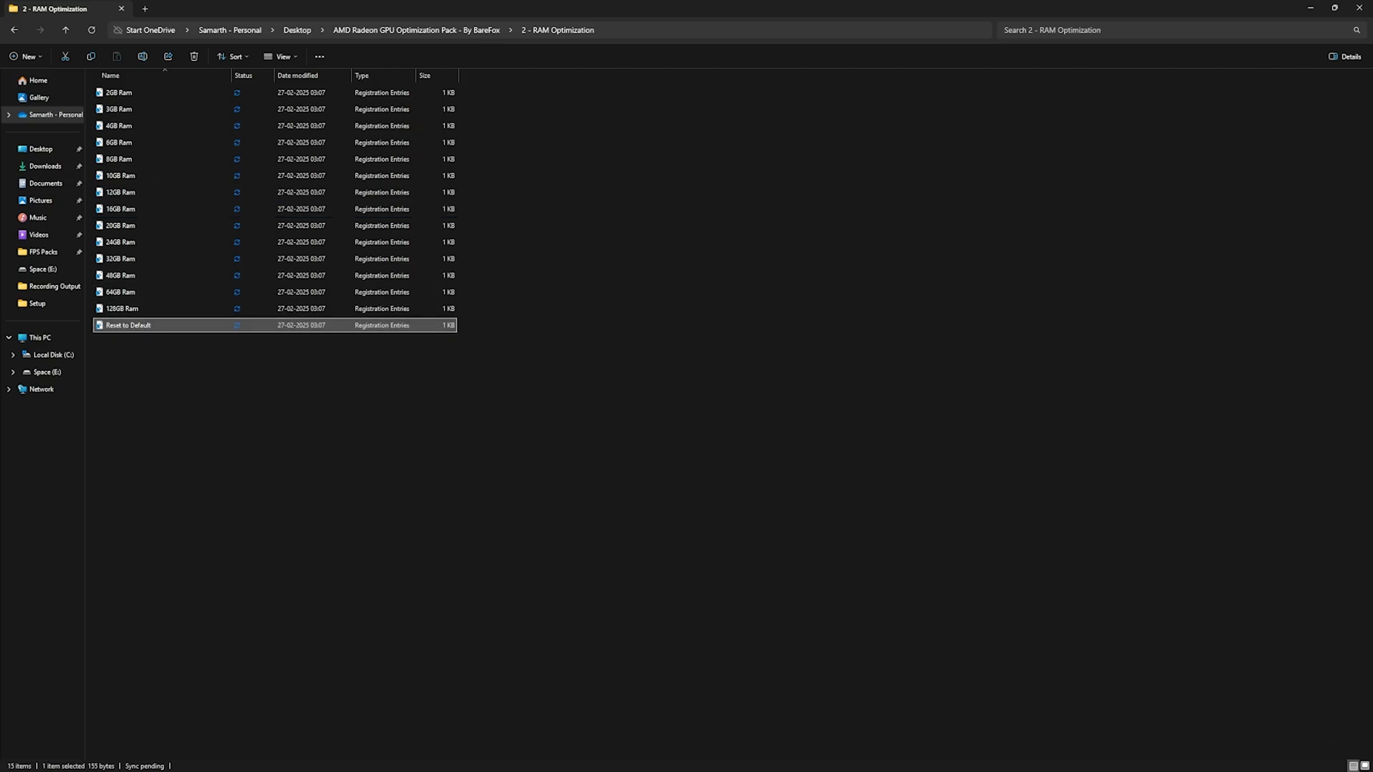
pyautogui.moveTo(129, 326)
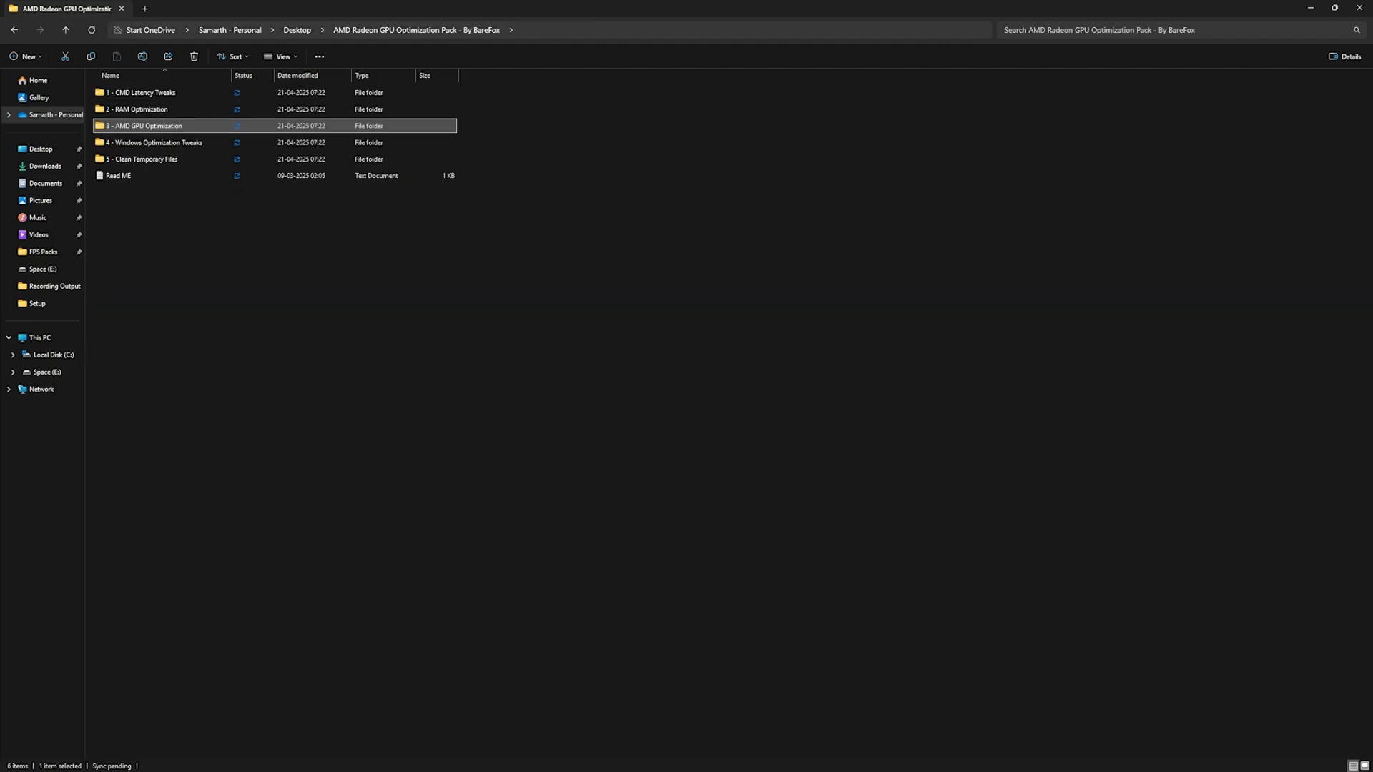
pyautogui.doubleClick(143, 126)
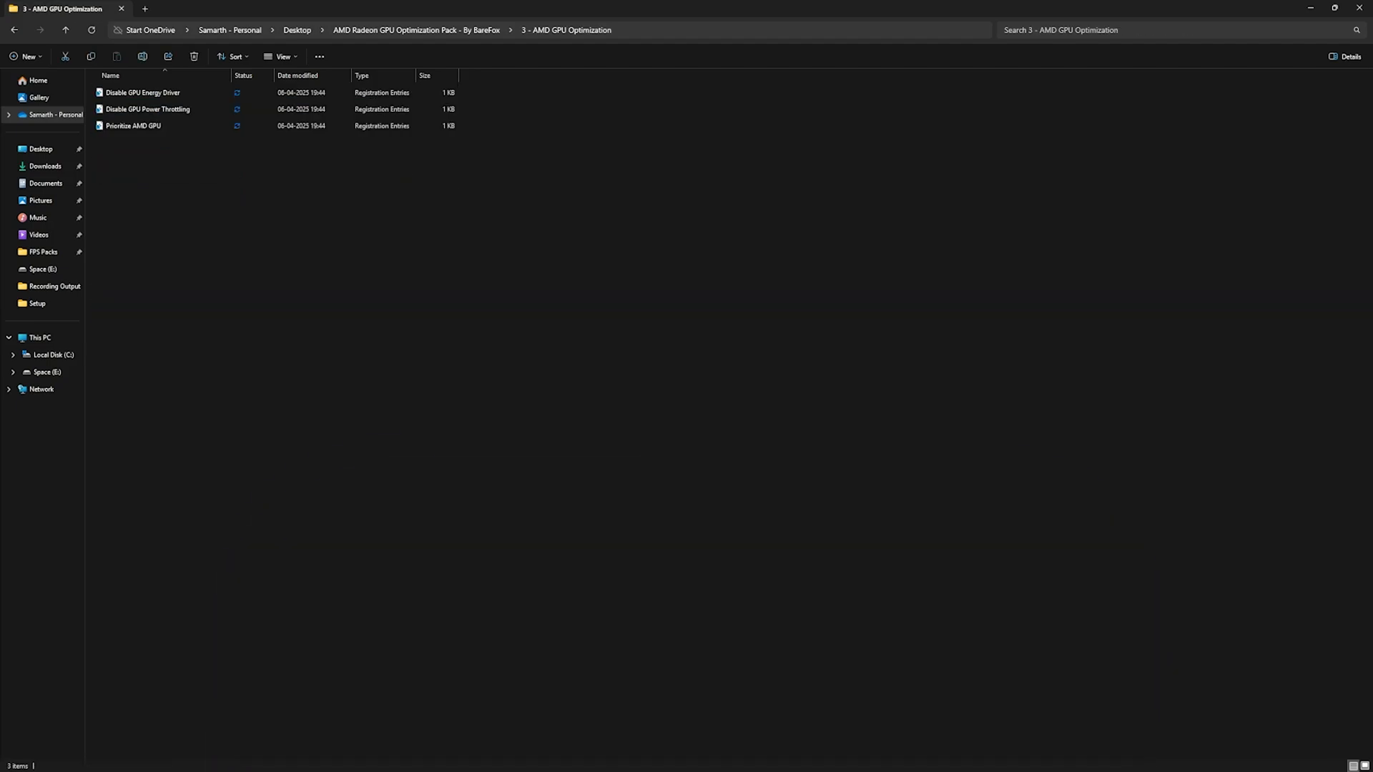
pyautogui.click(141, 93)
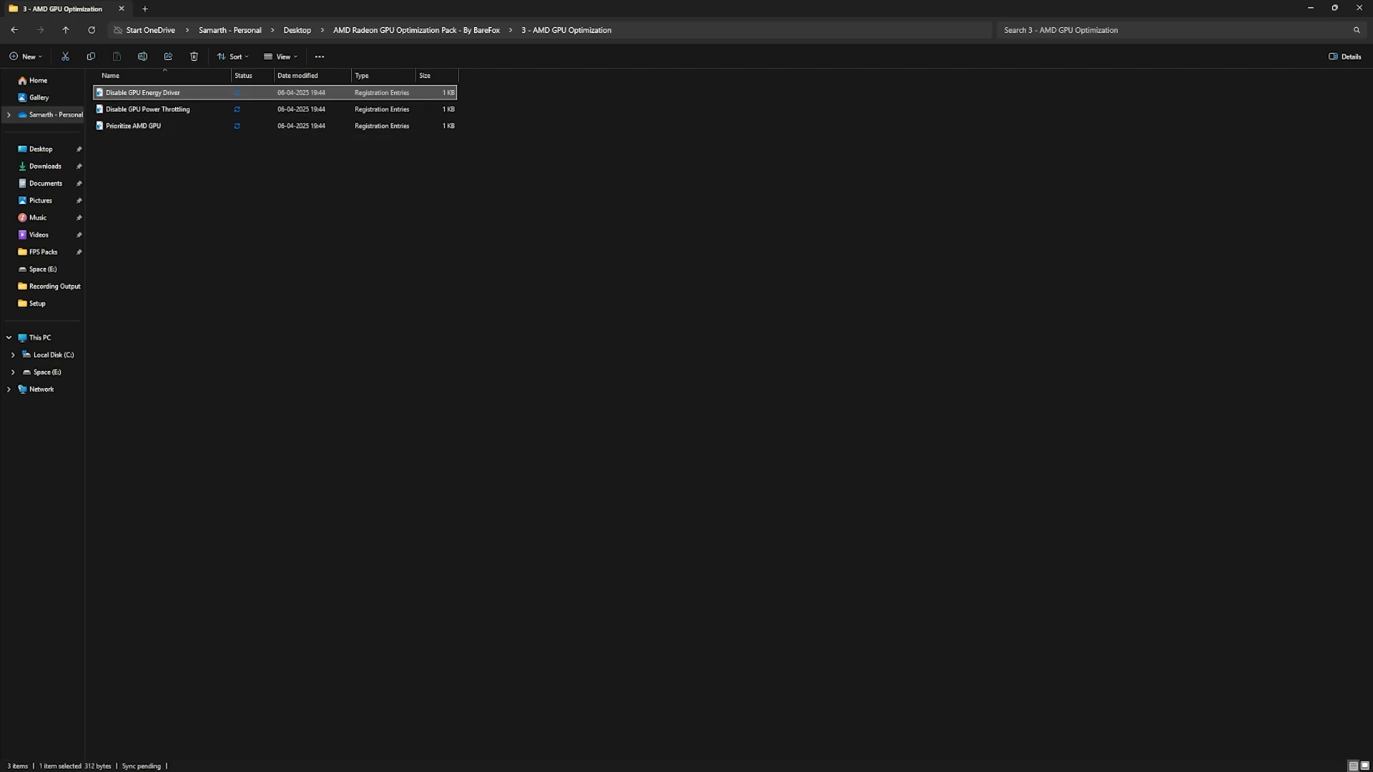
pyautogui.rightClick(143, 92)
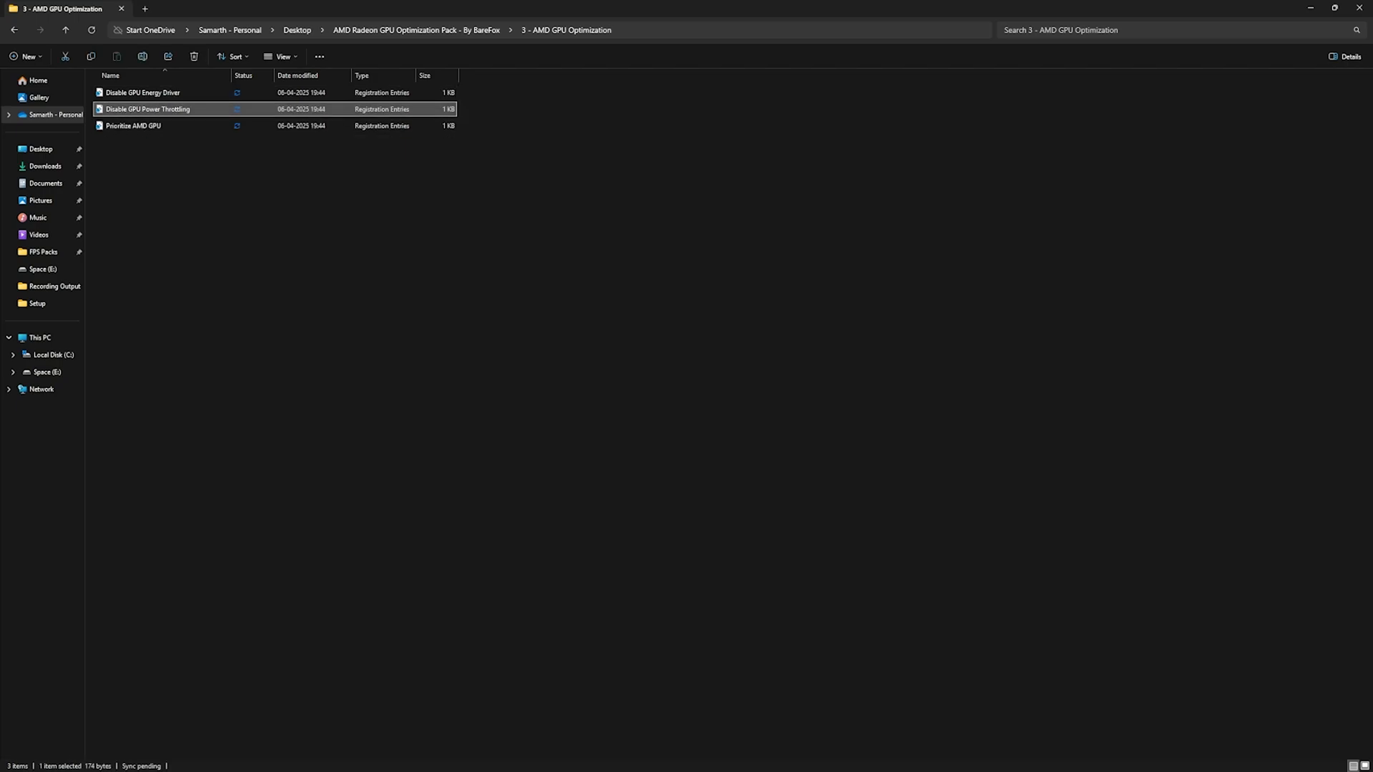
pyautogui.click(133, 126)
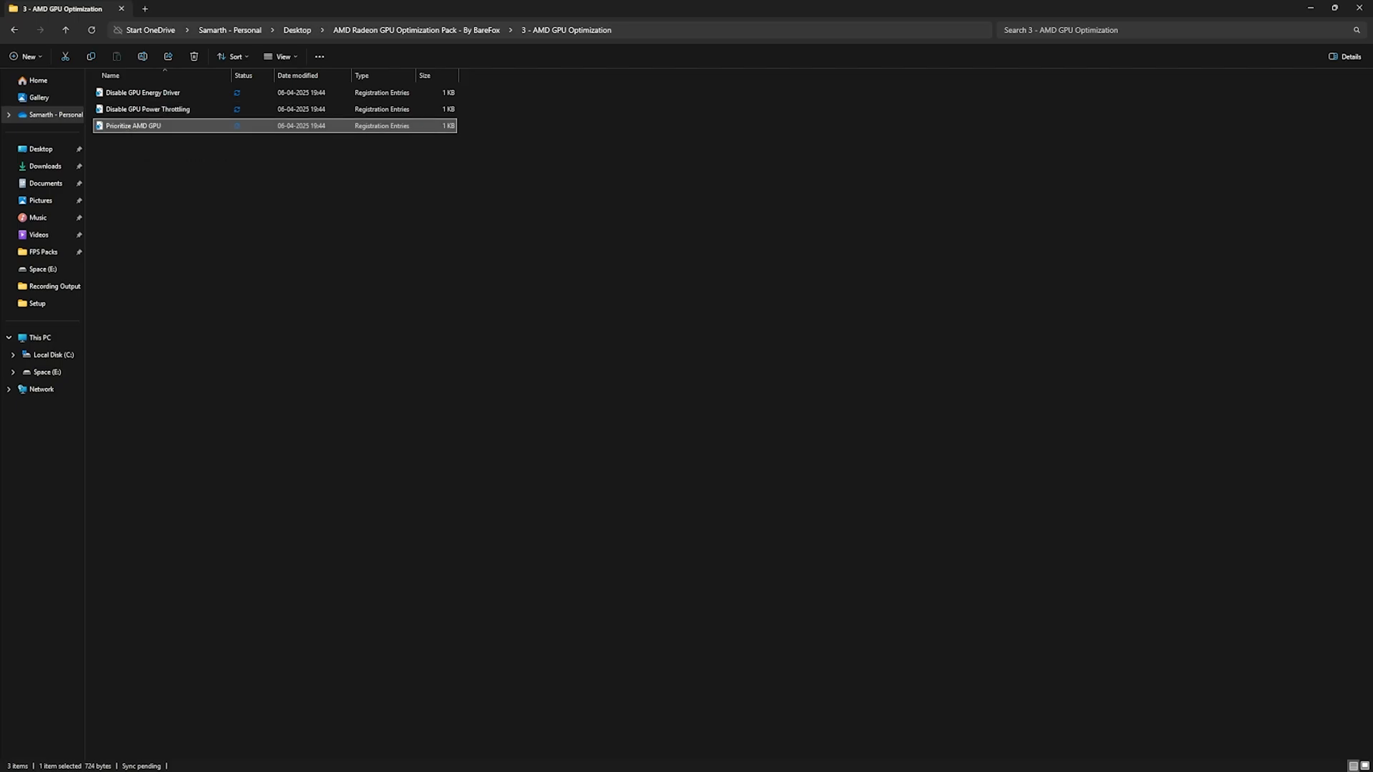
pyautogui.moveTo(132, 126)
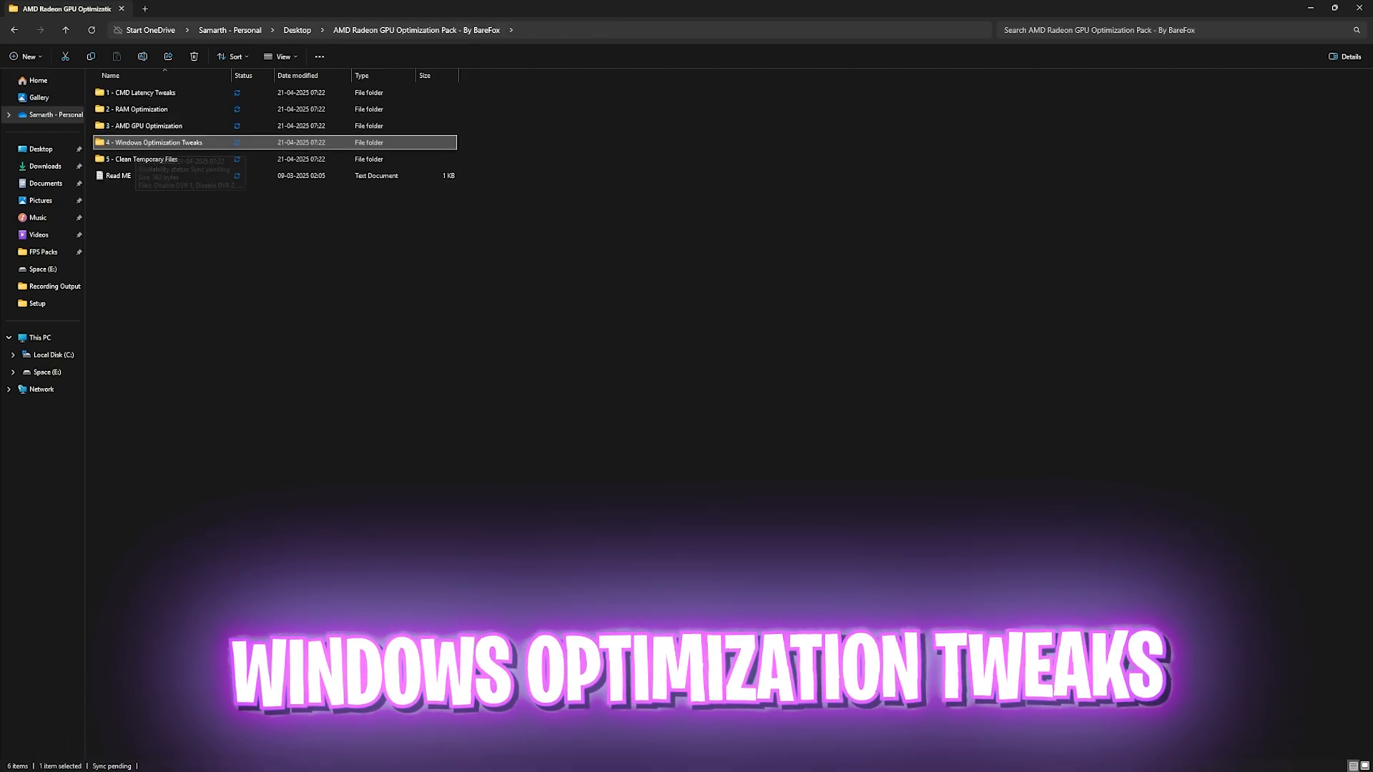
pyautogui.doubleClick(150, 142)
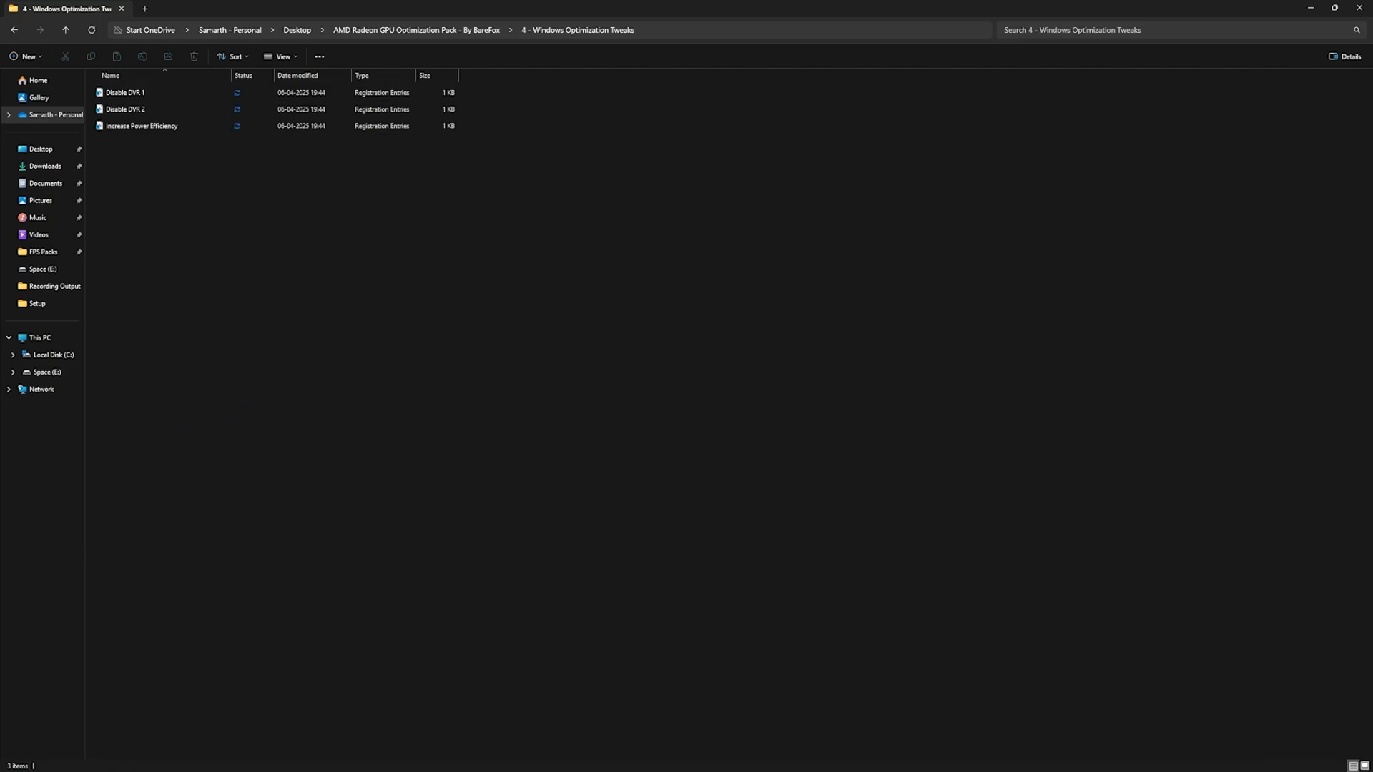
pyautogui.click(142, 126)
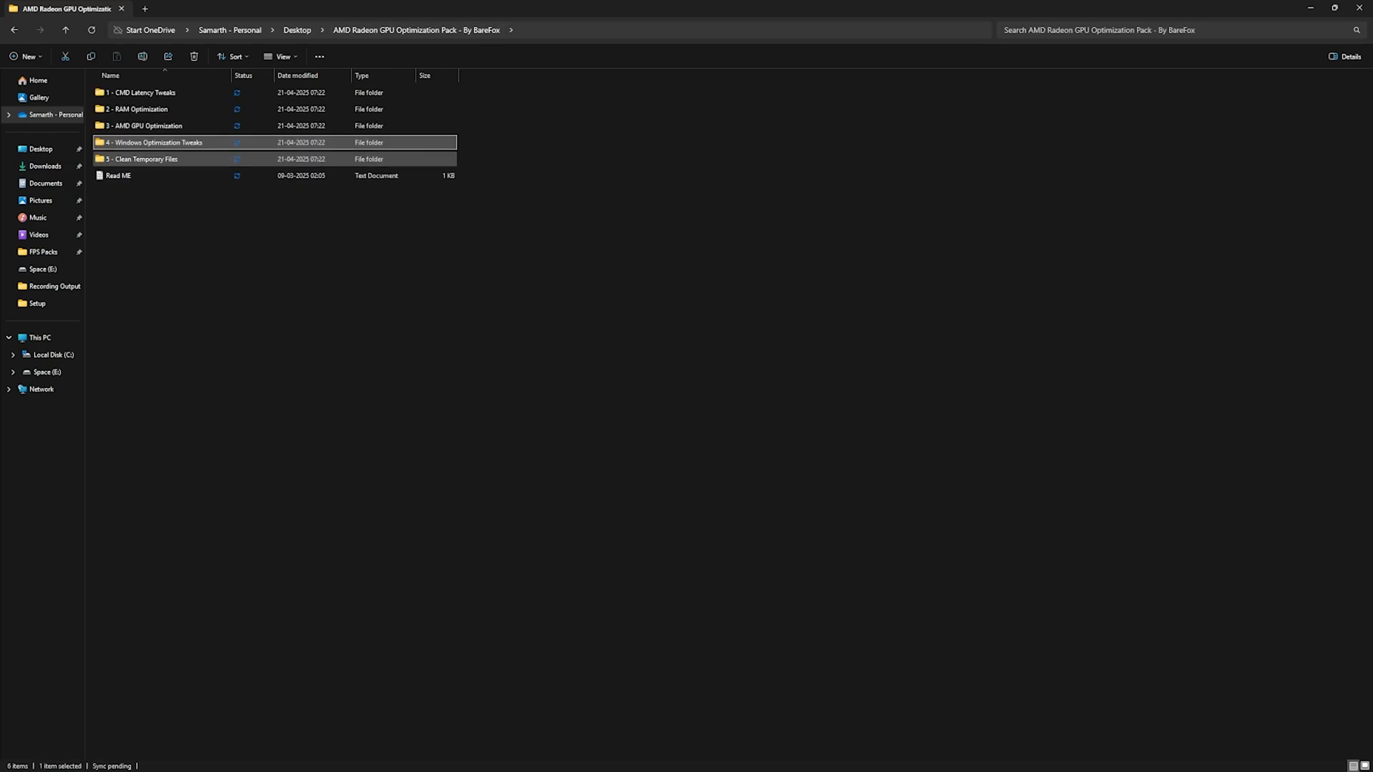
# - Delete everything in the local Temp folder, skipping all files still in use
pyautogui.doubleClick(140, 159)
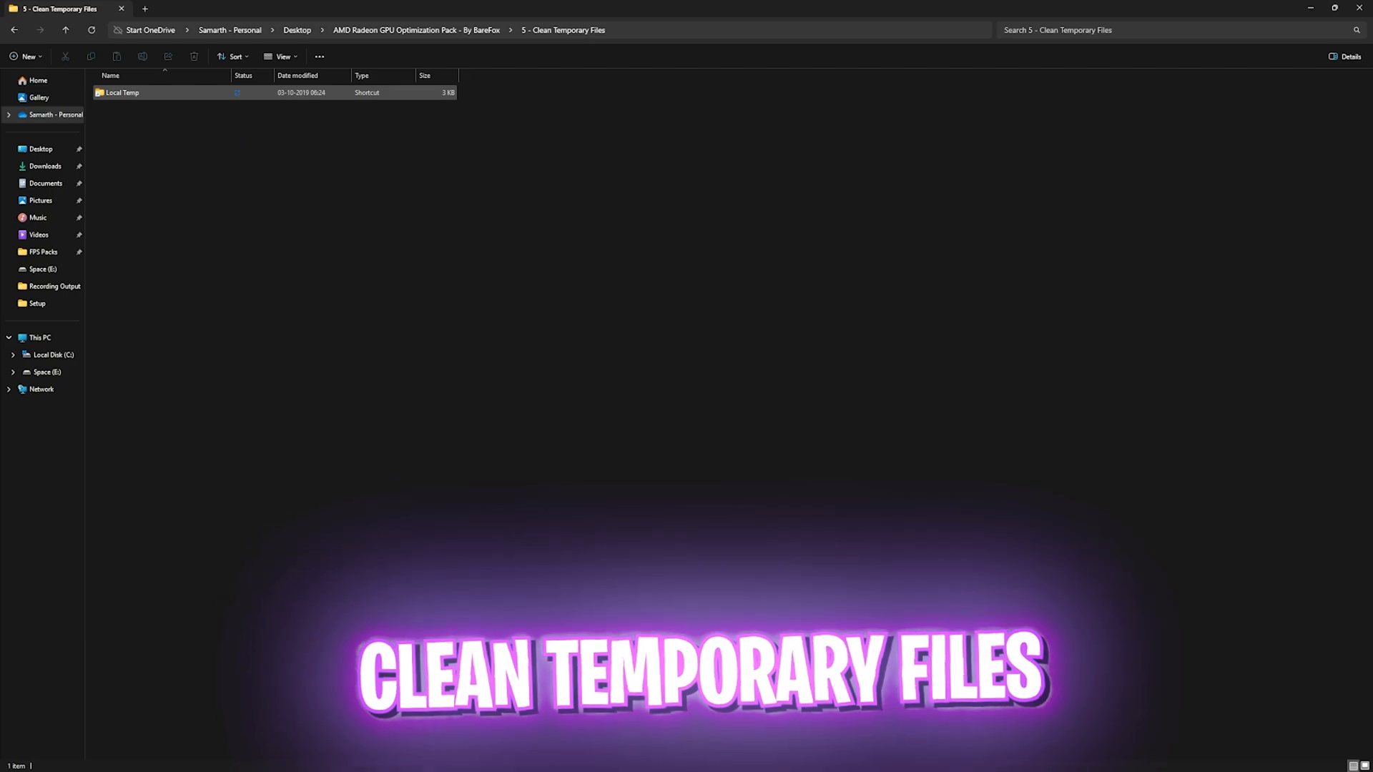
pyautogui.doubleClick(129, 92)
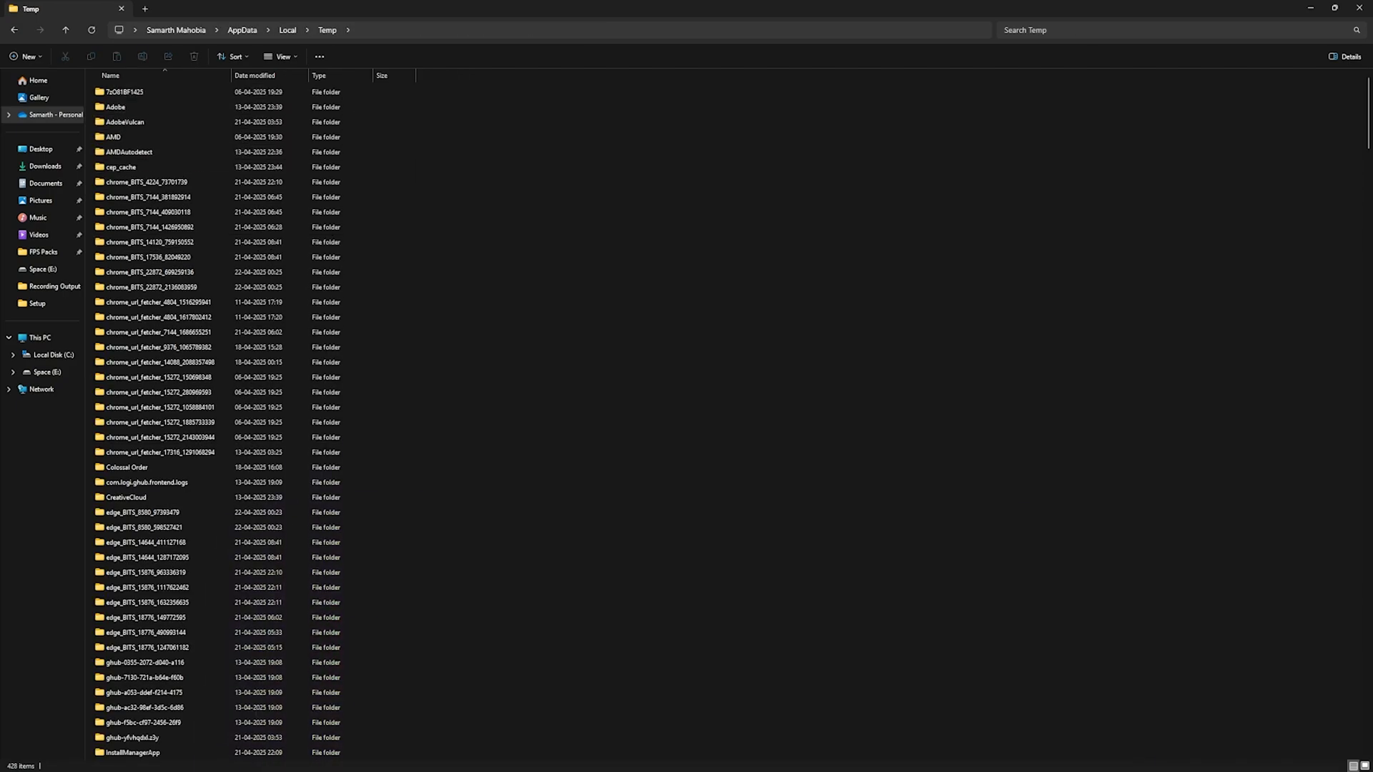
pyautogui.press('ctrl+a')
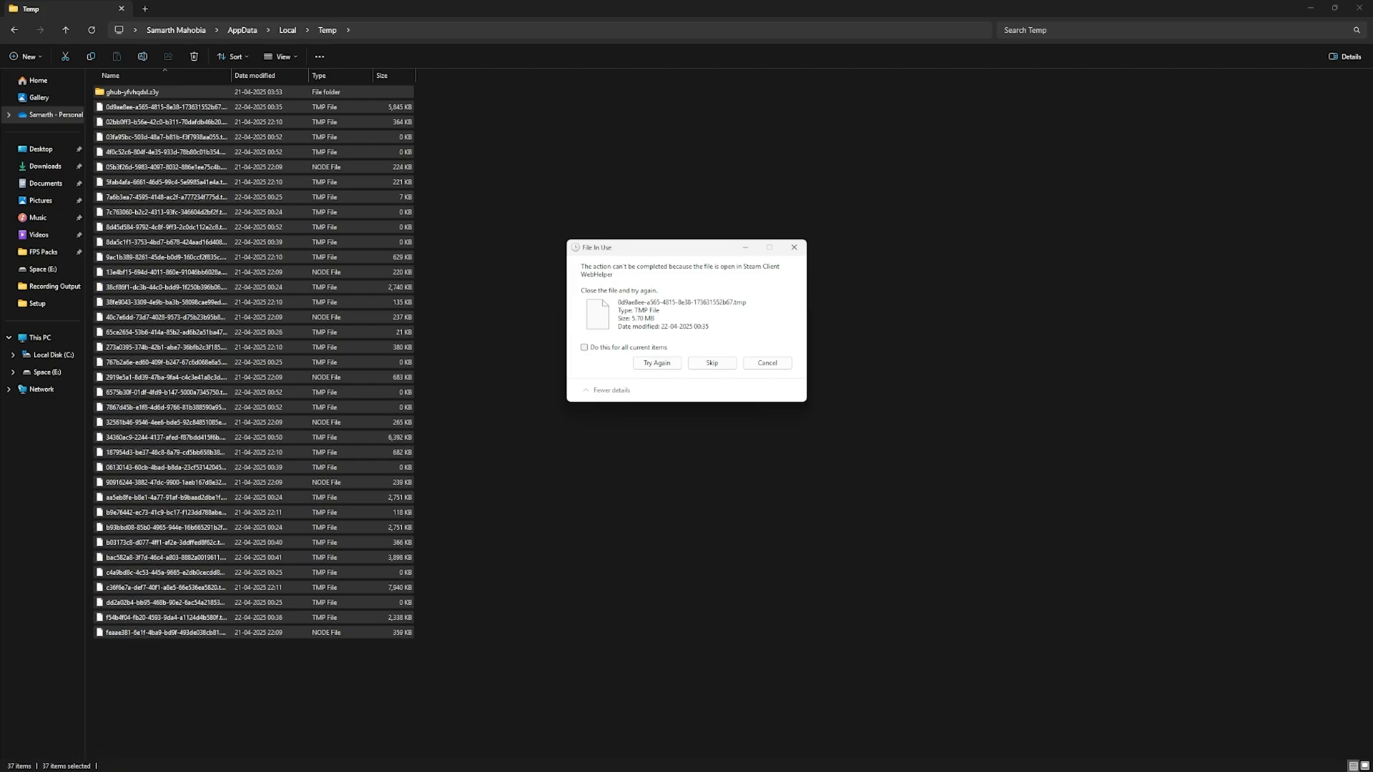
pyautogui.click(584, 347)
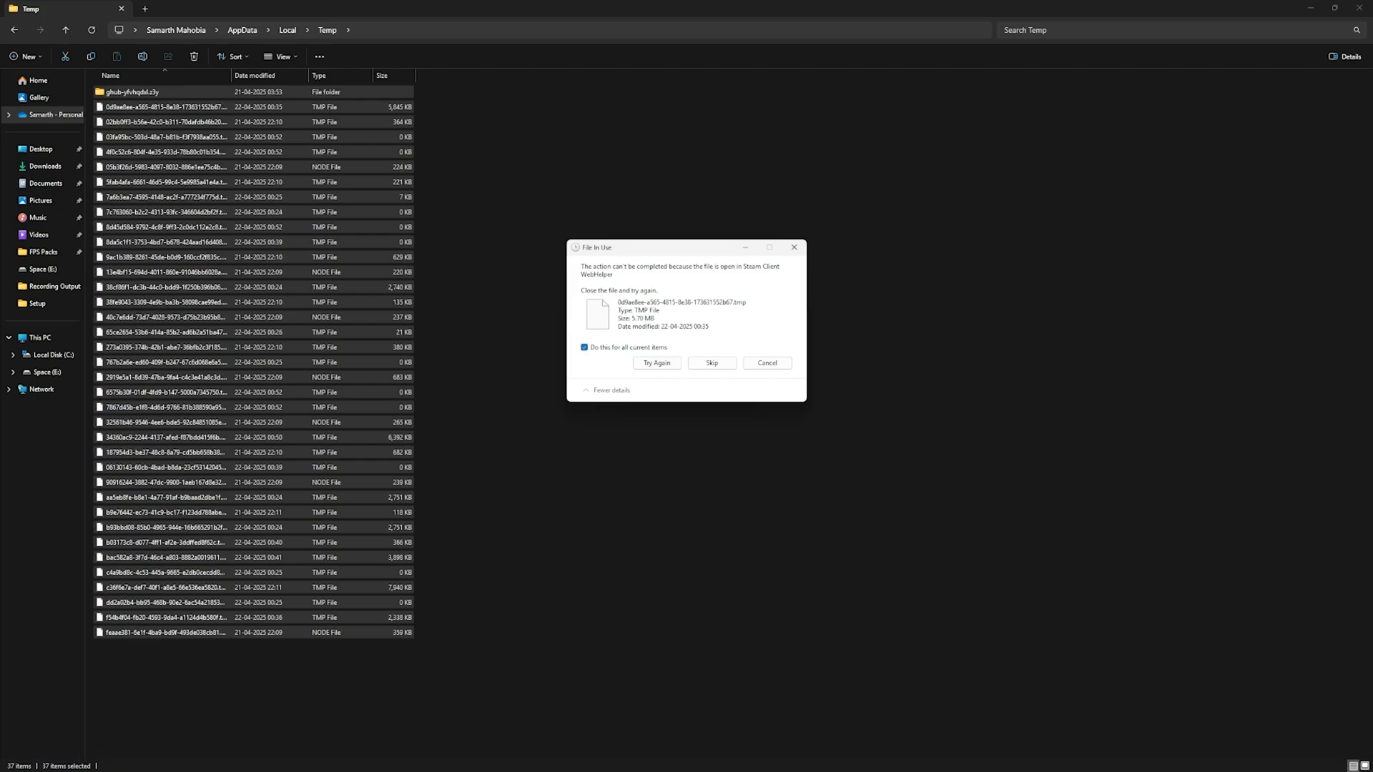
pyautogui.click(657, 364)
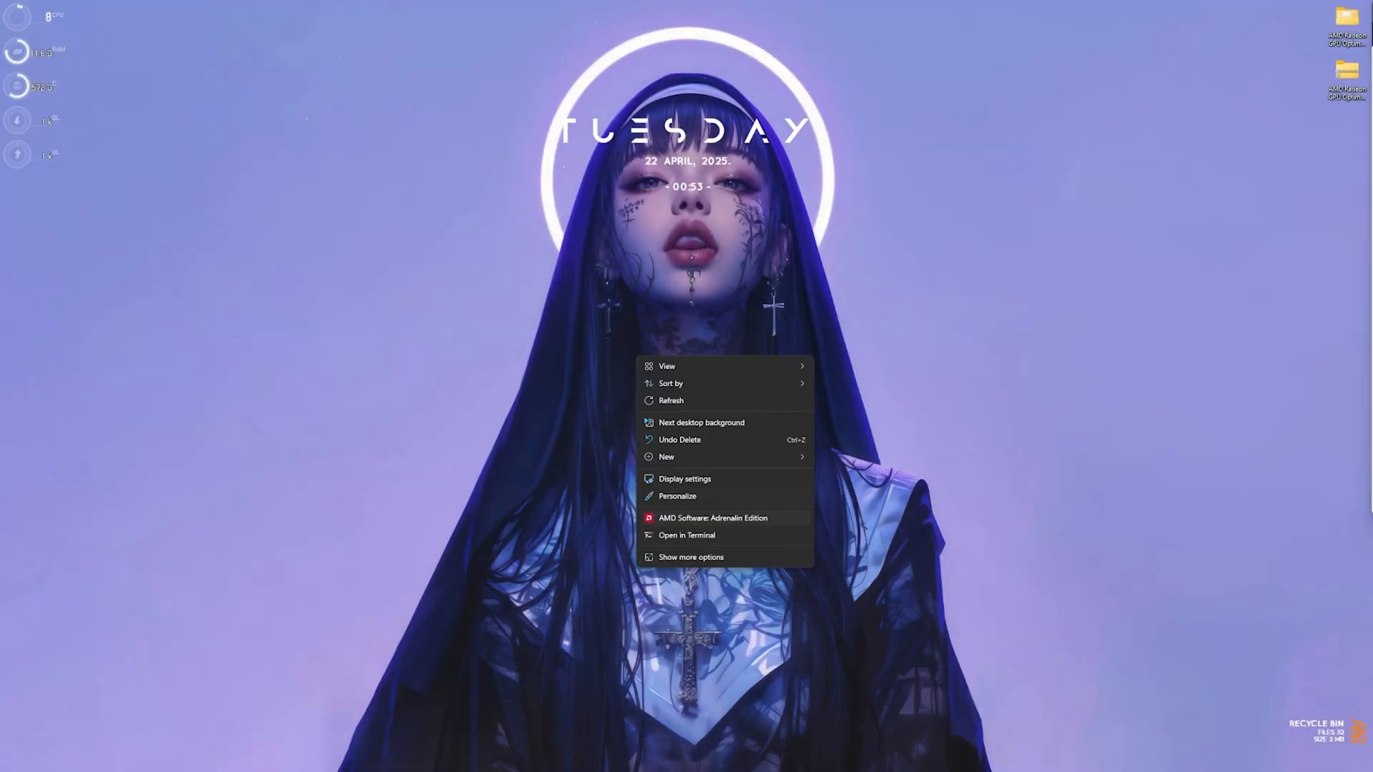
# - Reopen AMD Adrenalin from the desktop menu and go to the Gaming Graphics page
pyautogui.click(721, 518)
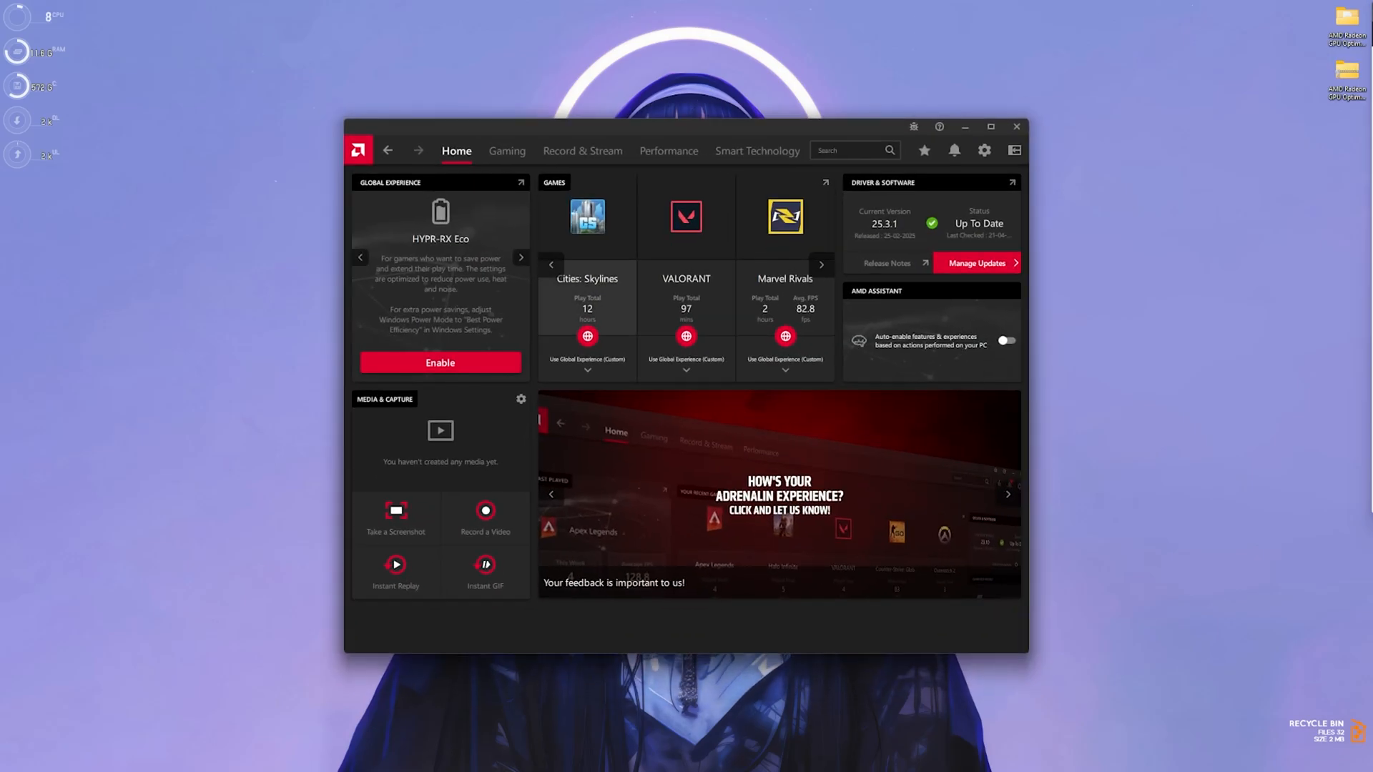
pyautogui.click(507, 151)
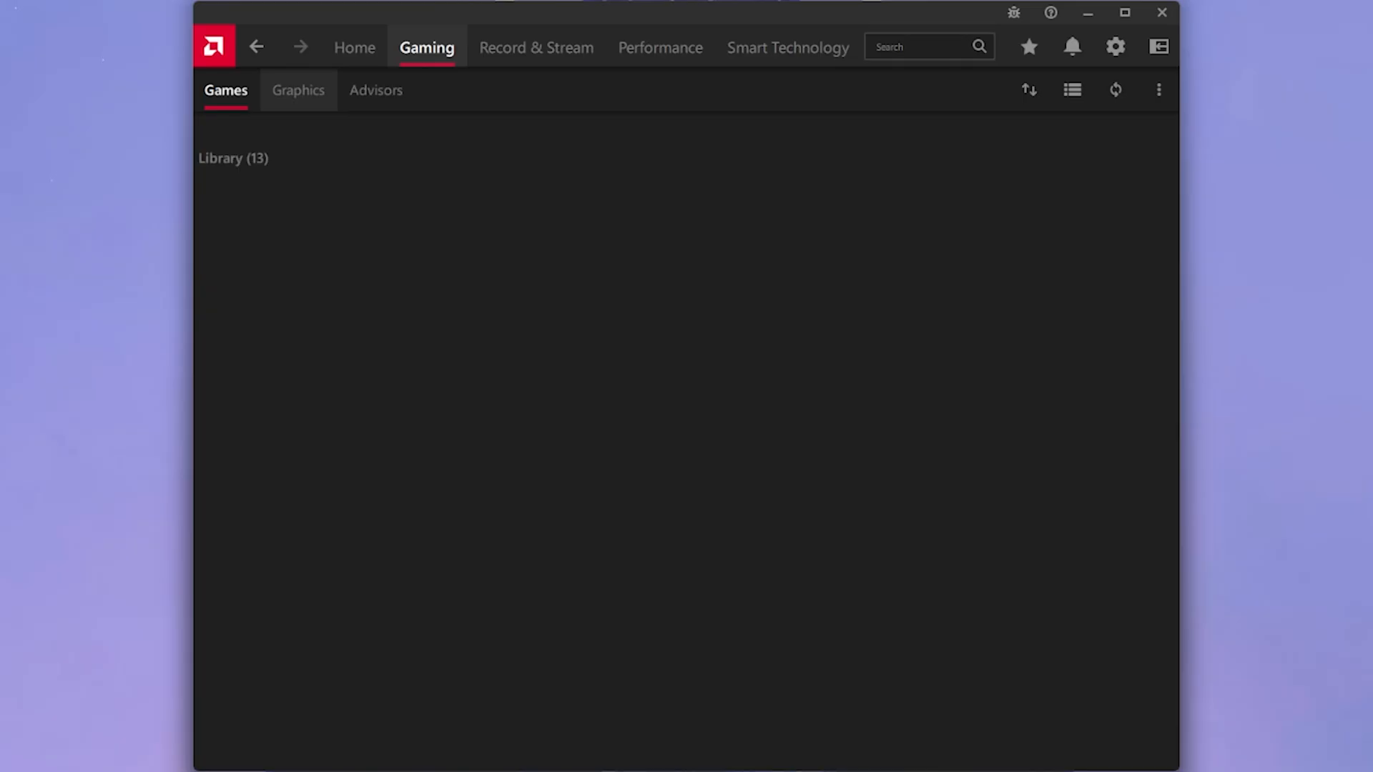
pyautogui.click(297, 90)
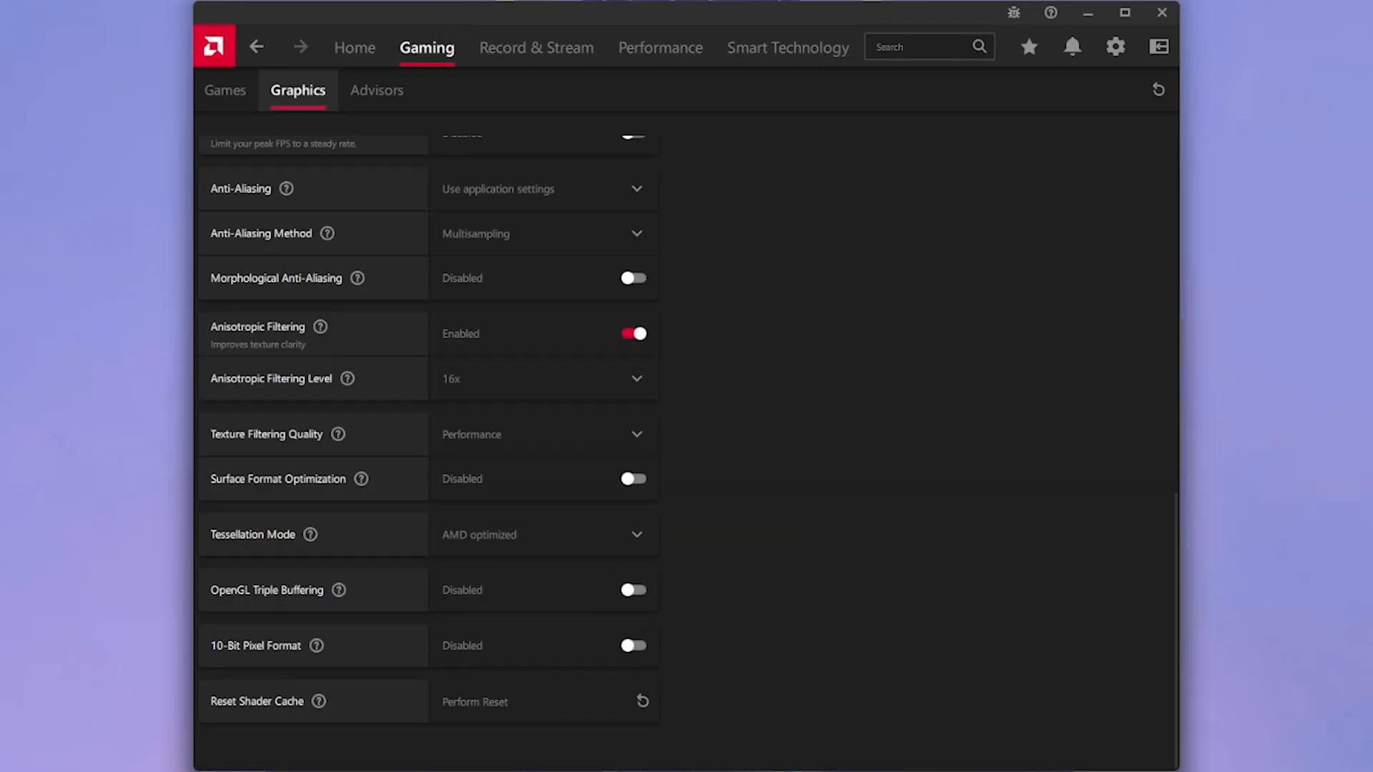